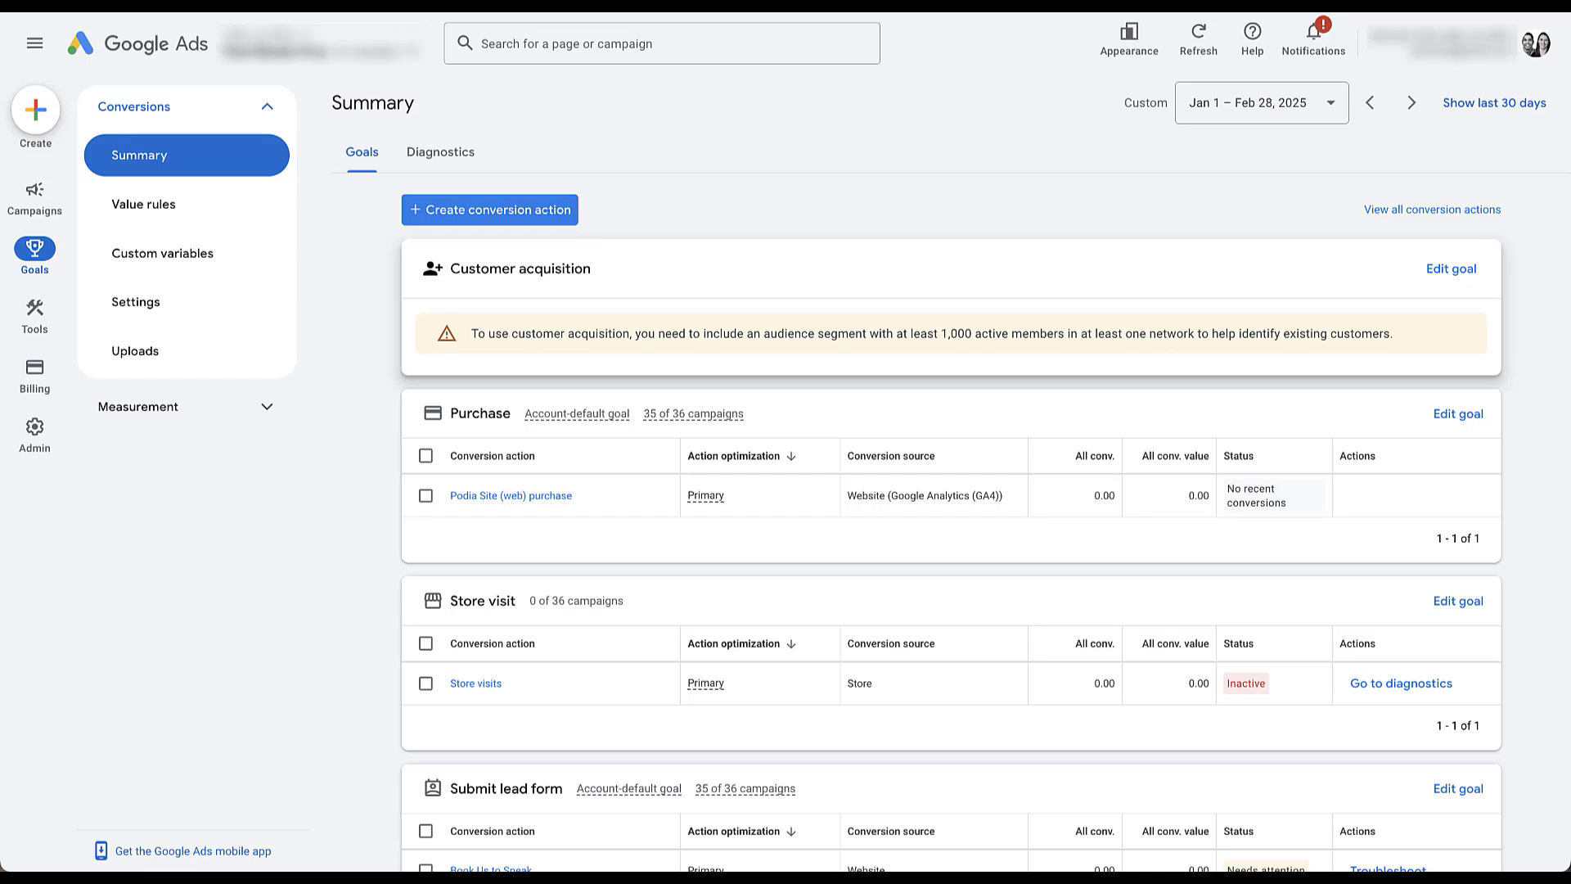
click(489, 210)
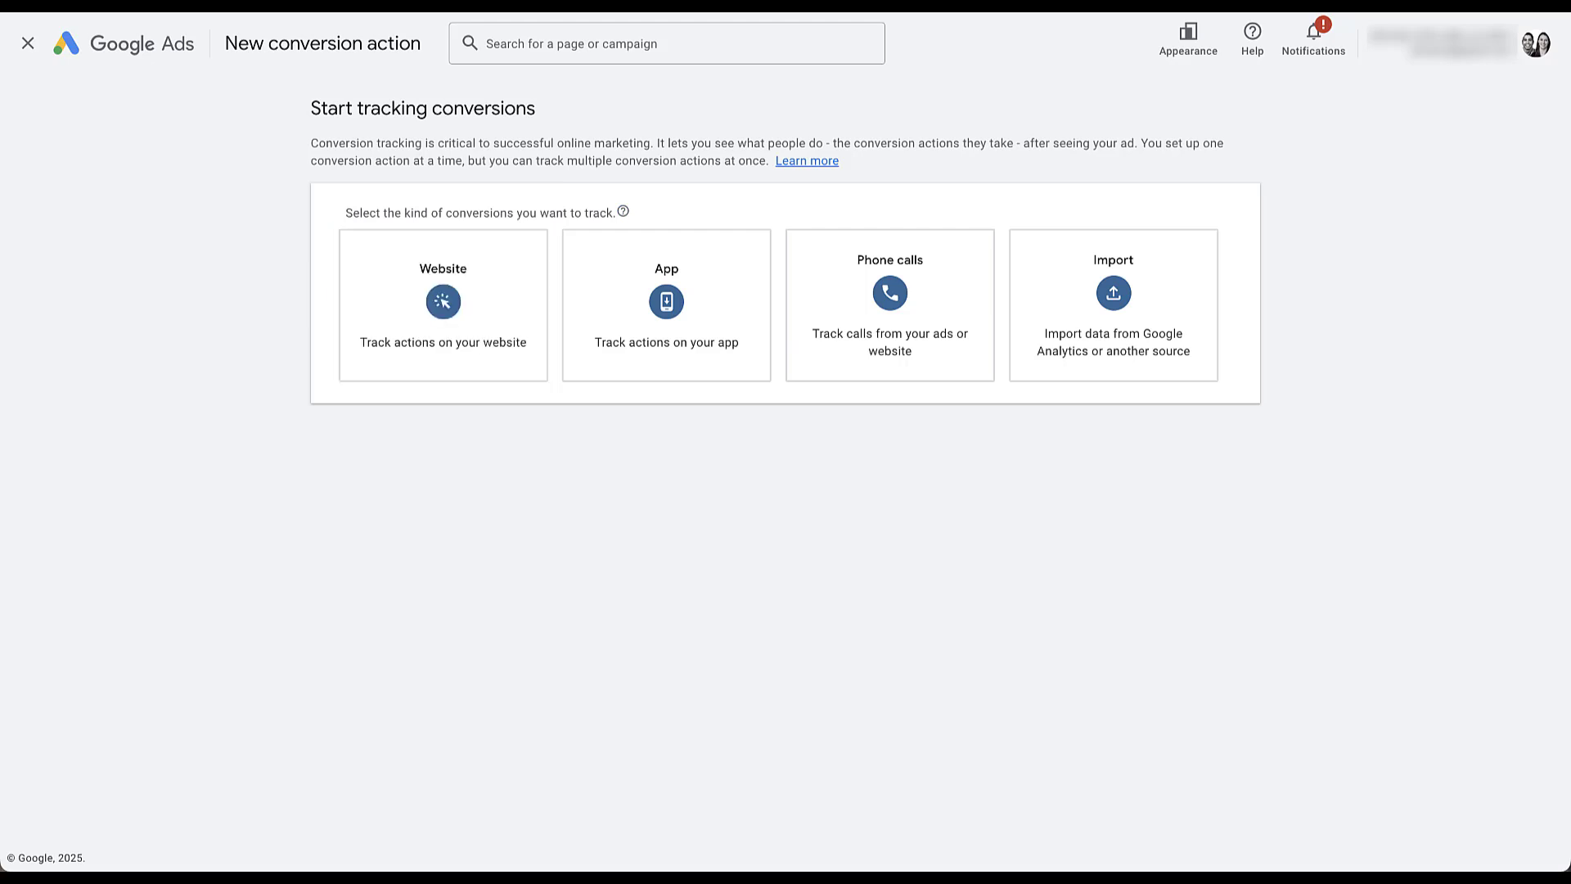
click(442, 304)
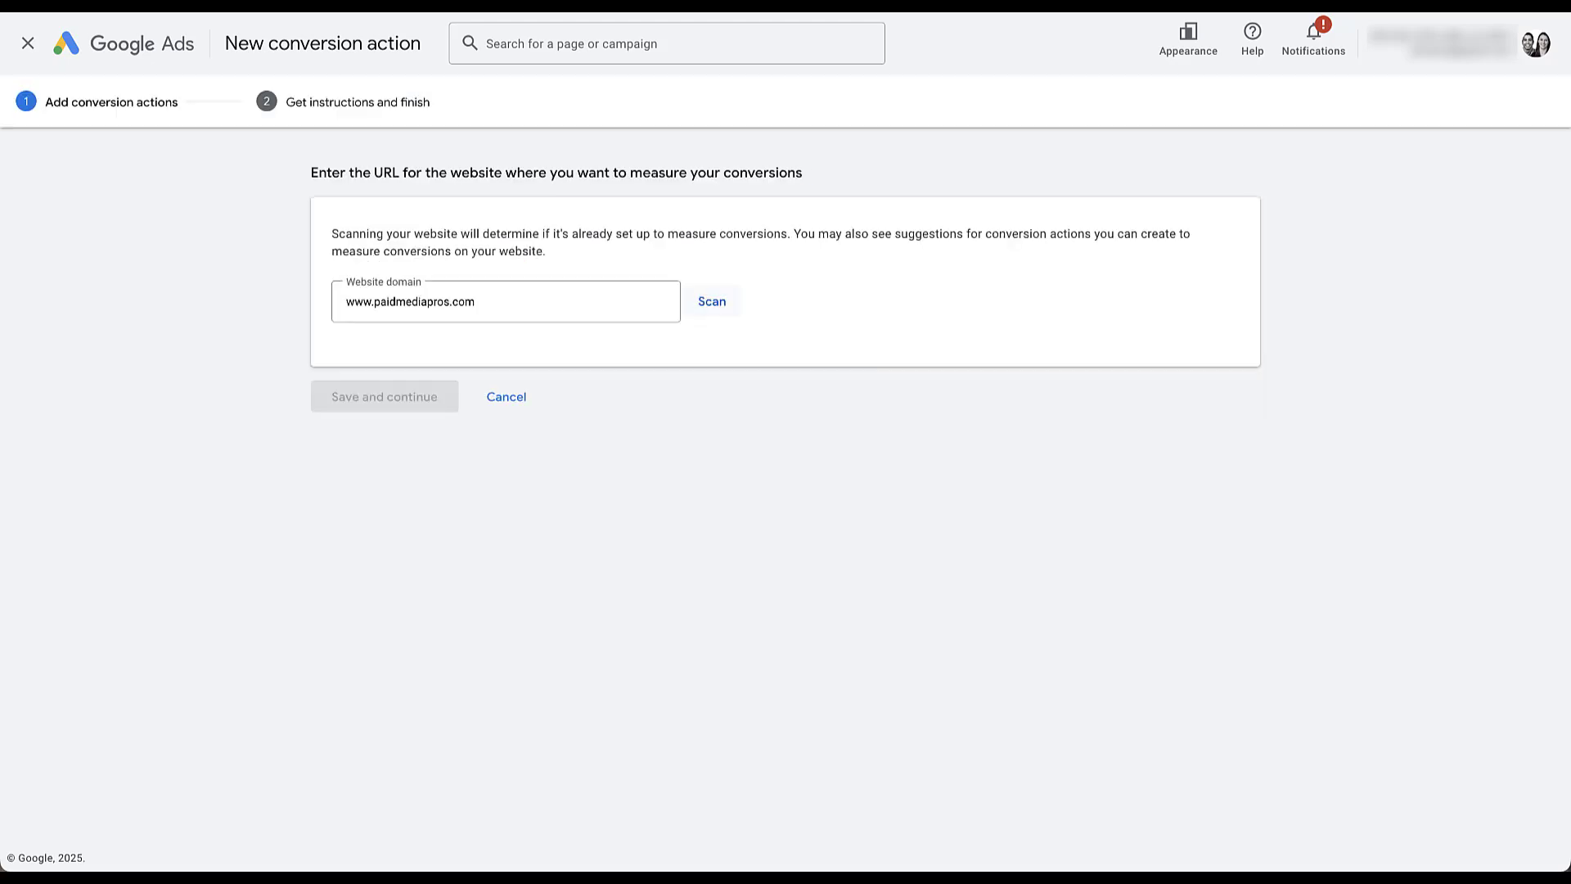
click(711, 300)
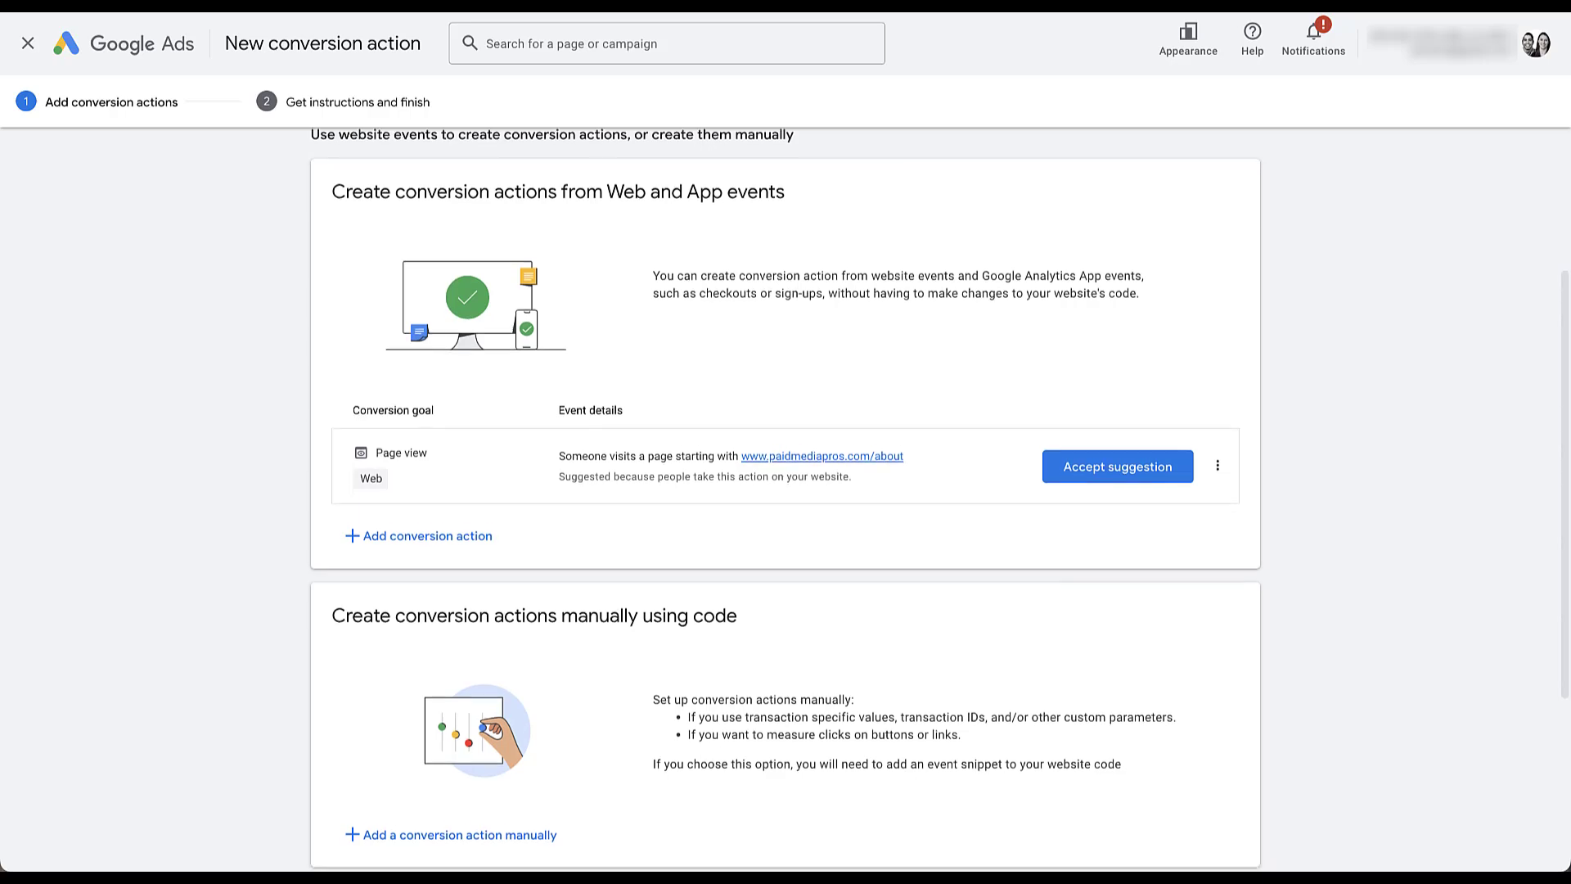
scroll(down, 3)
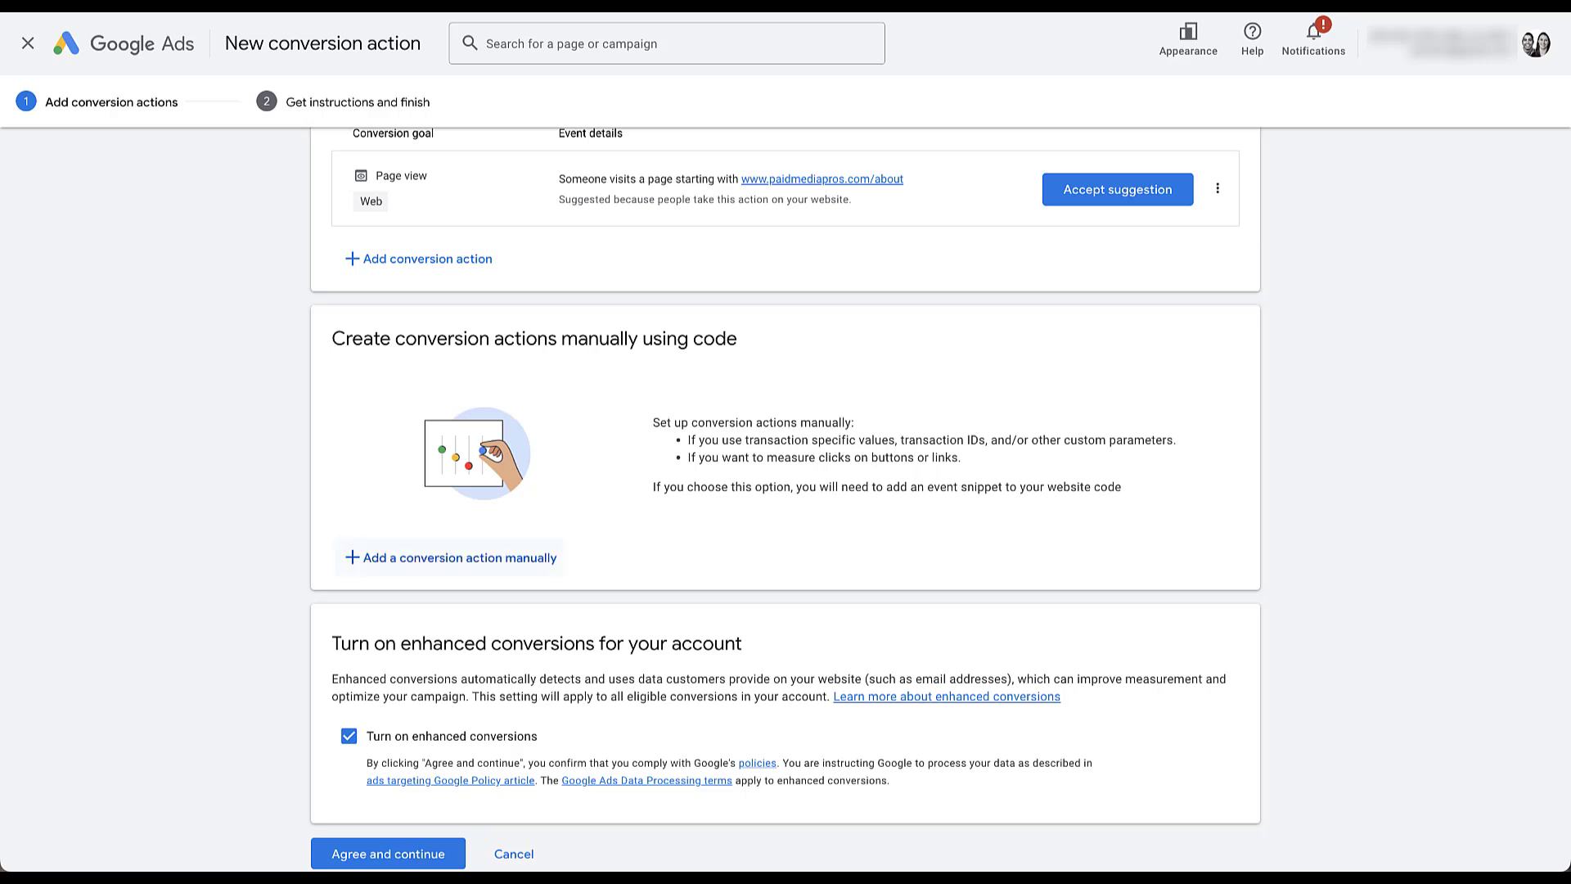
Add a conversion manually in the Purchase category, named 'Example Manual Conversion'
click(450, 558)
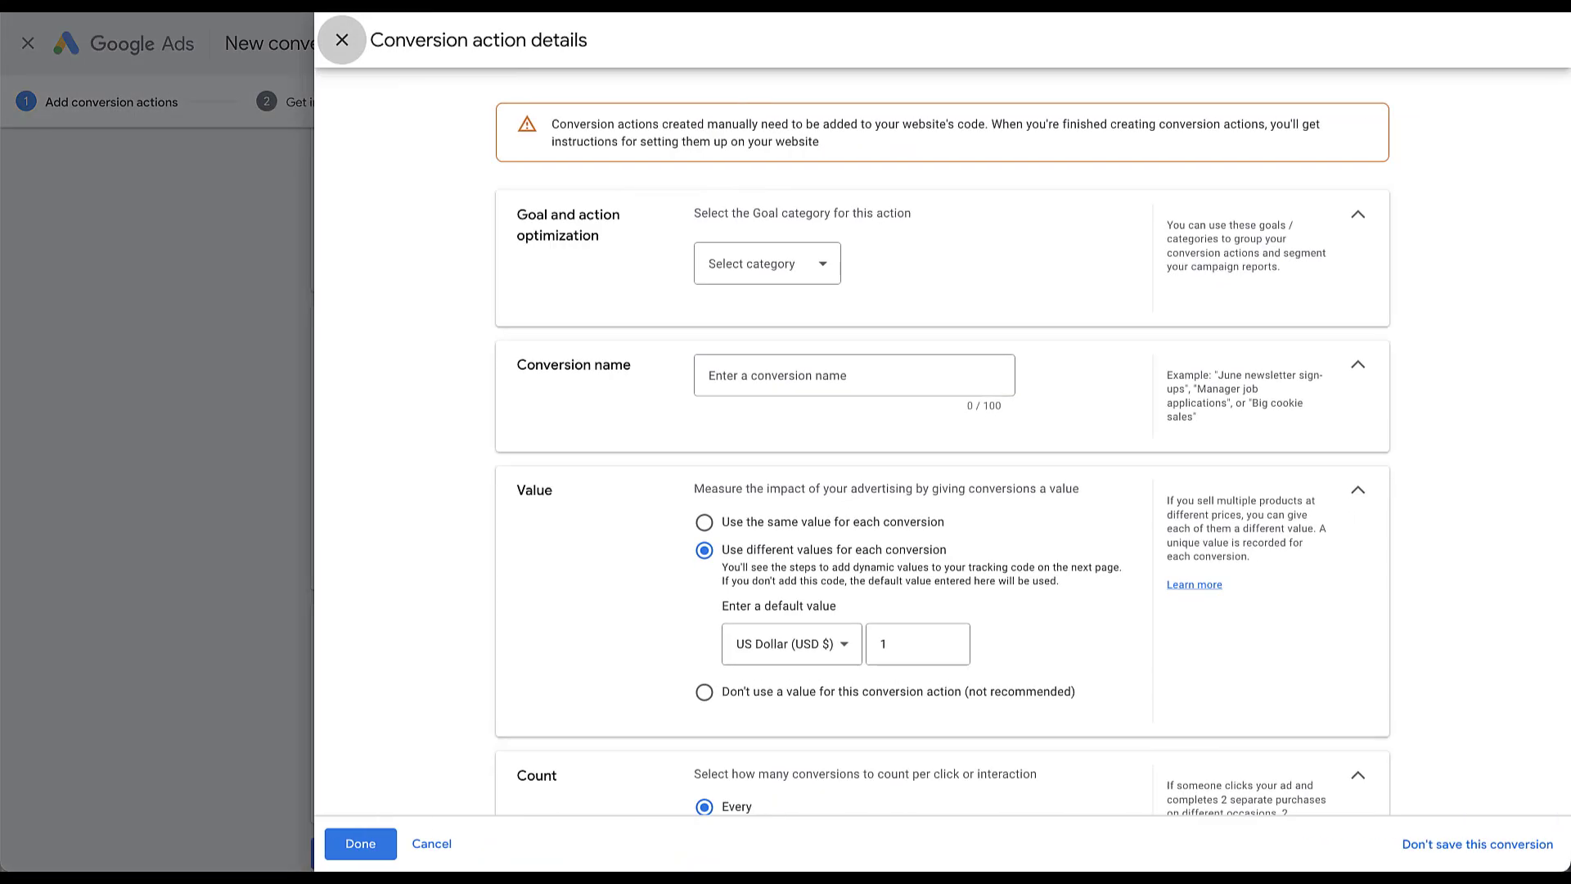
click(766, 262)
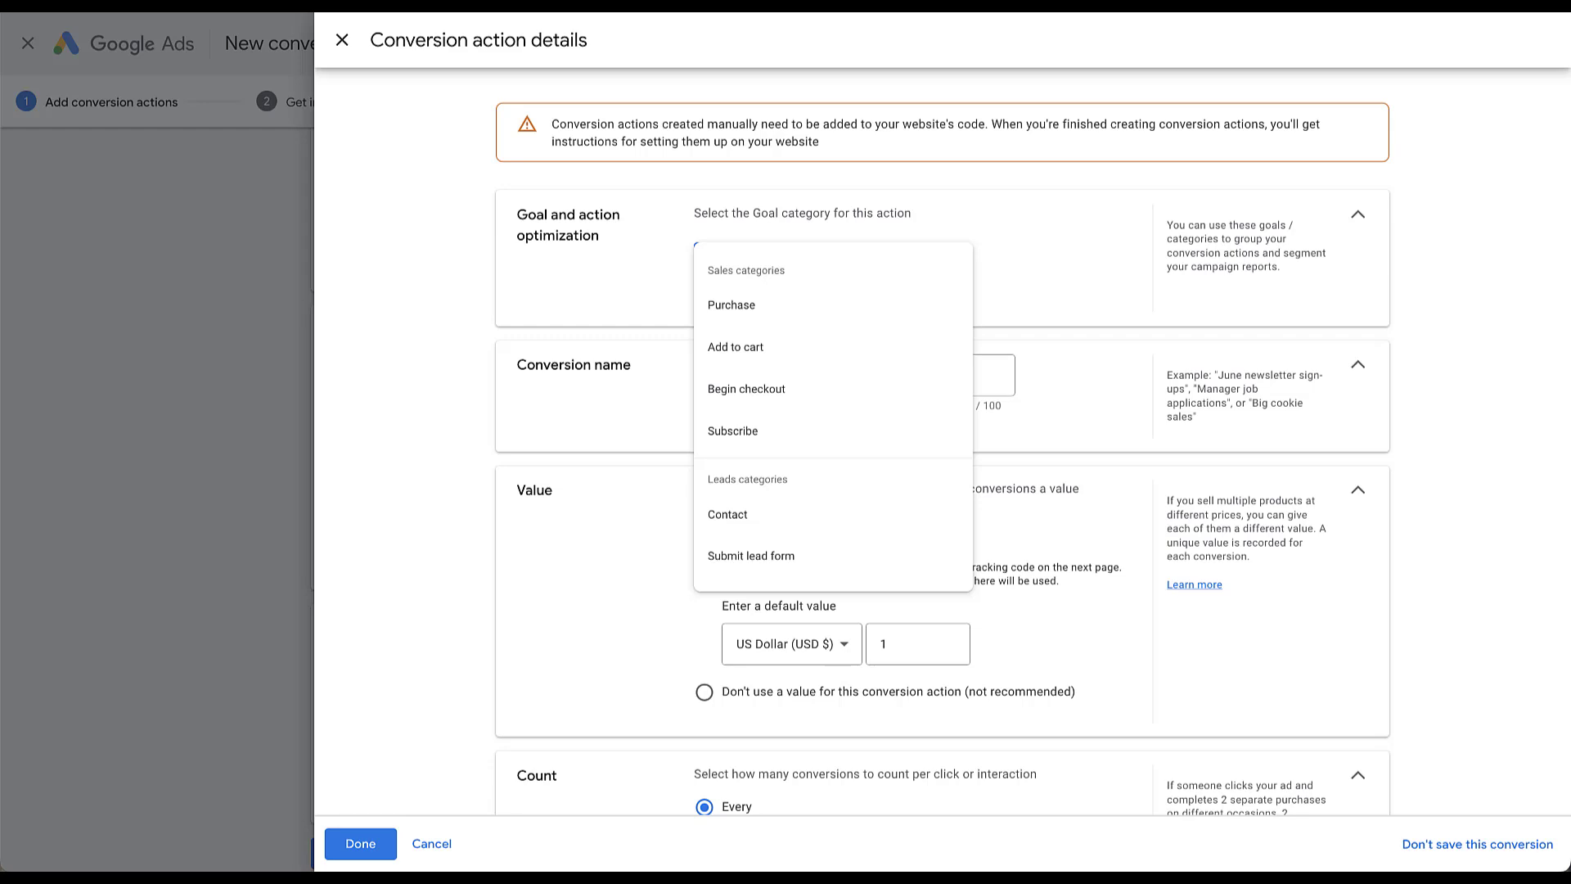
mouse_move(731, 305)
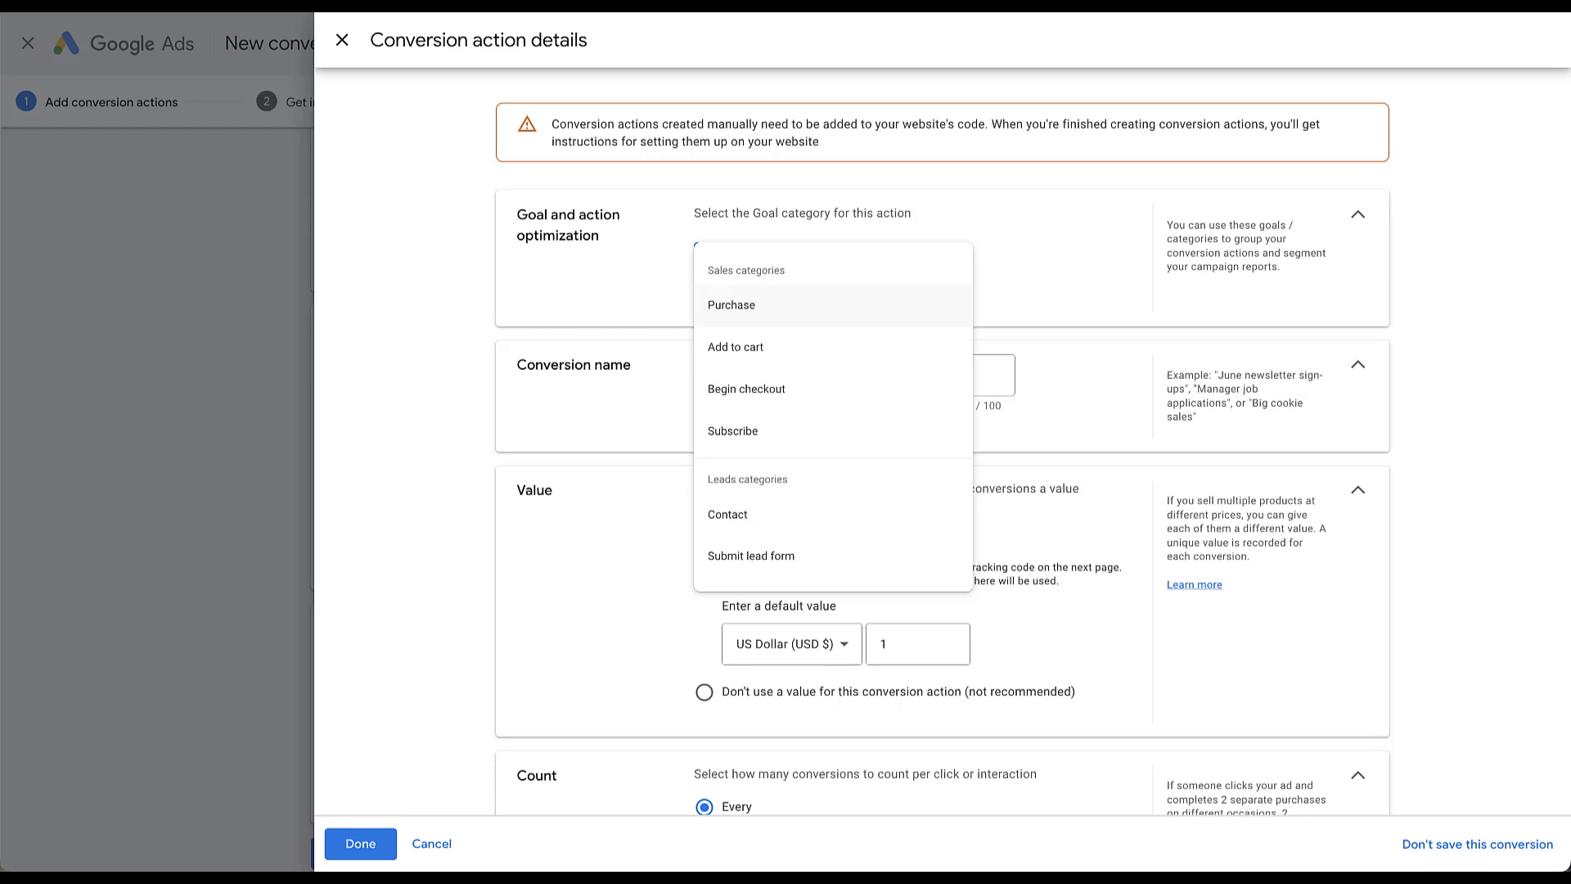
click(731, 304)
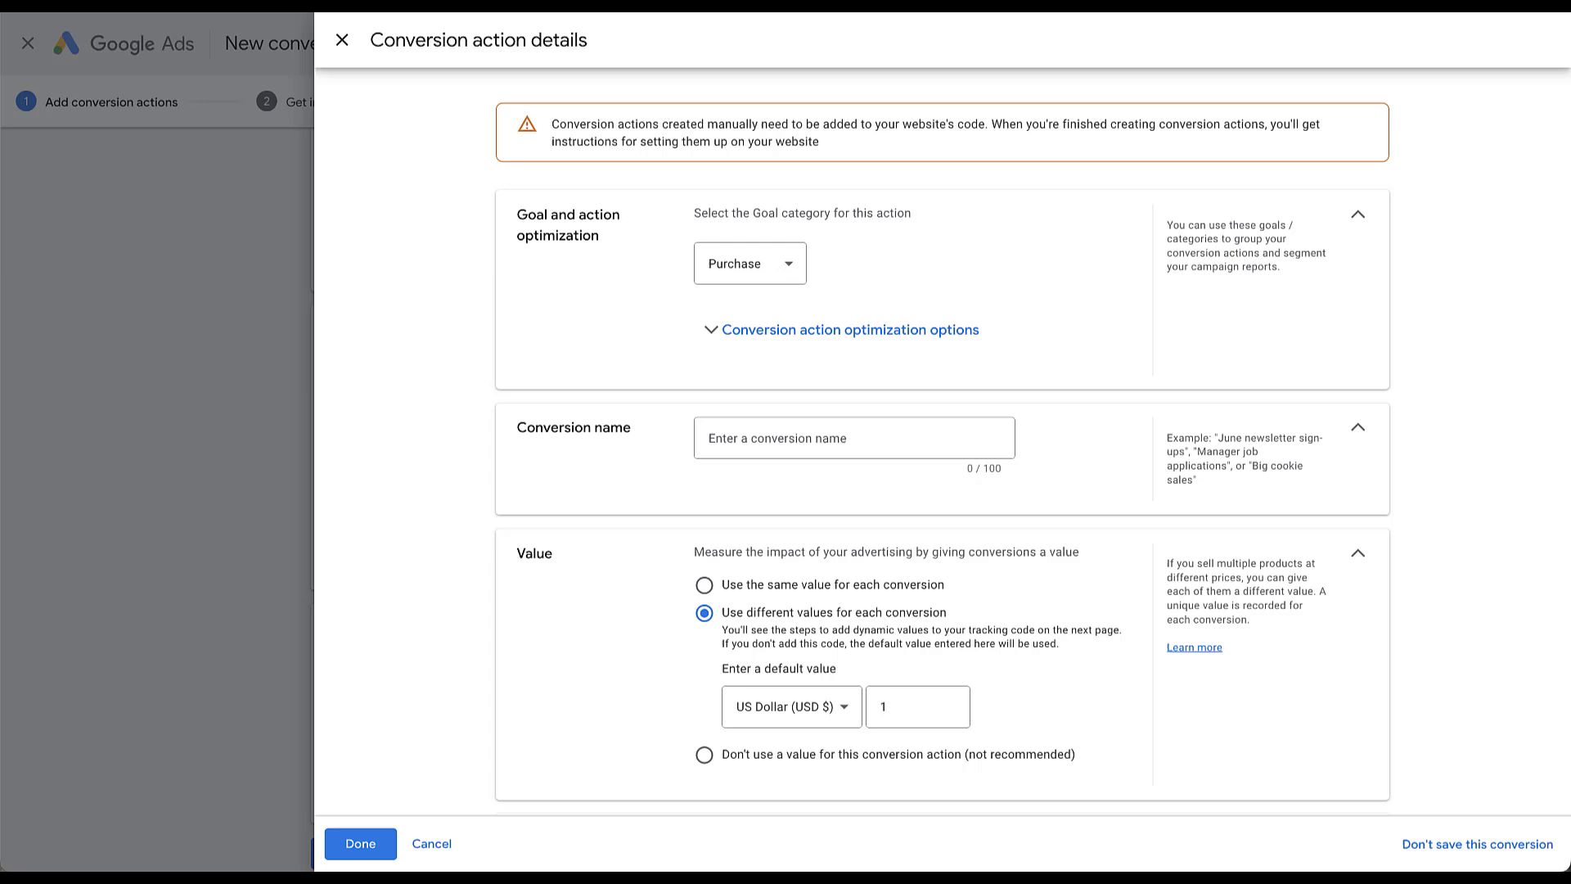
click(848, 329)
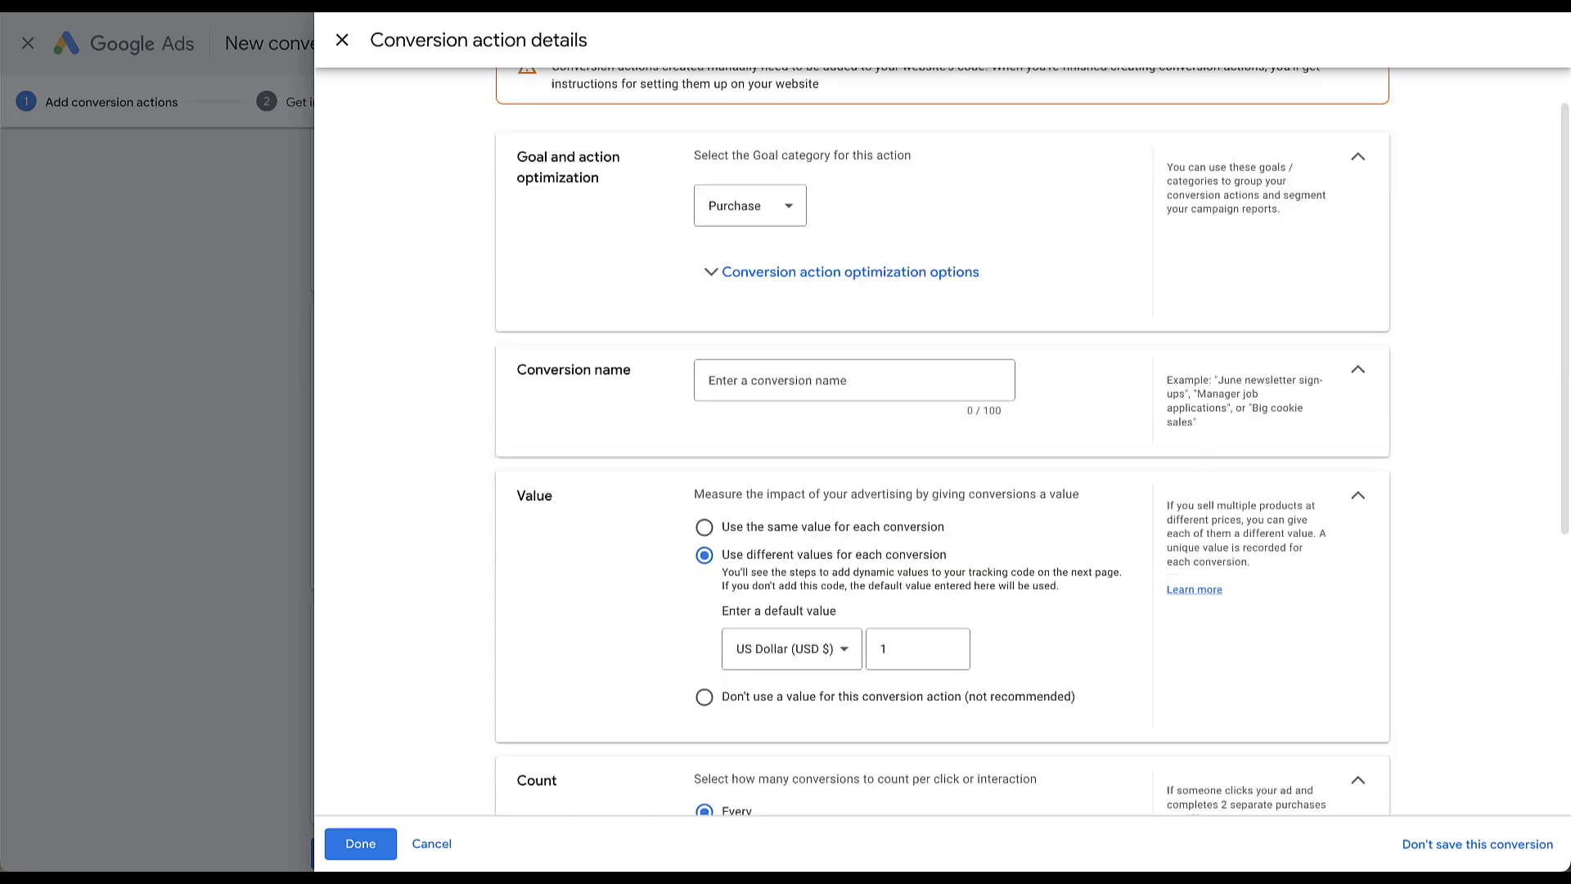
scroll(down, 3)
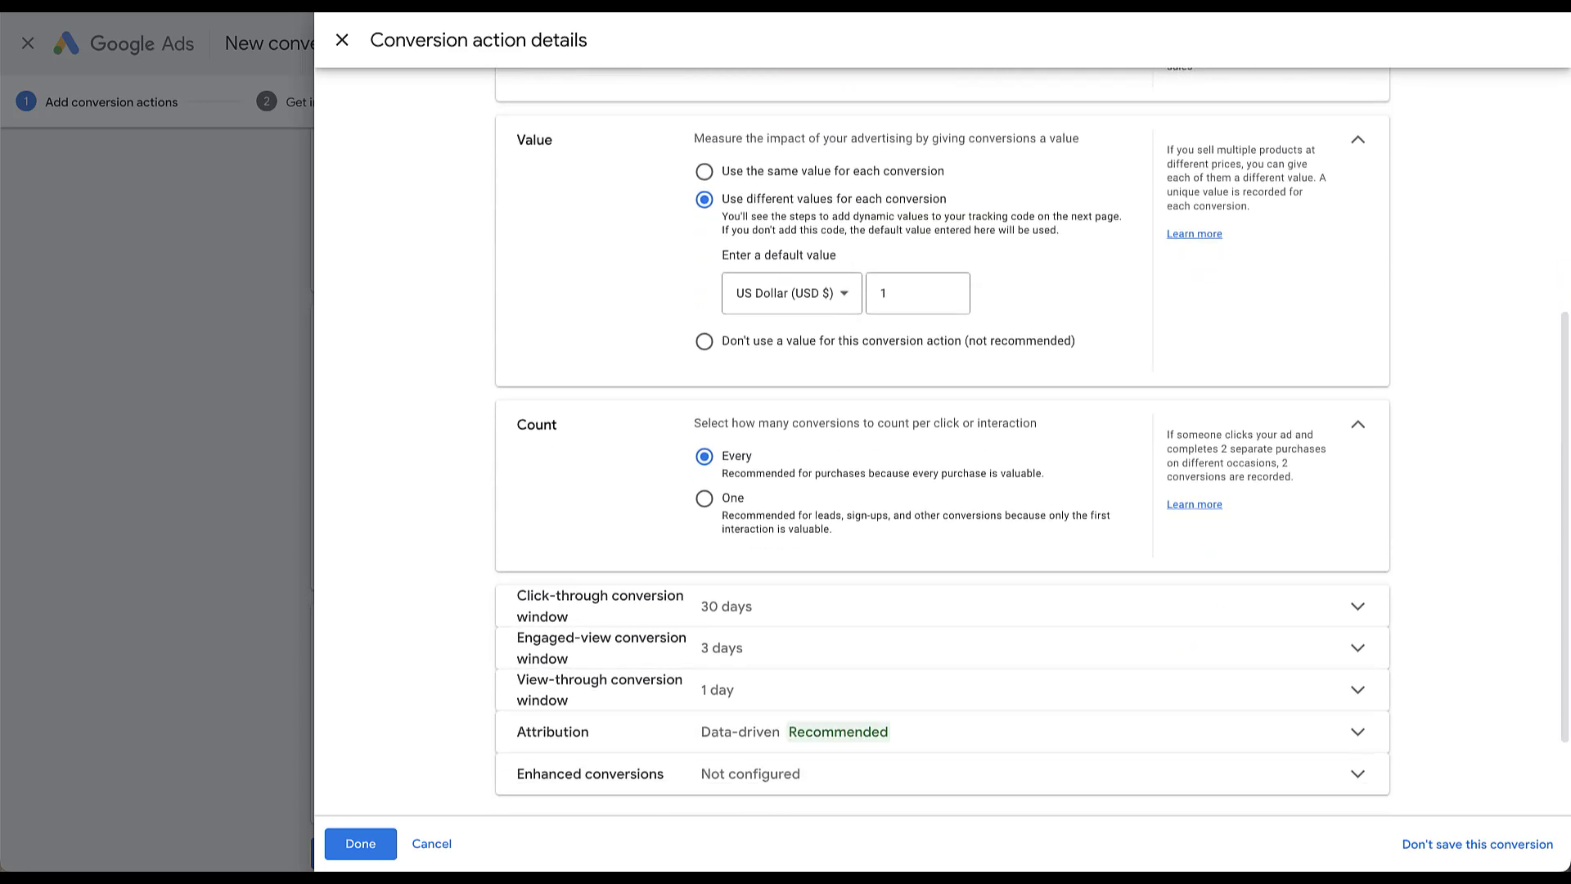
scroll(down, 3)
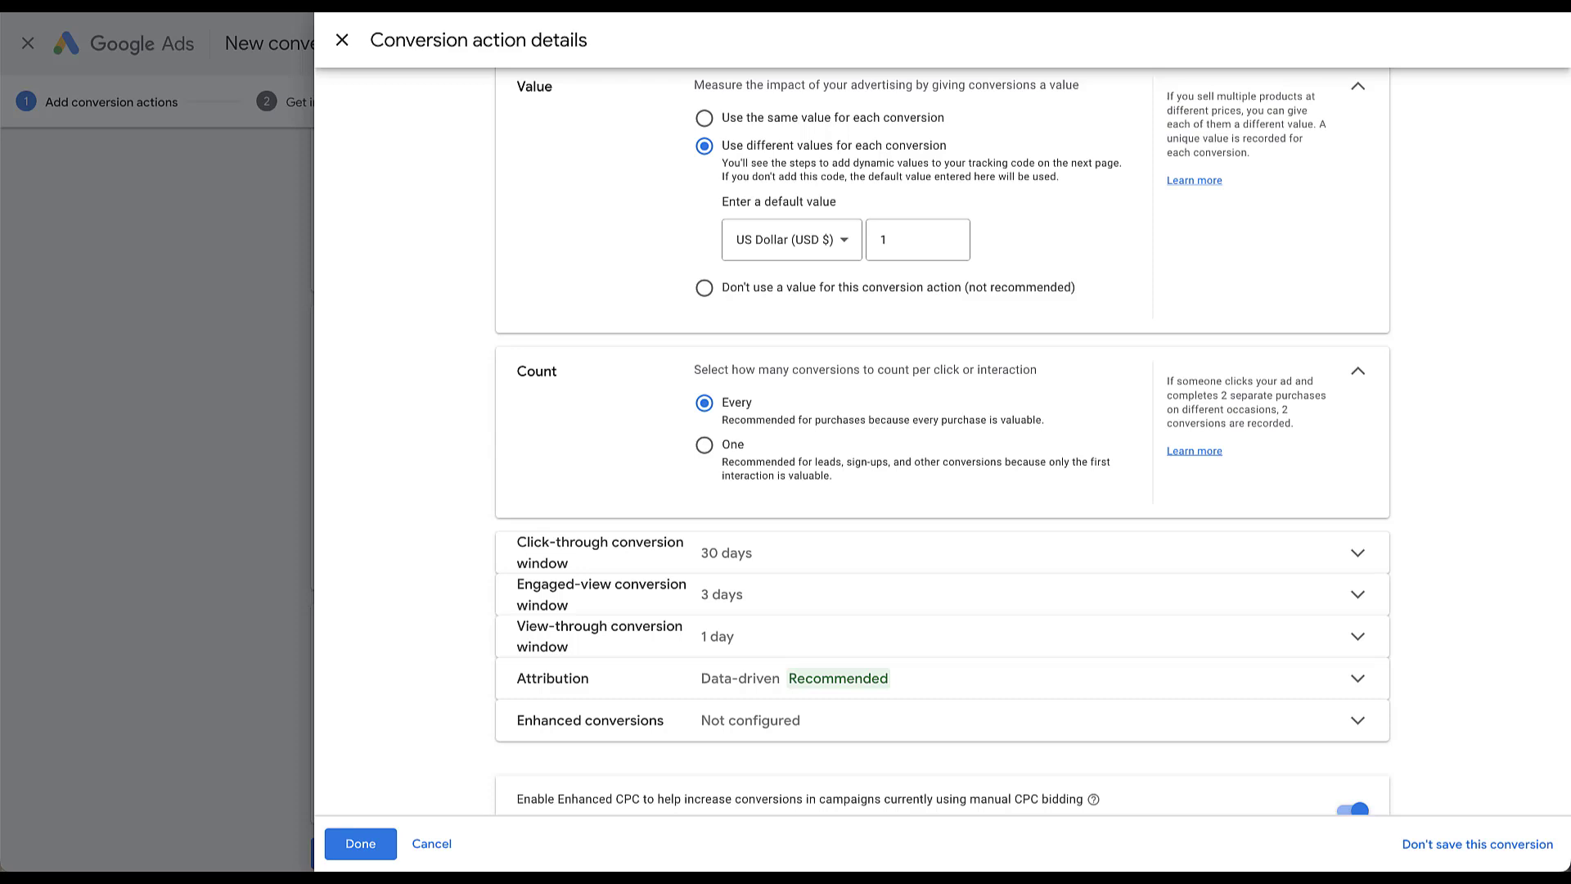
scroll(down, 3)
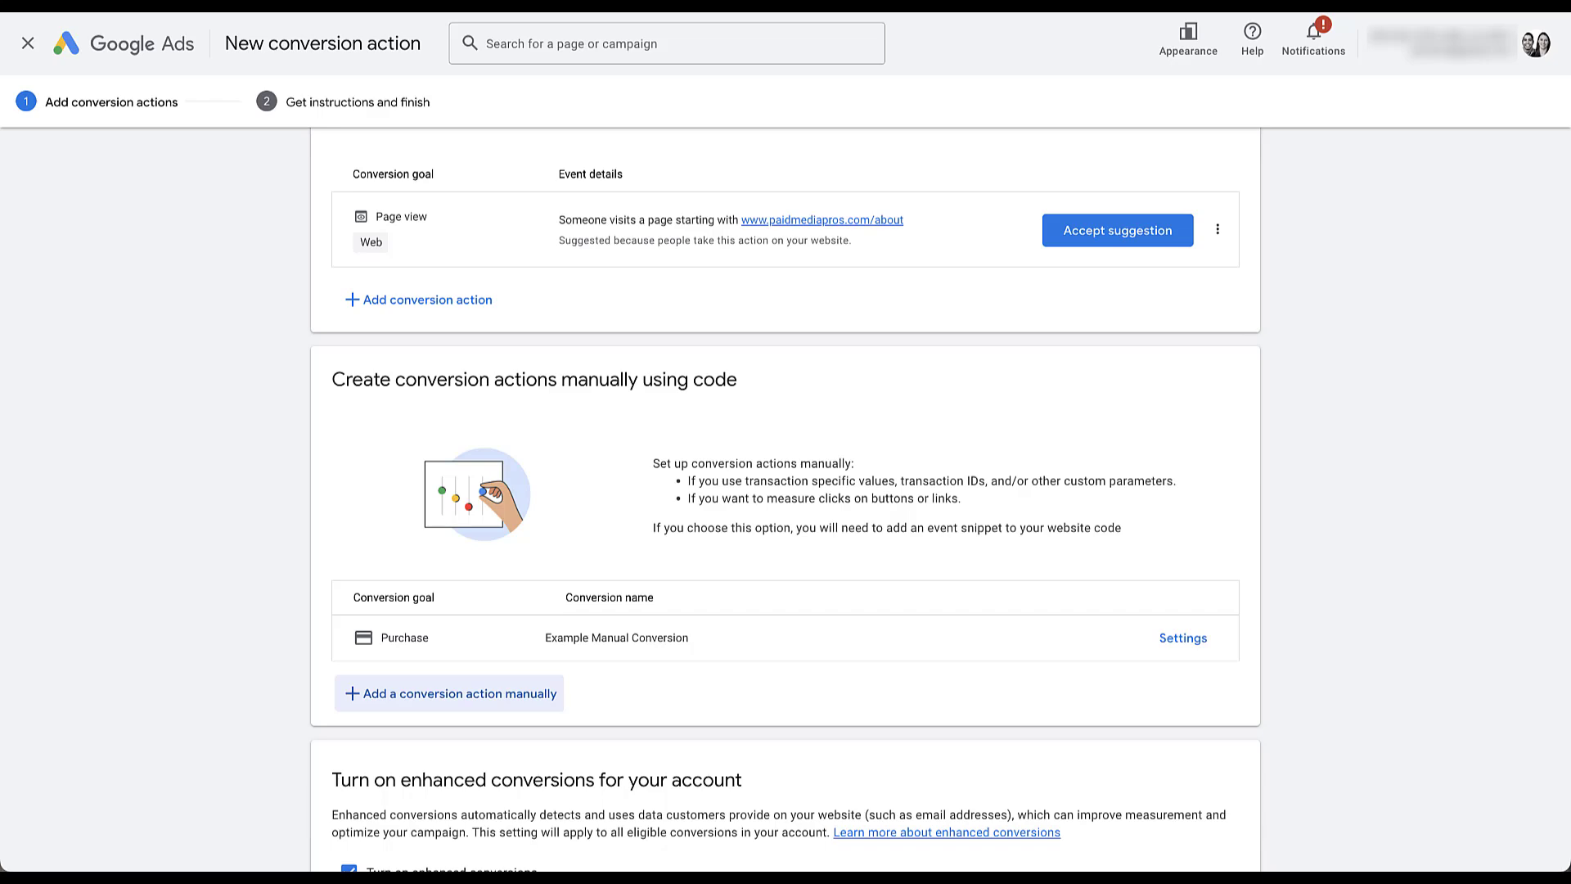
Accept the enhanced conversions terms and continue to the tag installation instructions
click(1183, 638)
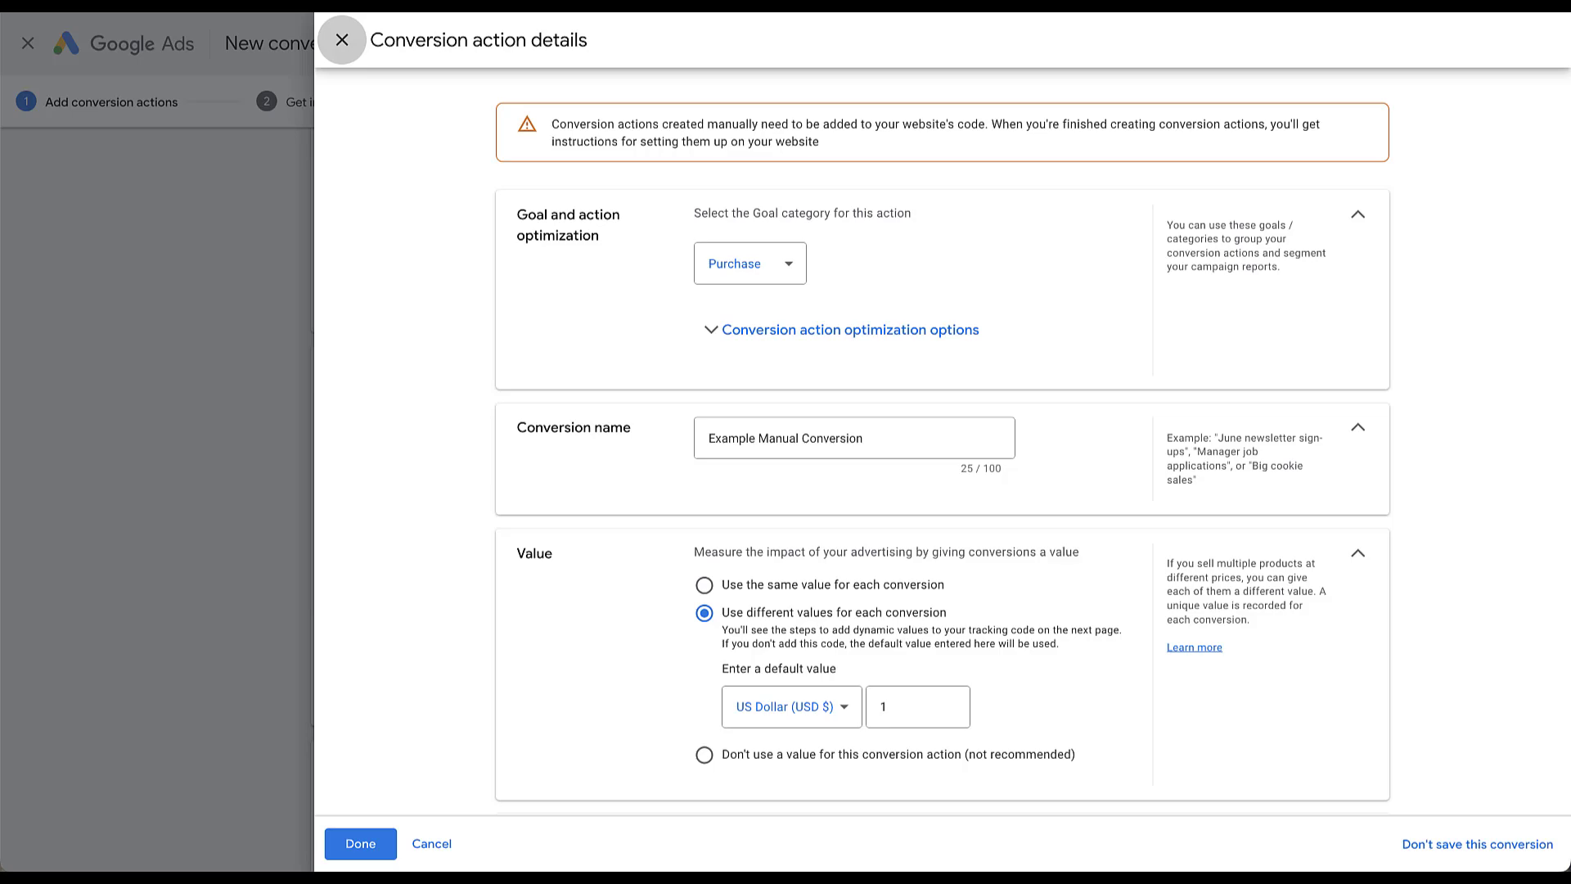
click(360, 843)
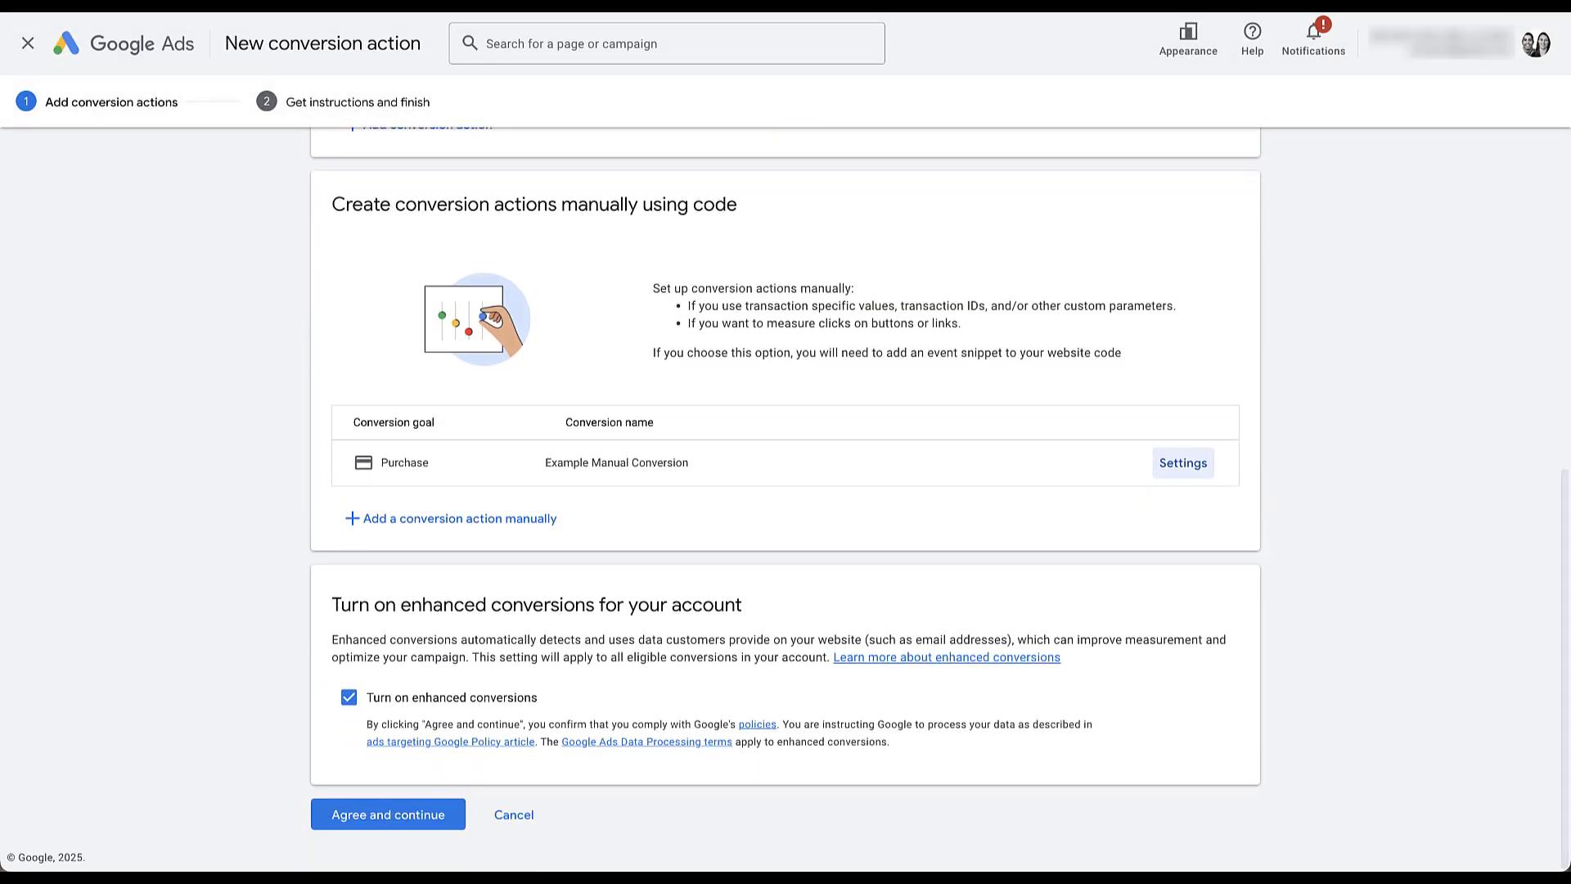
click(387, 813)
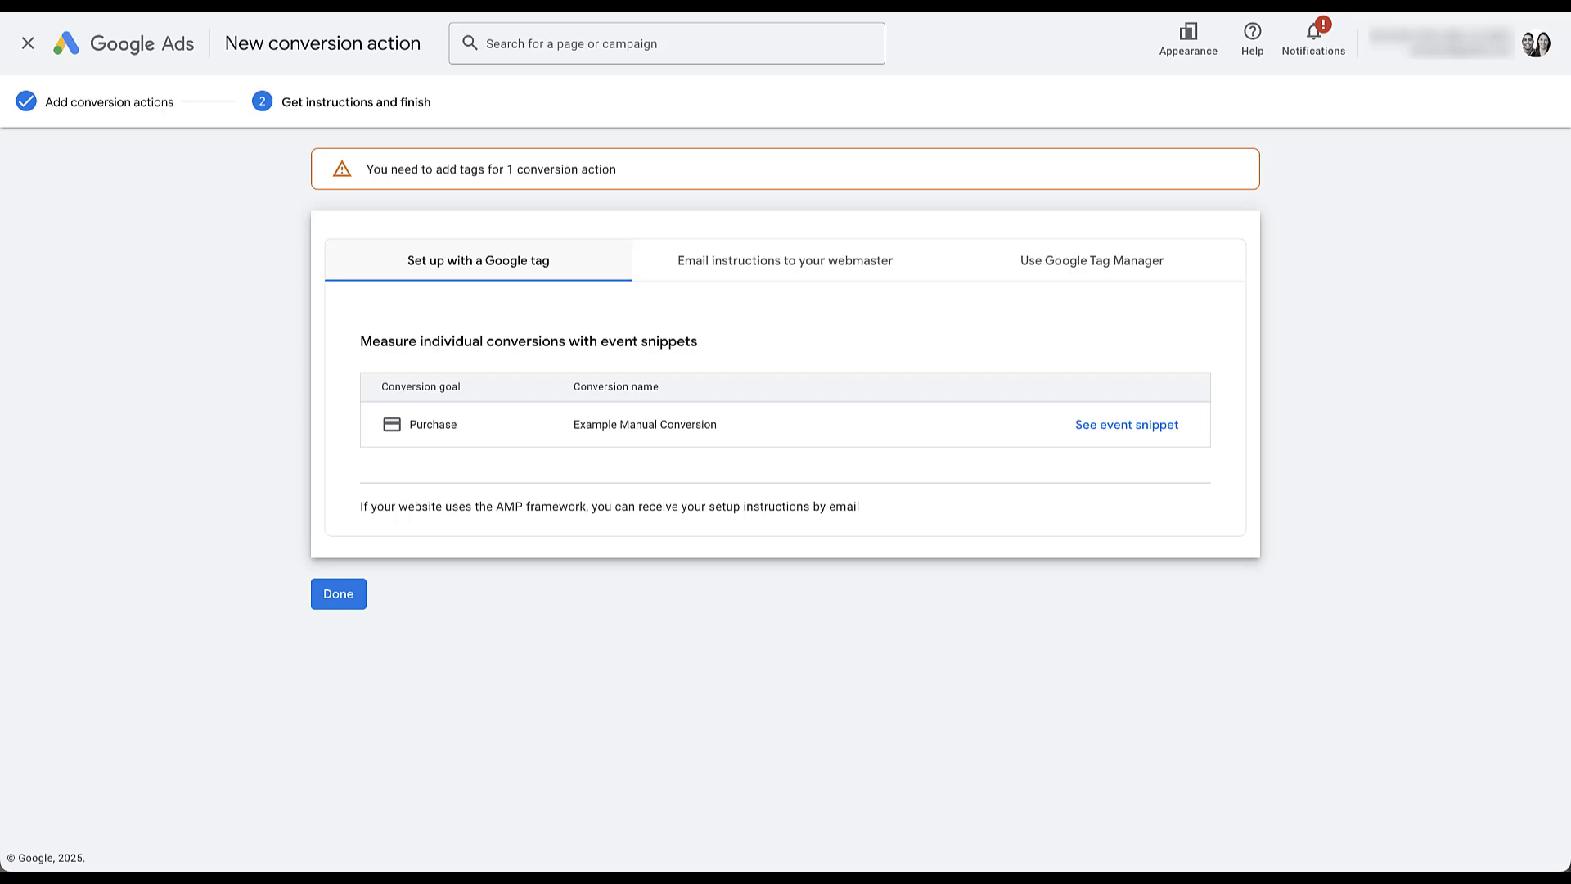
Review the event snippet, email and Tag Manager instructions, then finish the setup
click(1125, 424)
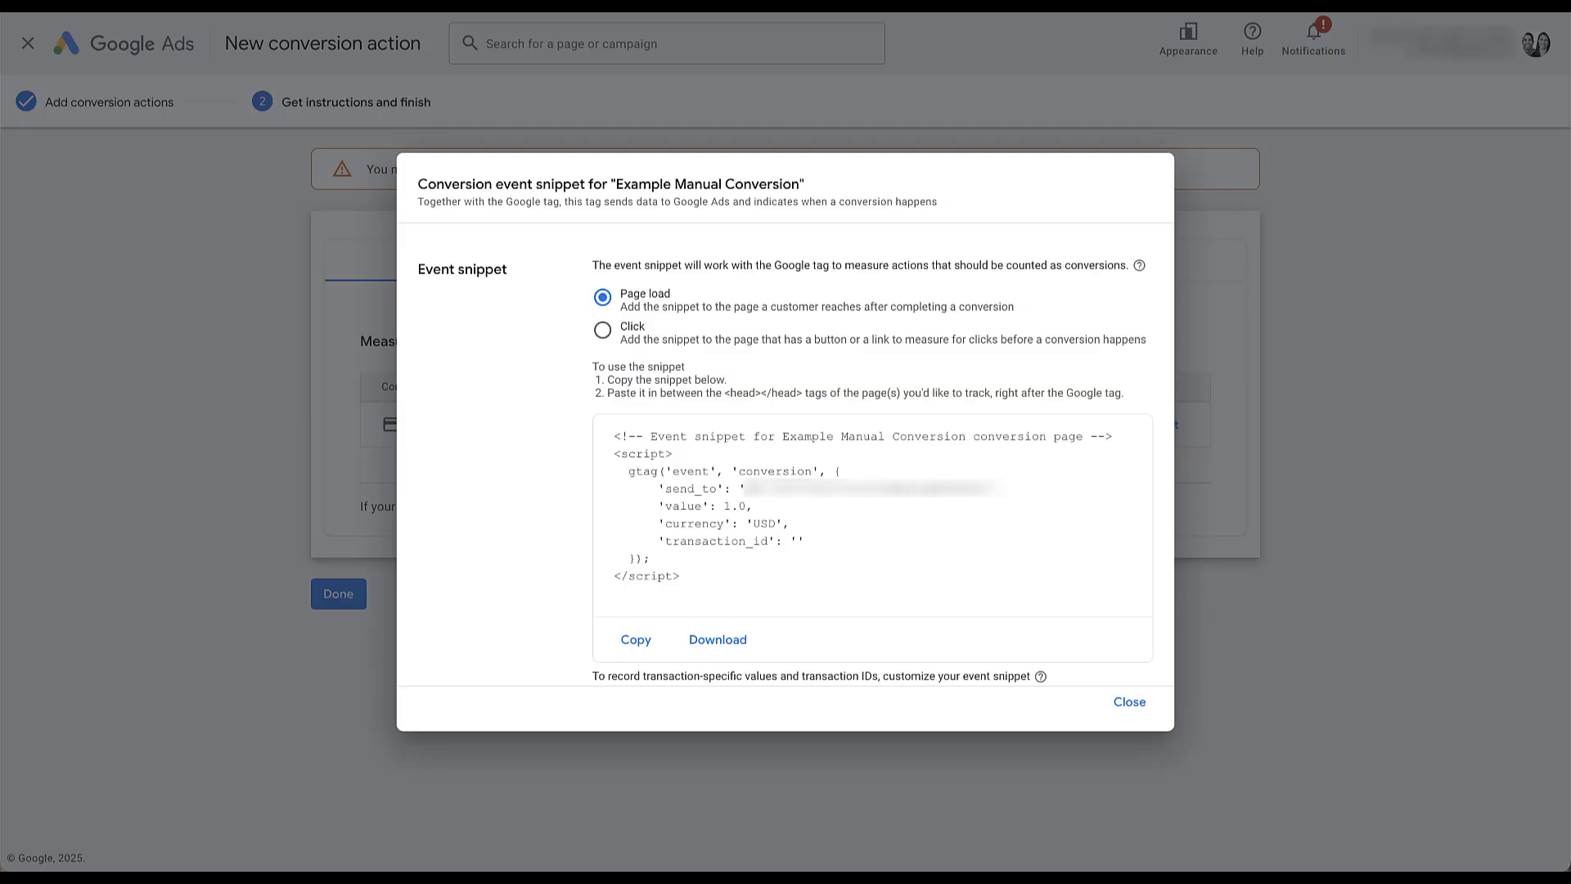
click(1128, 701)
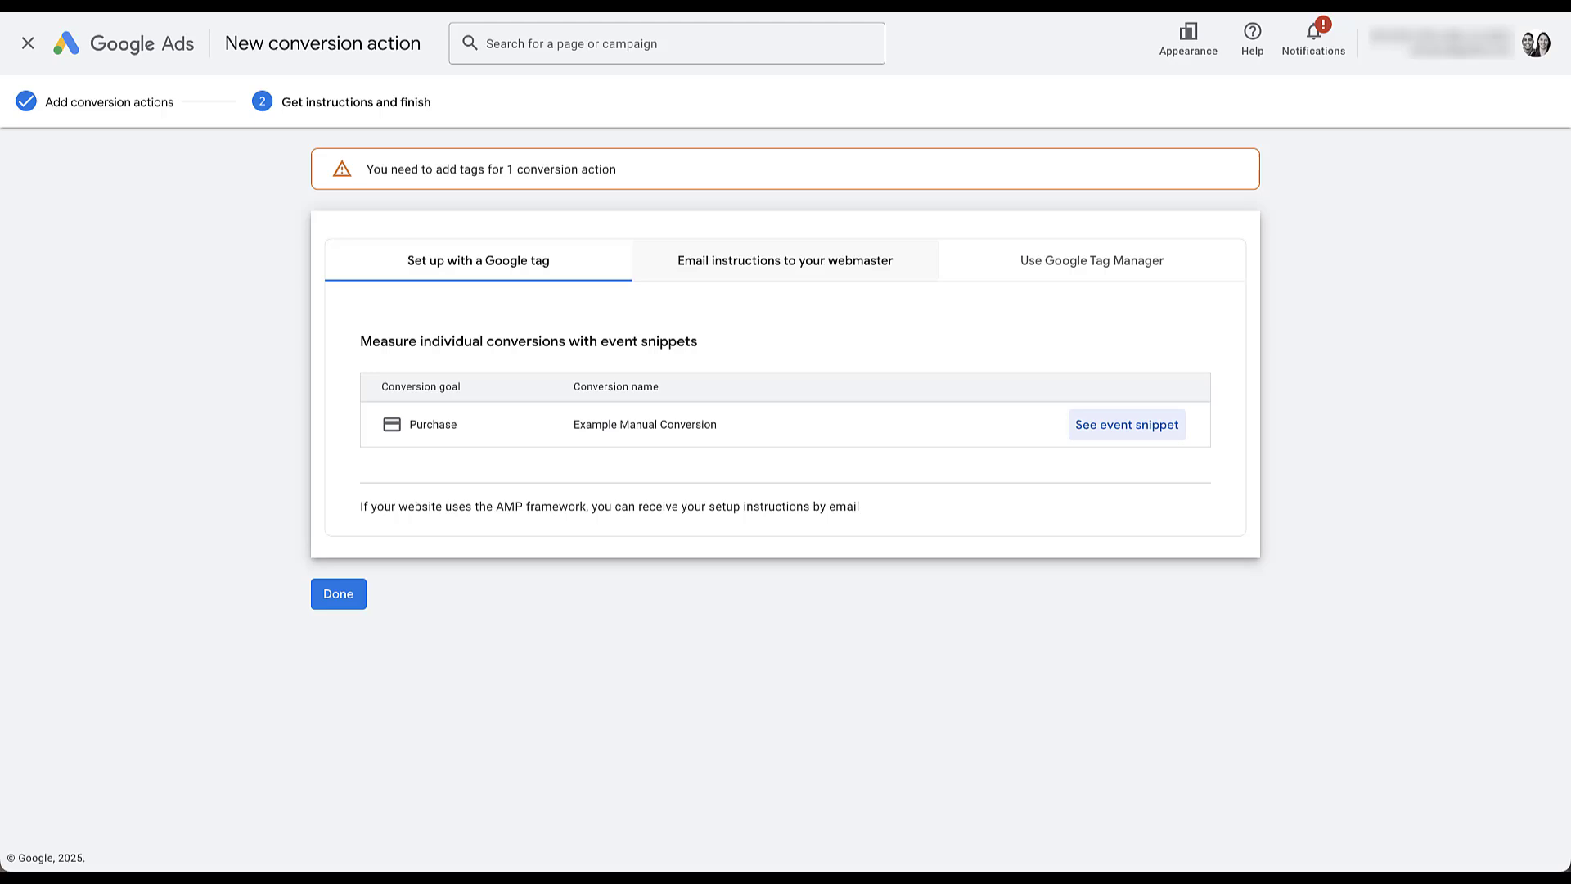
click(786, 260)
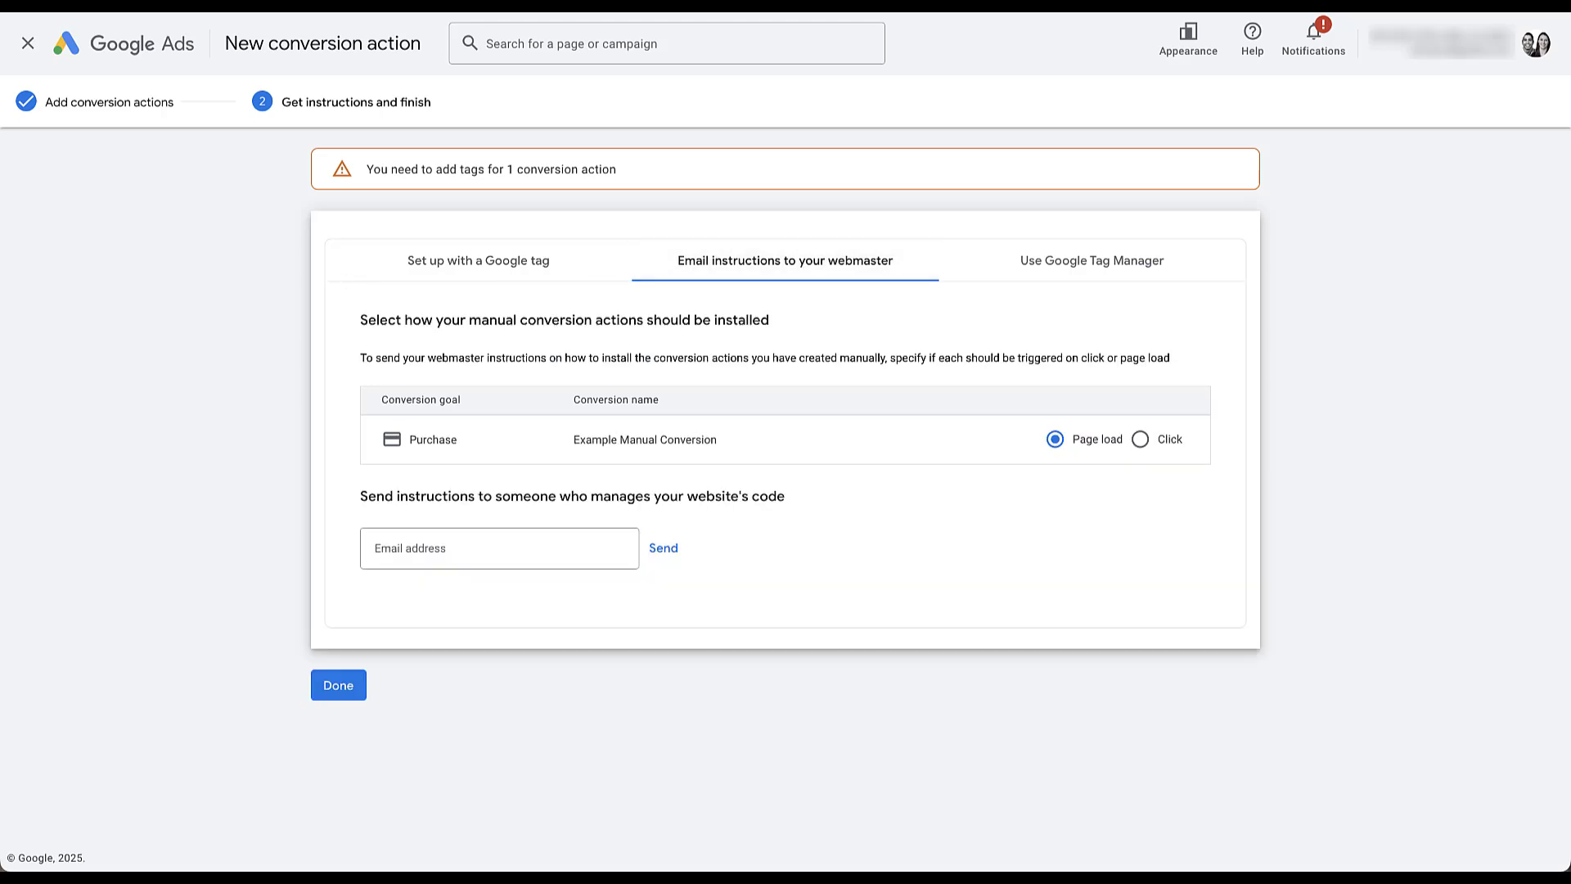
click(498, 547)
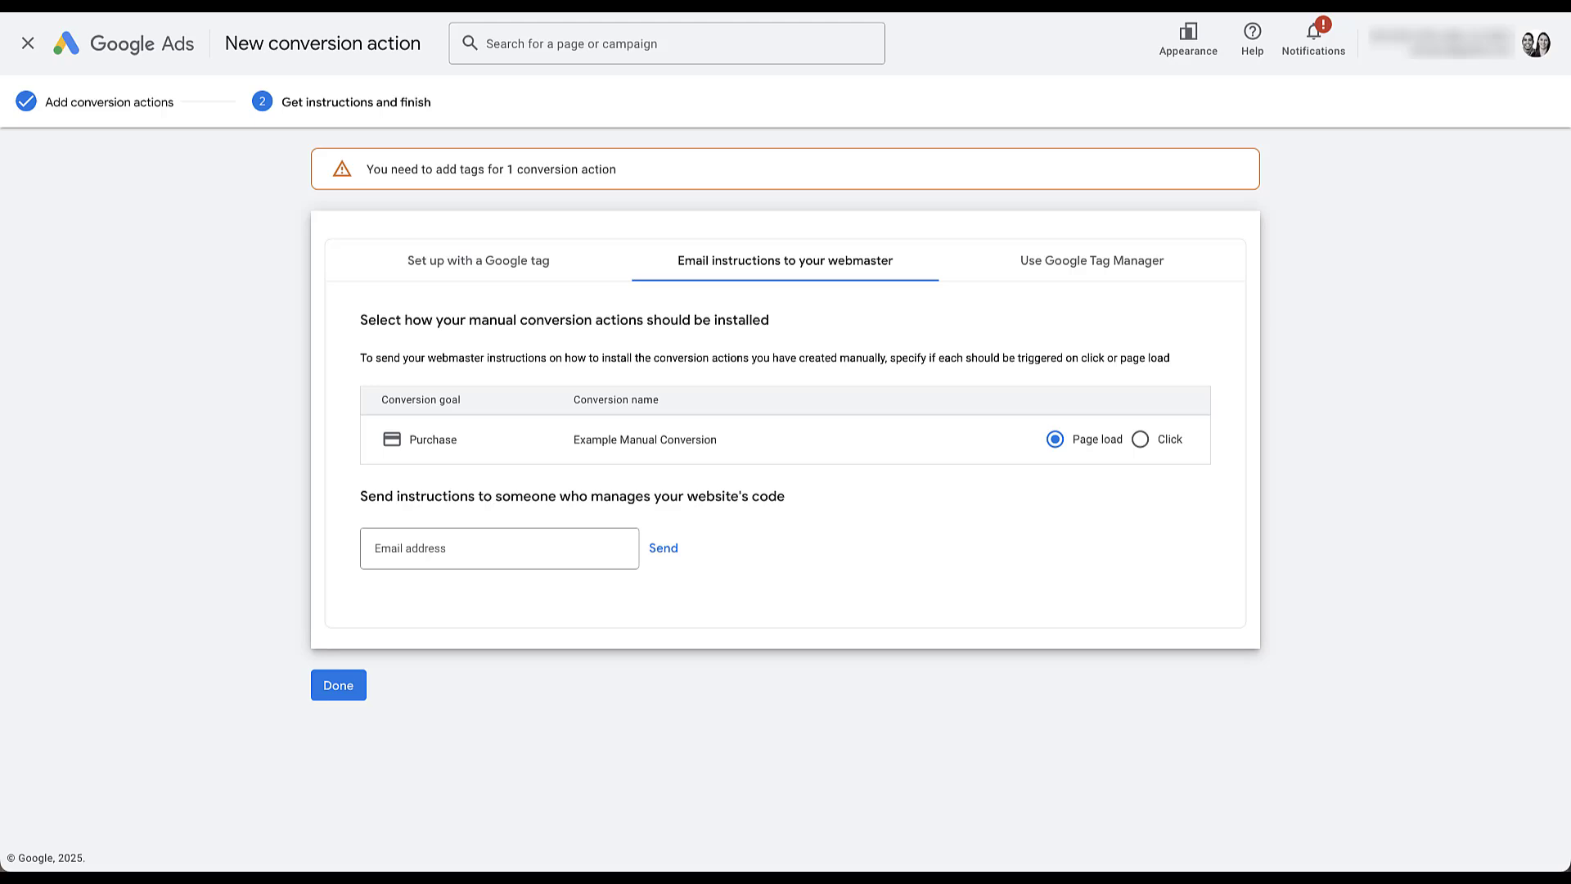
click(1092, 260)
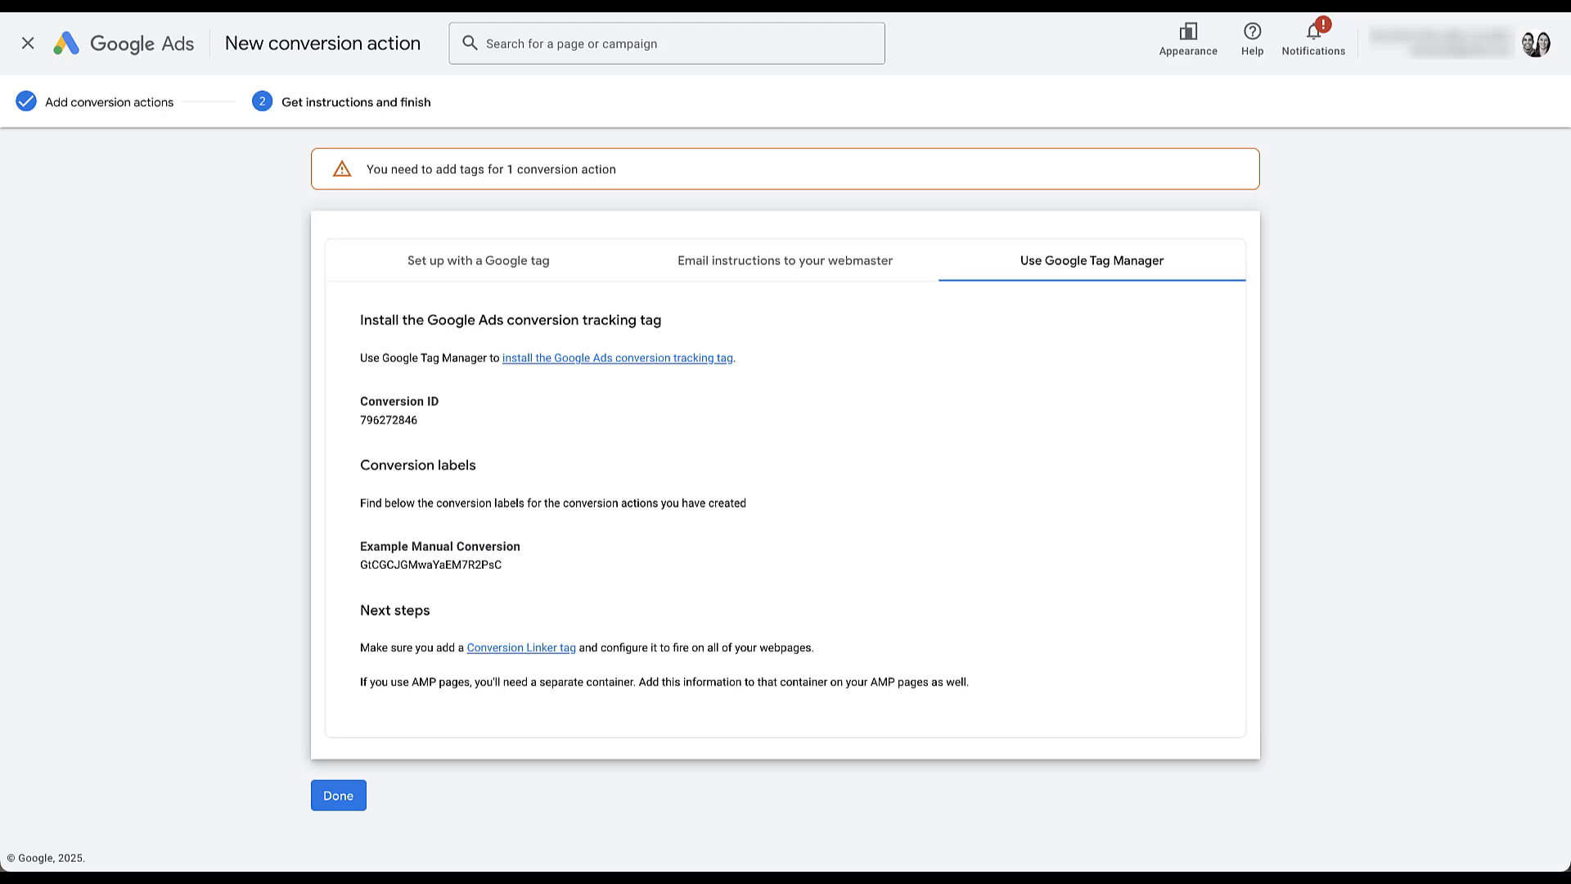
click(338, 794)
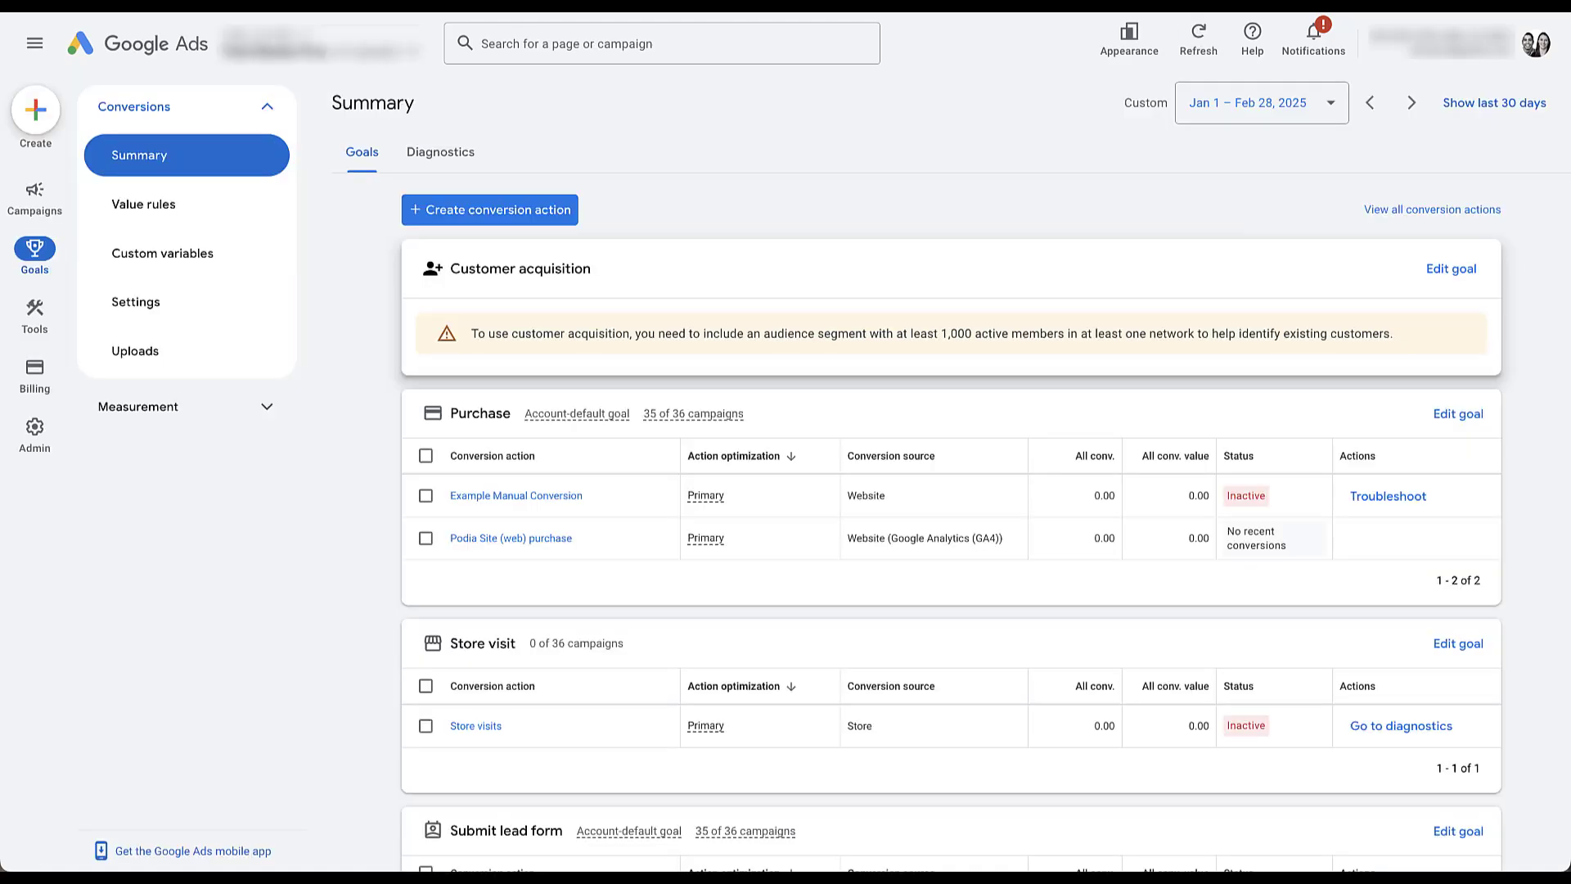
Start another new conversion action from the conversions summary
click(425, 495)
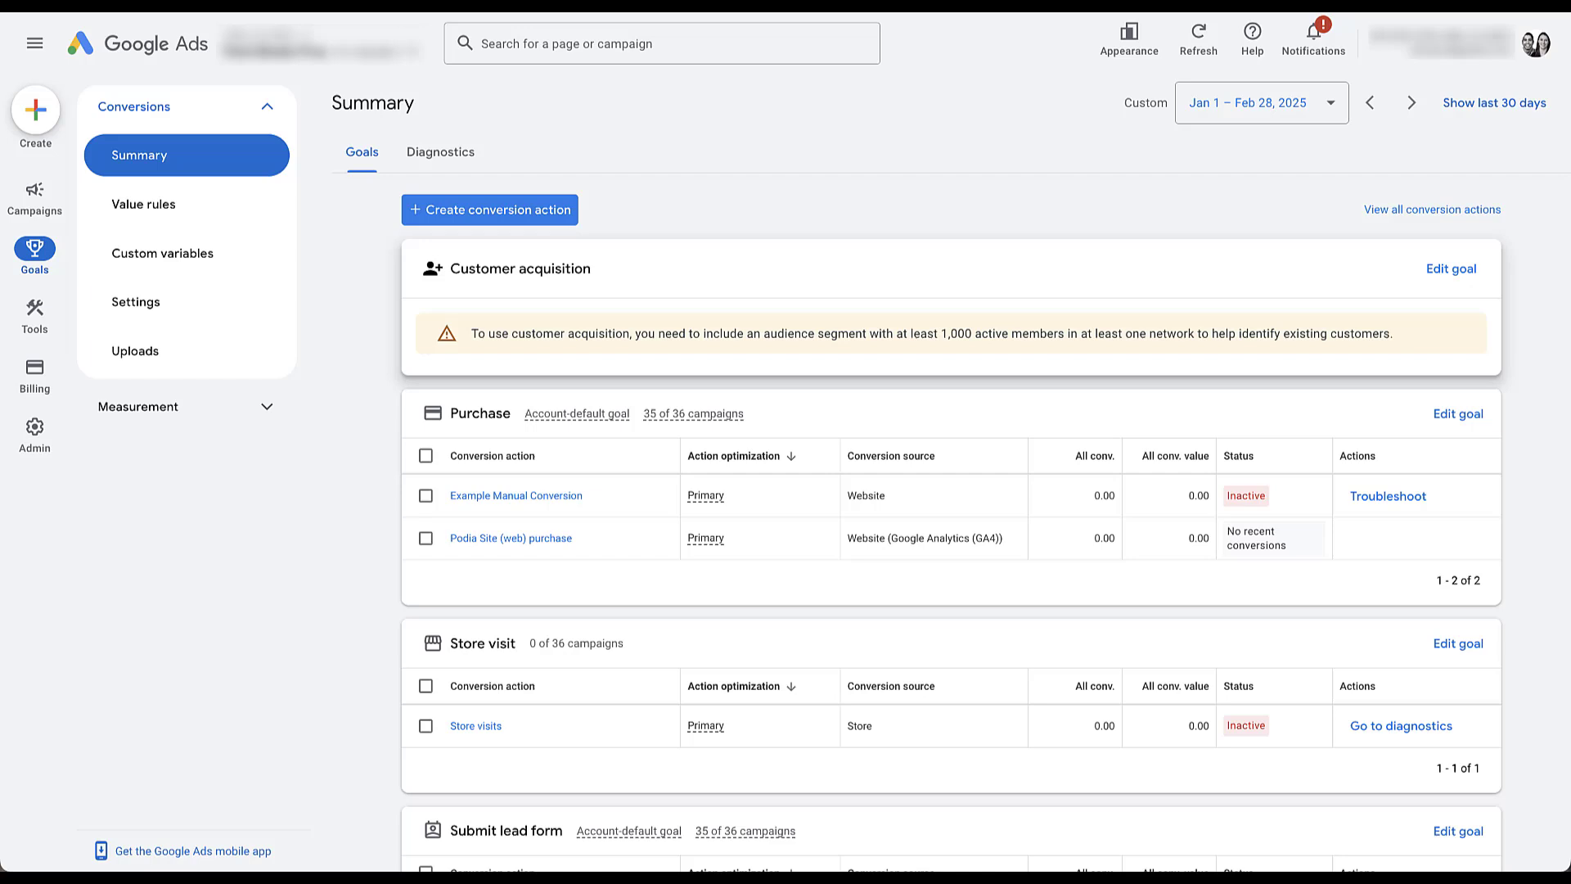
click(489, 210)
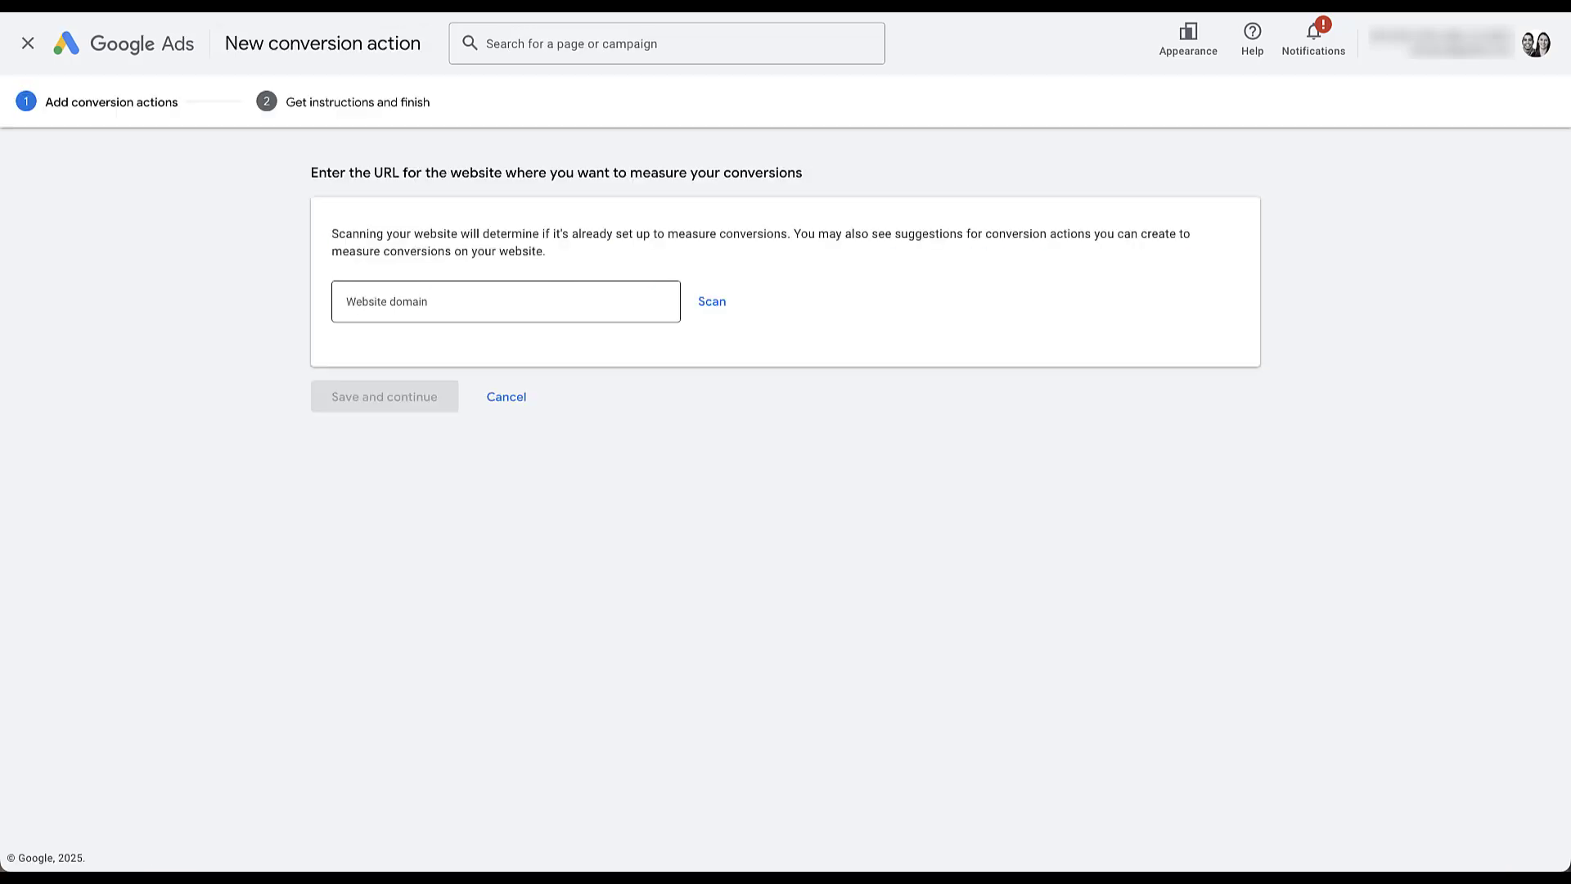
Scan the website domain and decline the page-view suggestion as not interesting
click(711, 301)
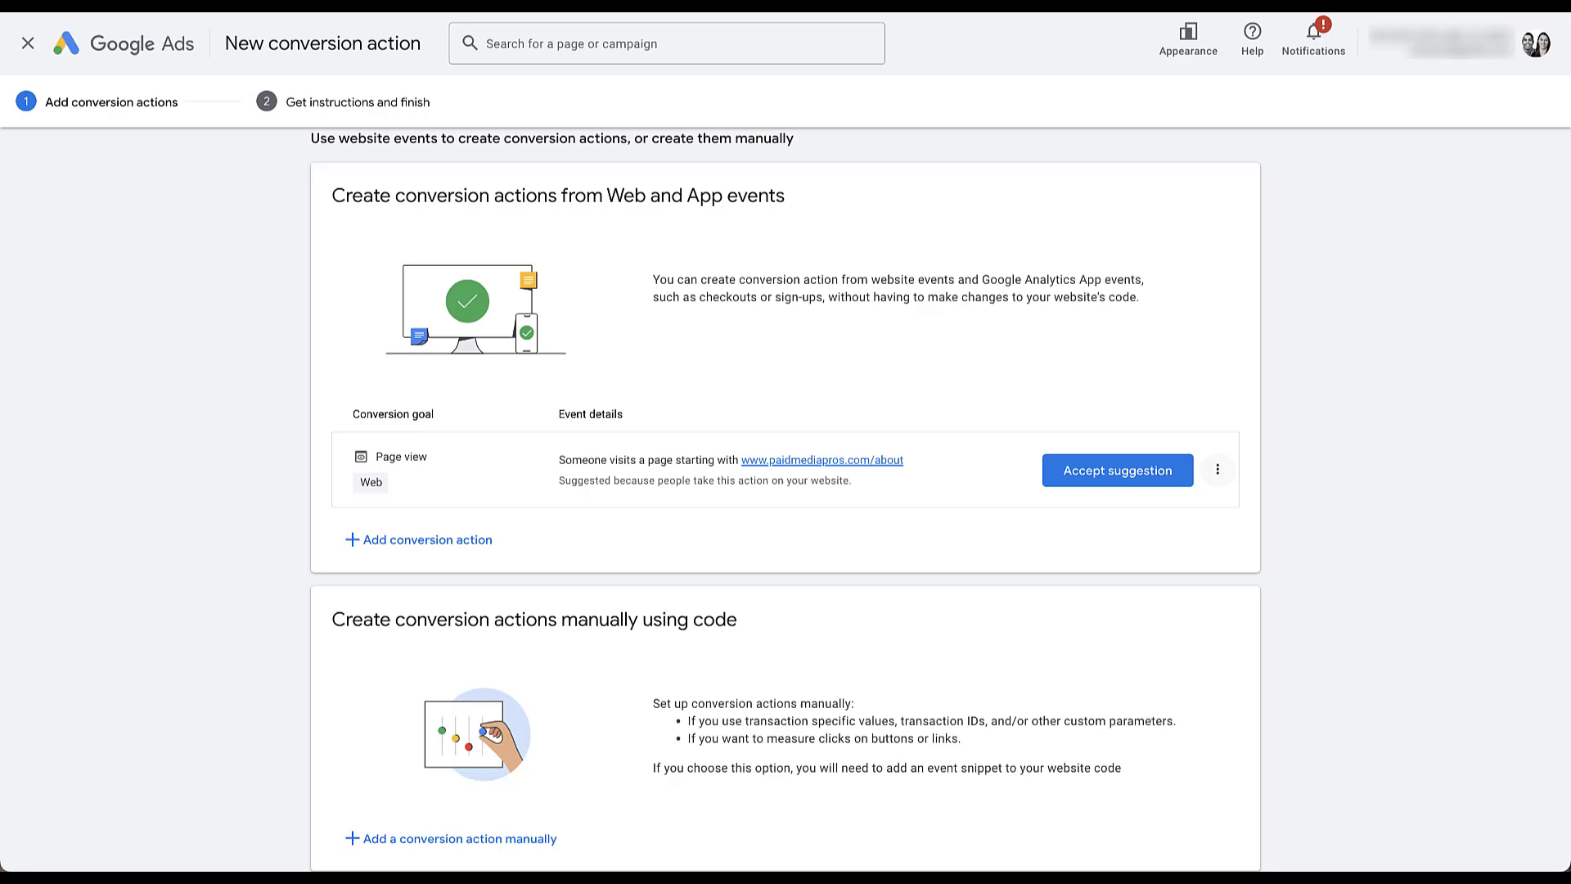
click(1216, 469)
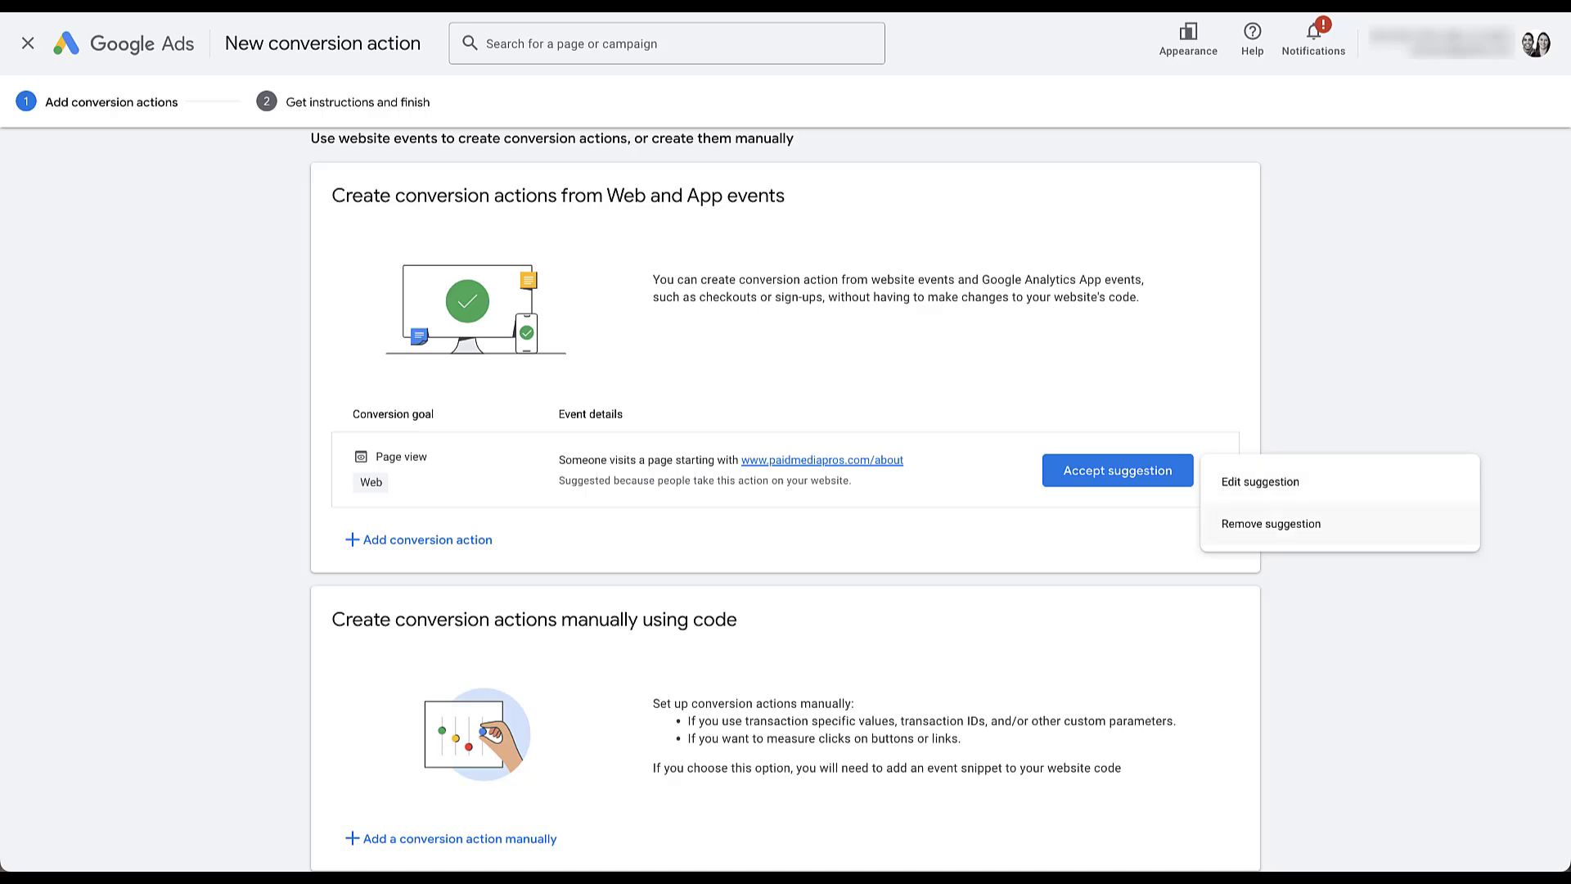
click(1269, 522)
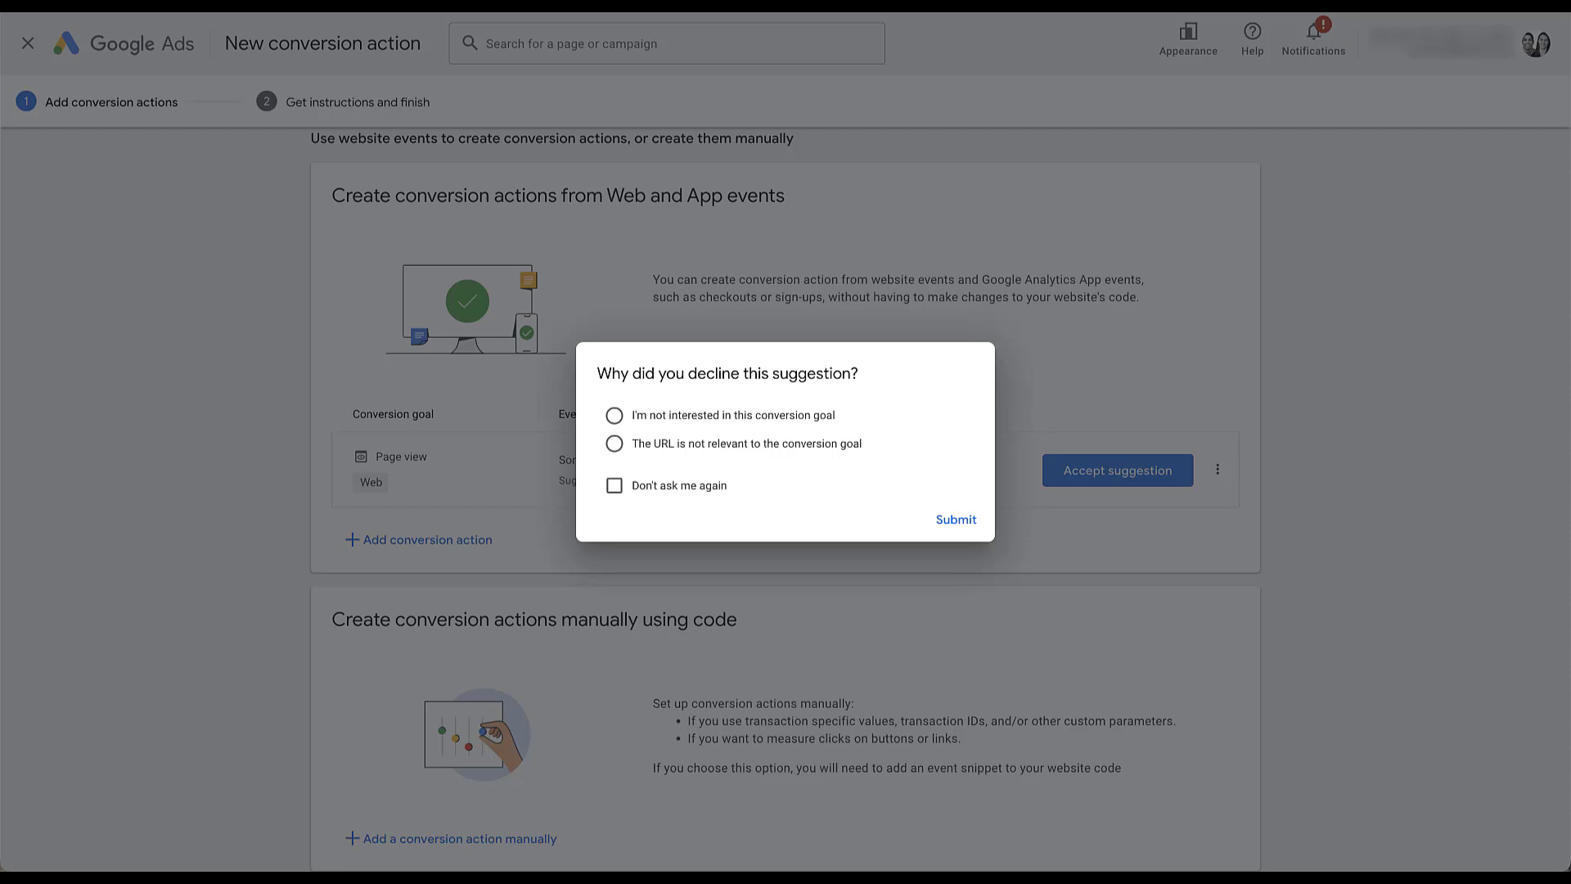
click(614, 415)
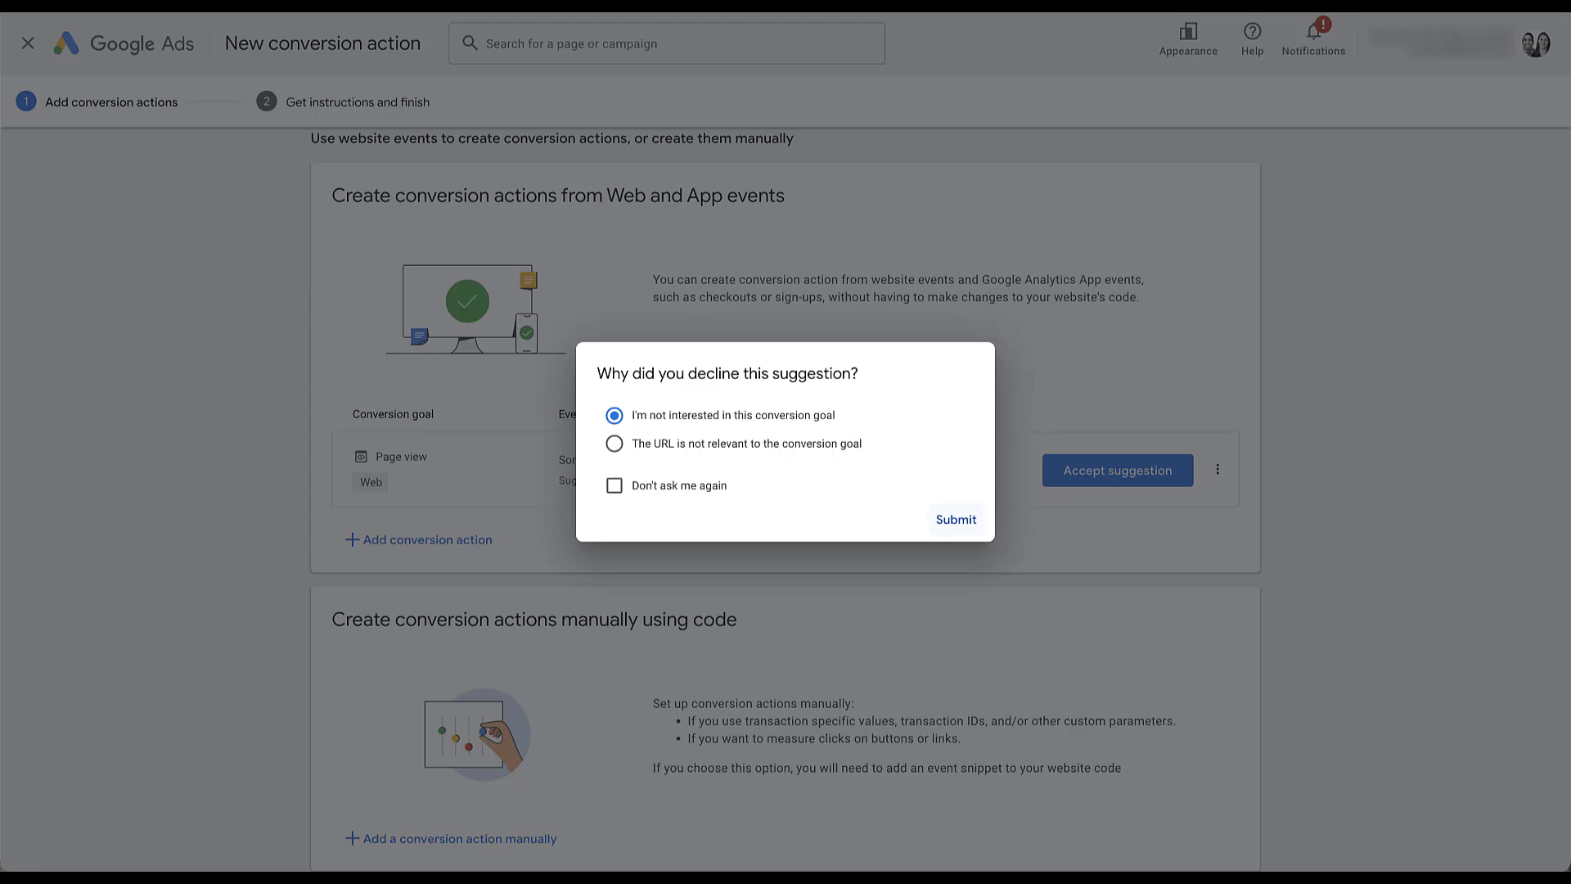
click(954, 519)
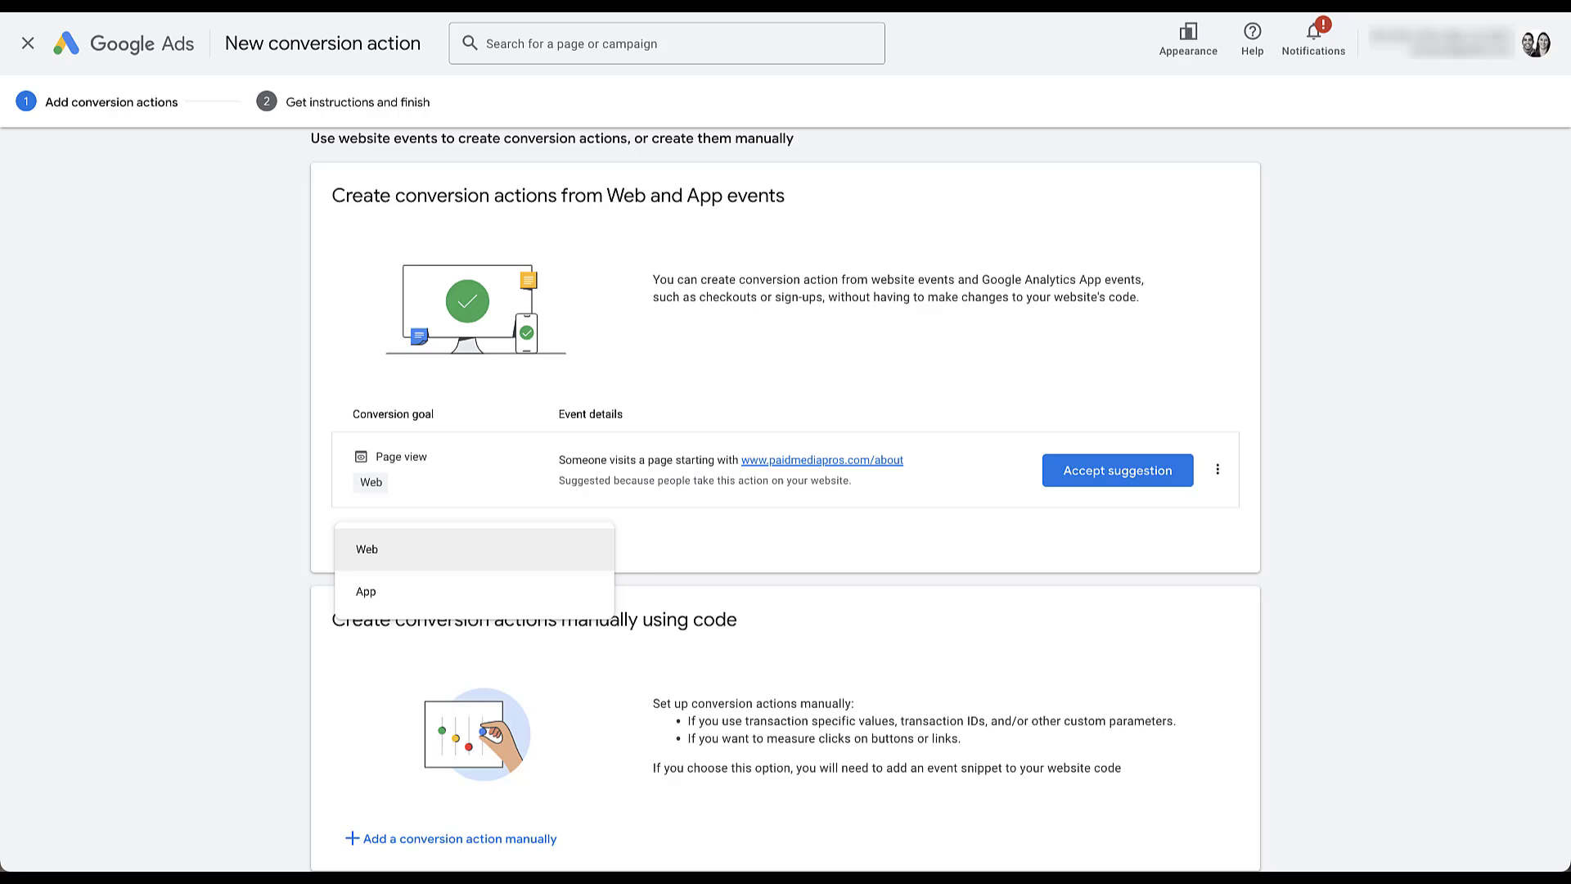
click(366, 549)
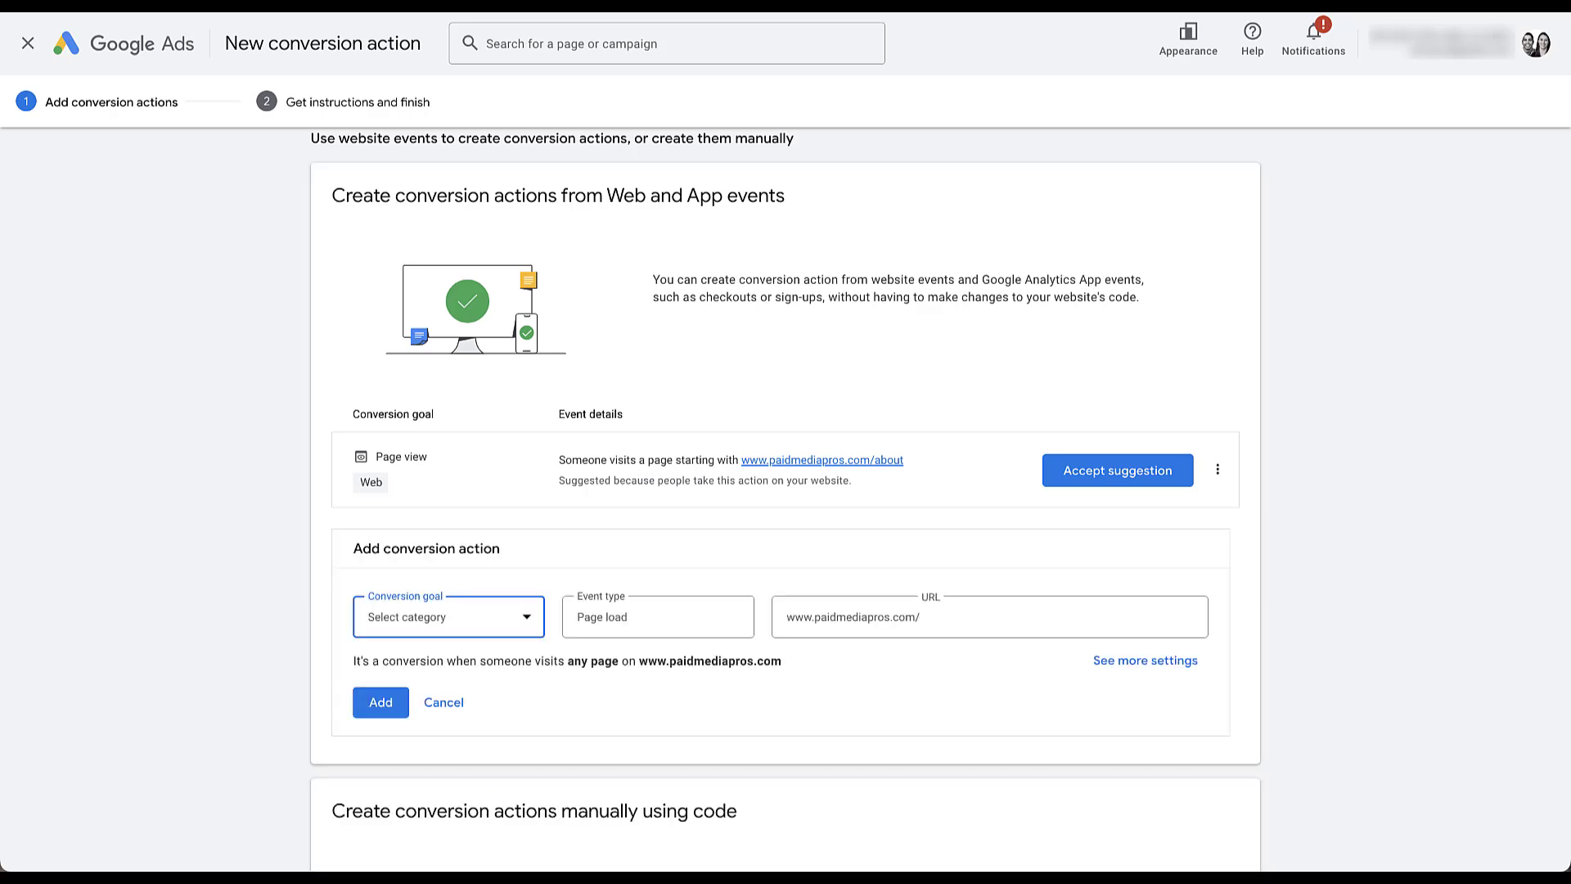
scroll(down, 3)
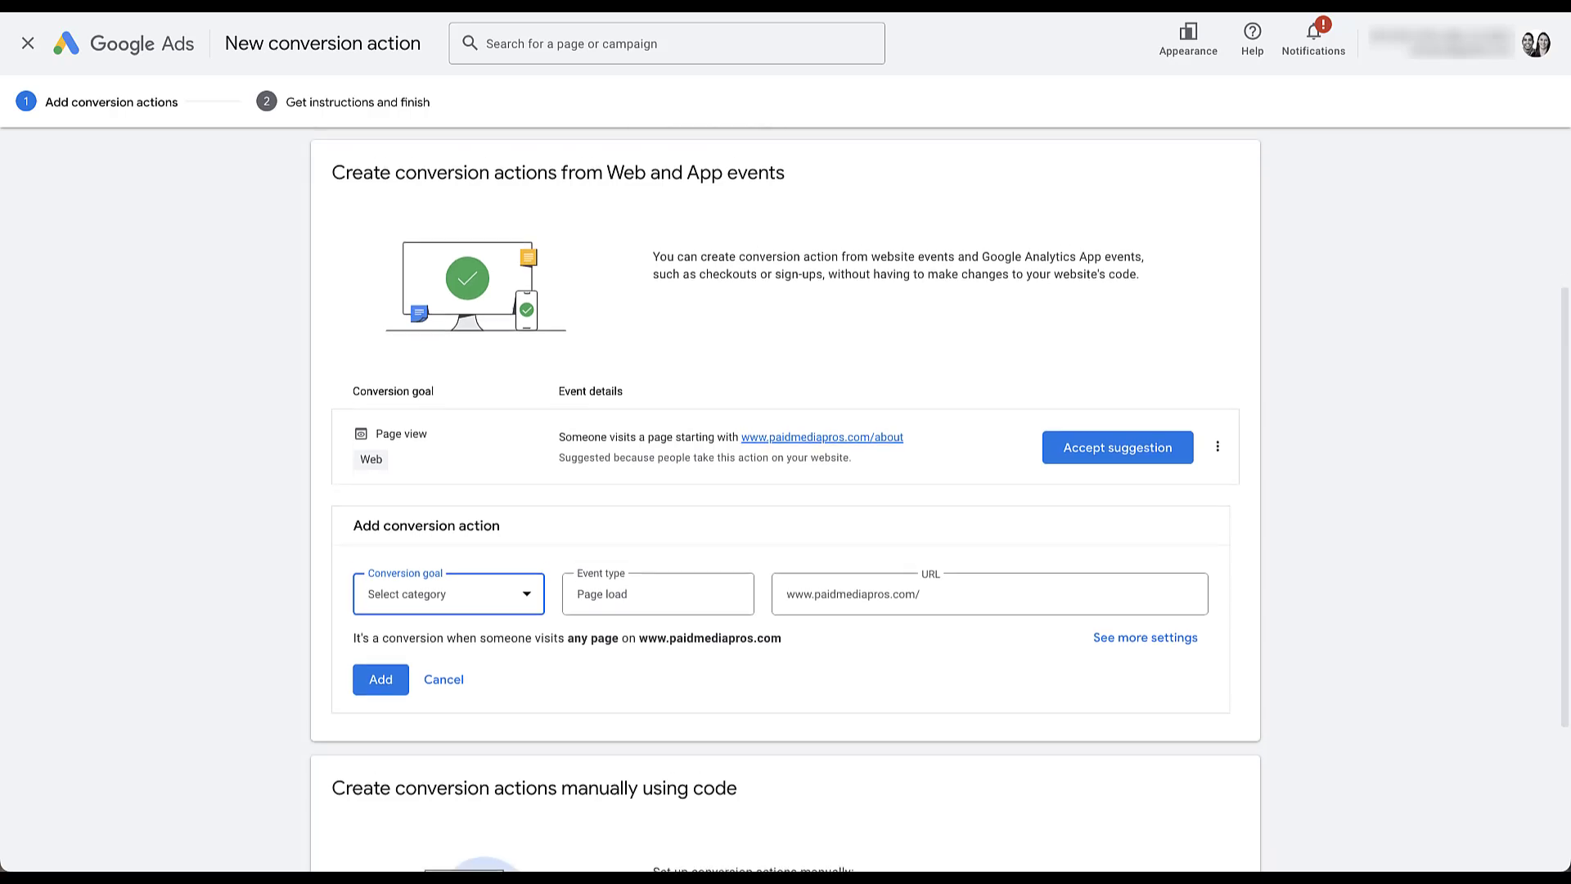
scroll(down, 3)
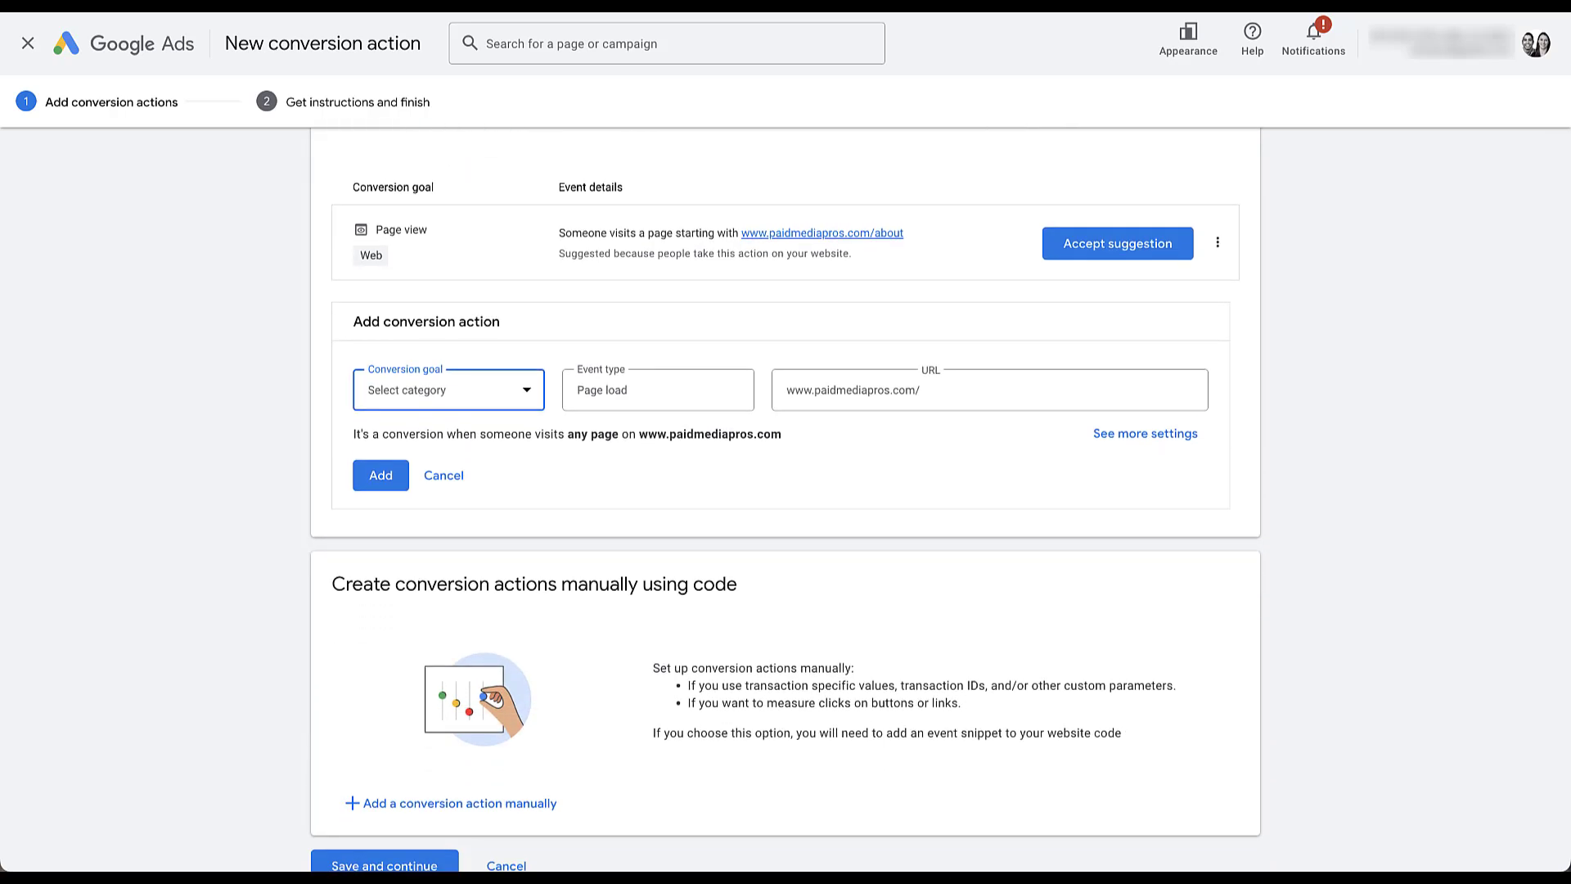
click(446, 389)
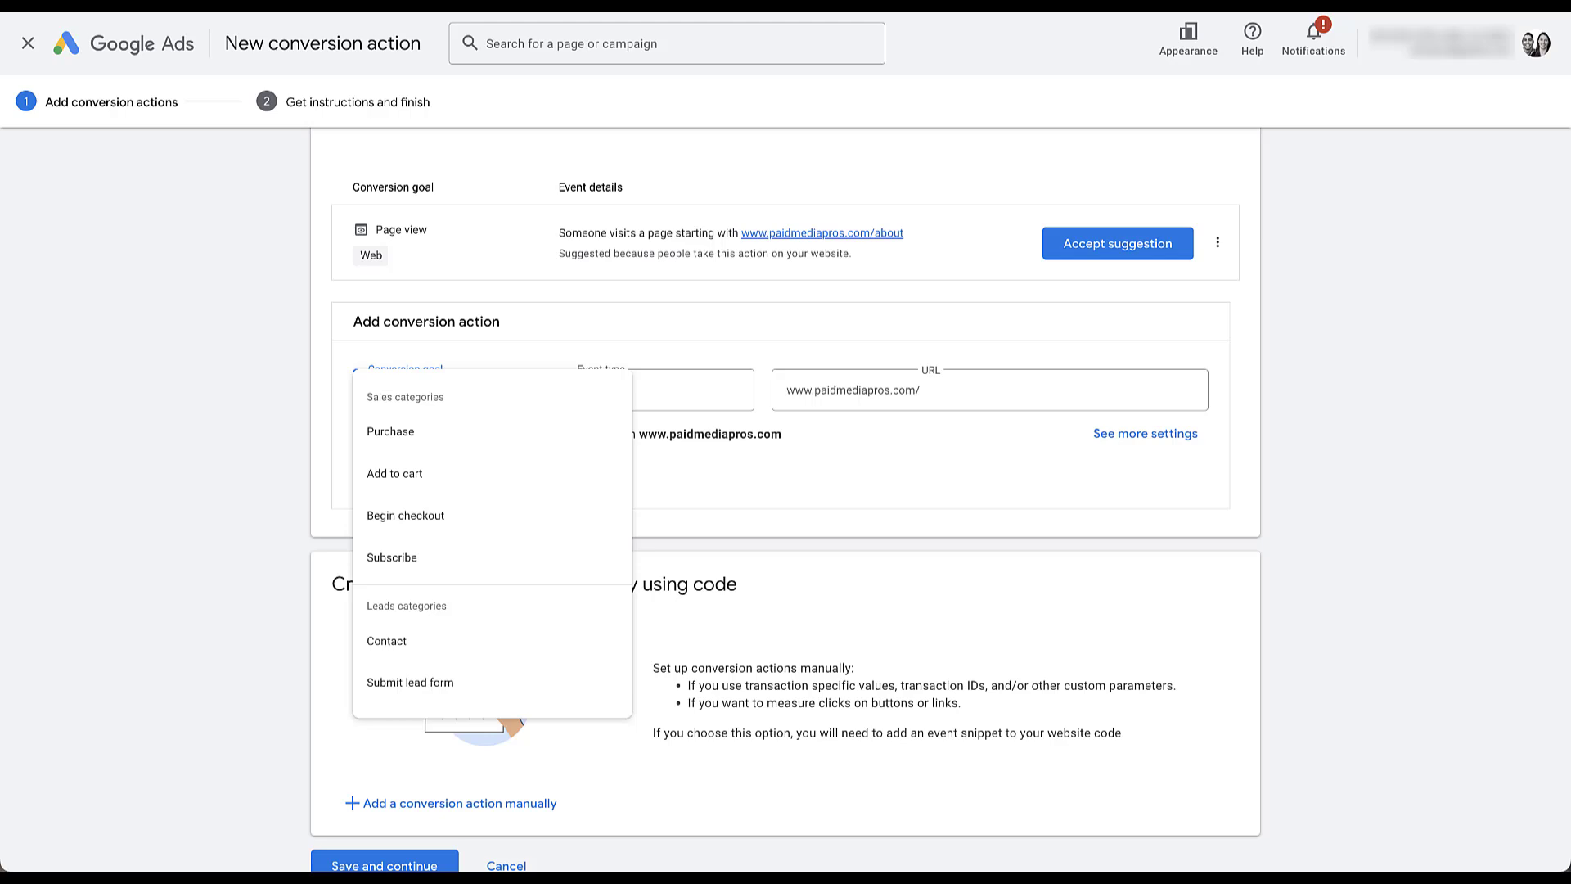
click(390, 431)
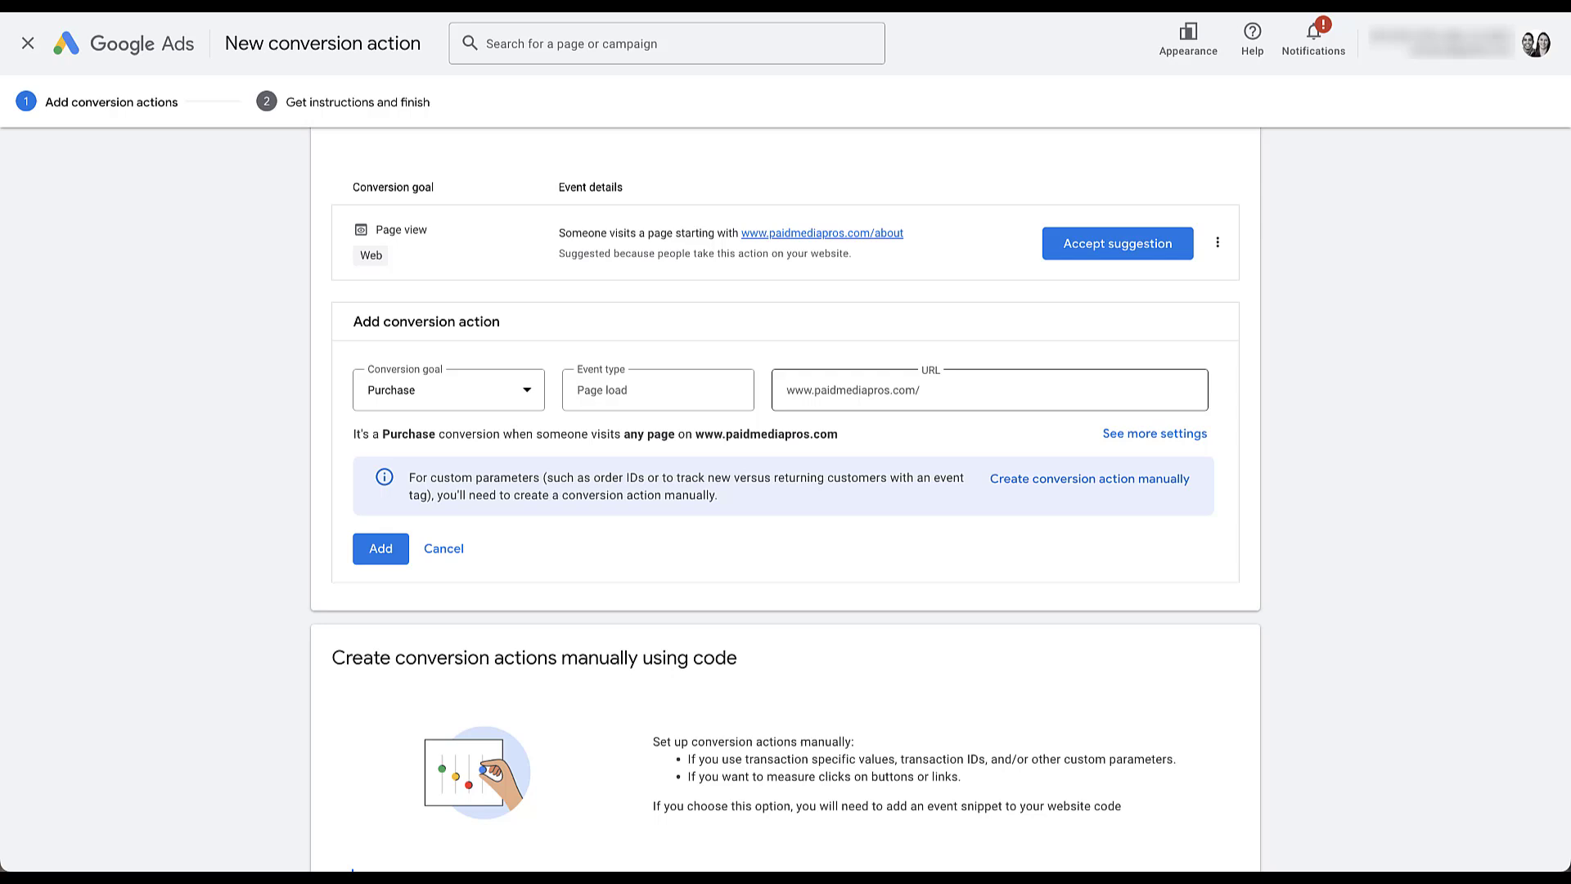
click(987, 389)
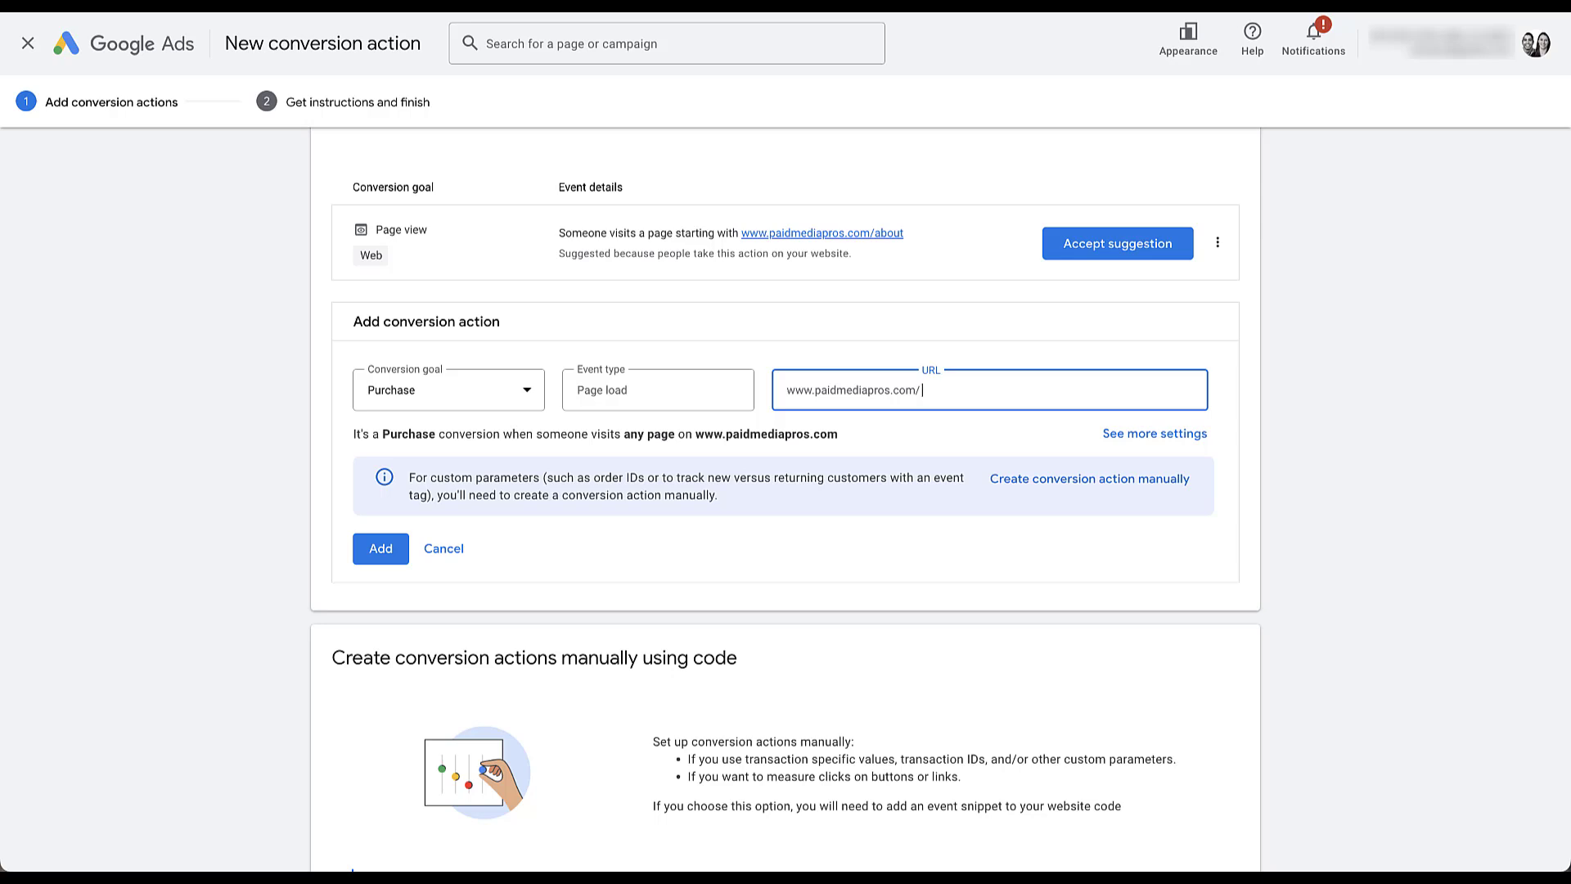
text(thank-you)
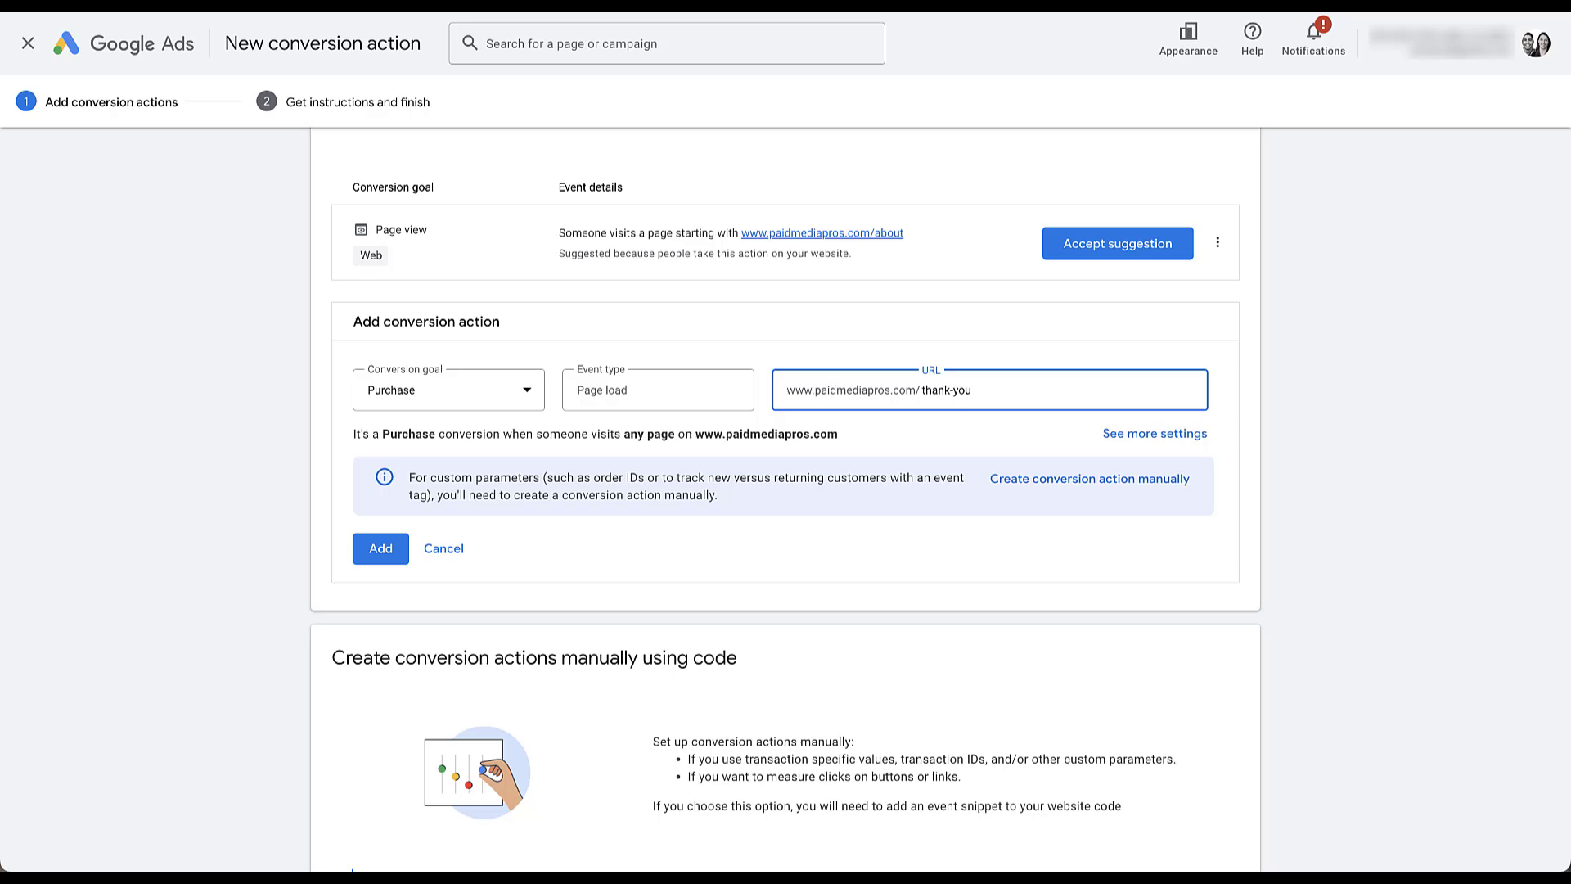
click(968, 389)
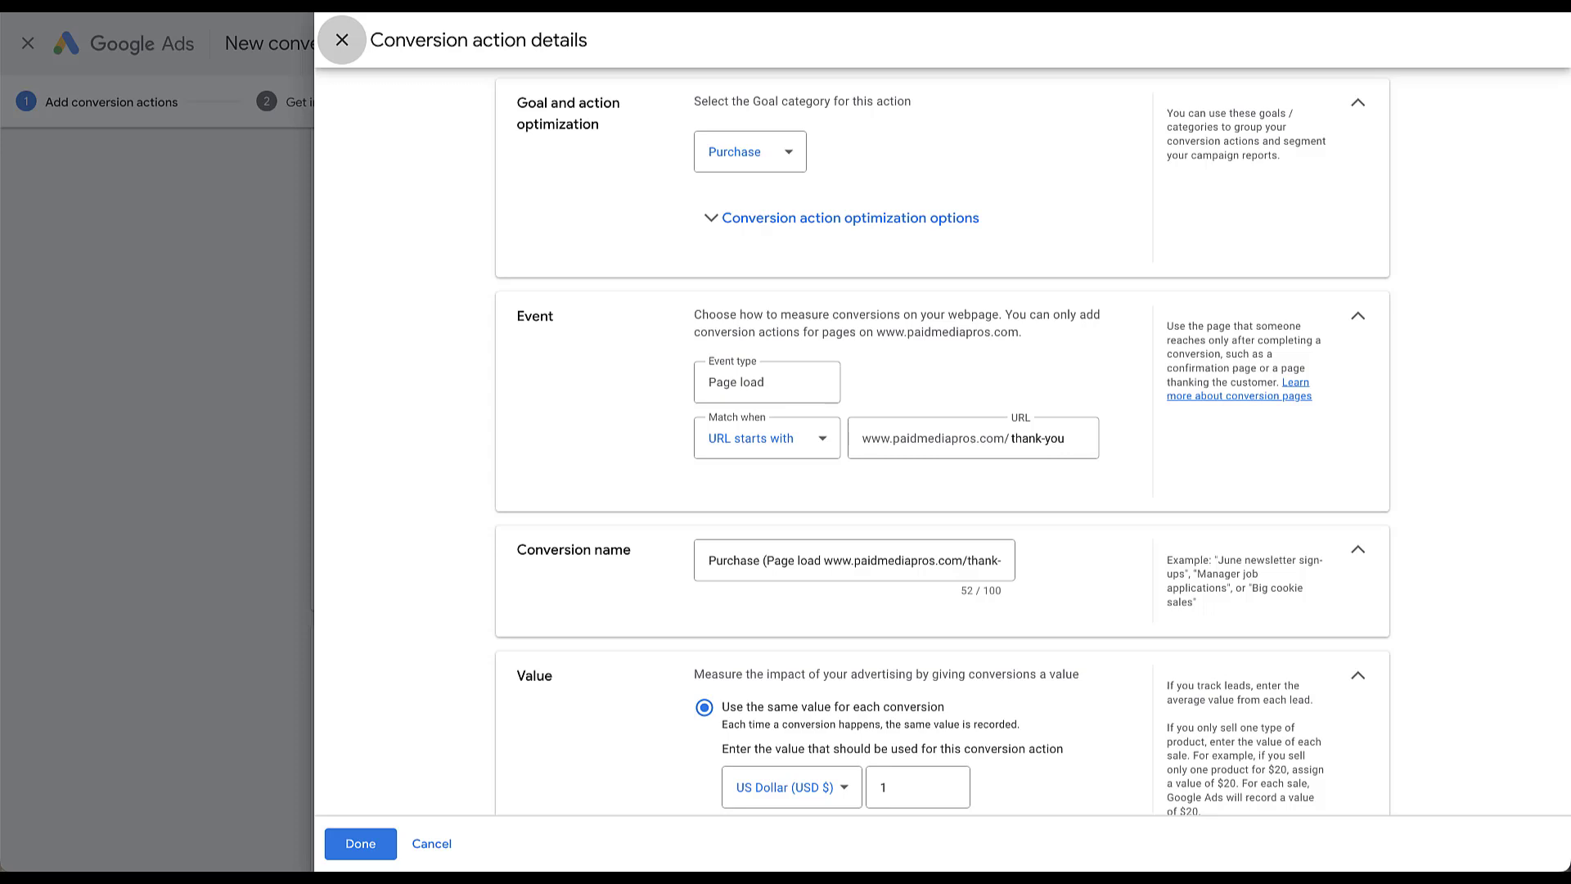
Expand optimization options and name the conversion 'Example Codeless Purchase URL Event'
click(848, 218)
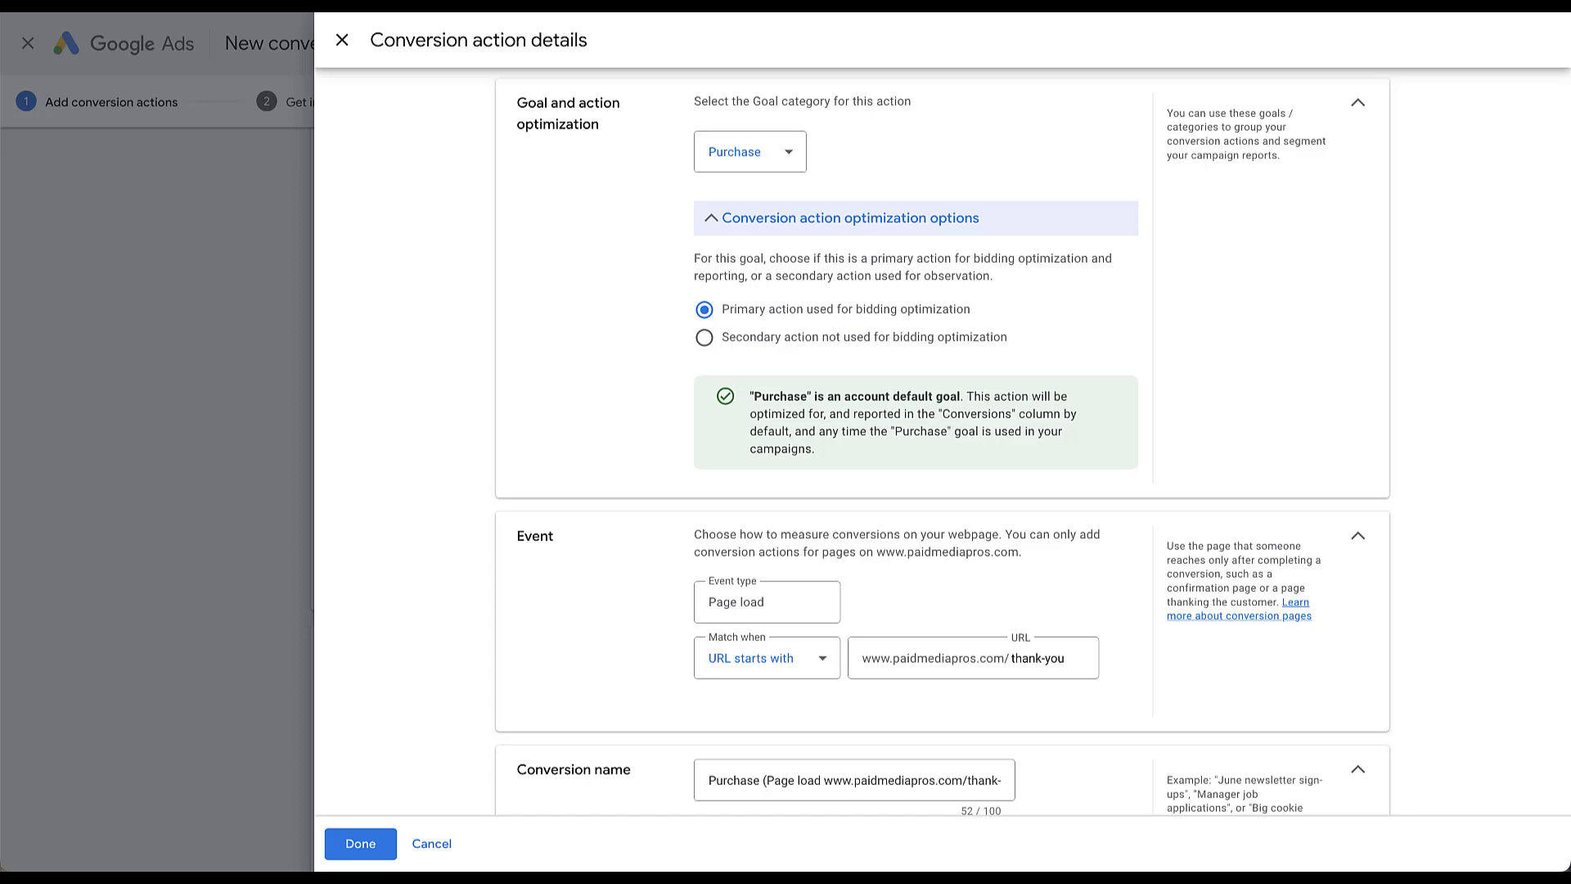
scroll(down, 3)
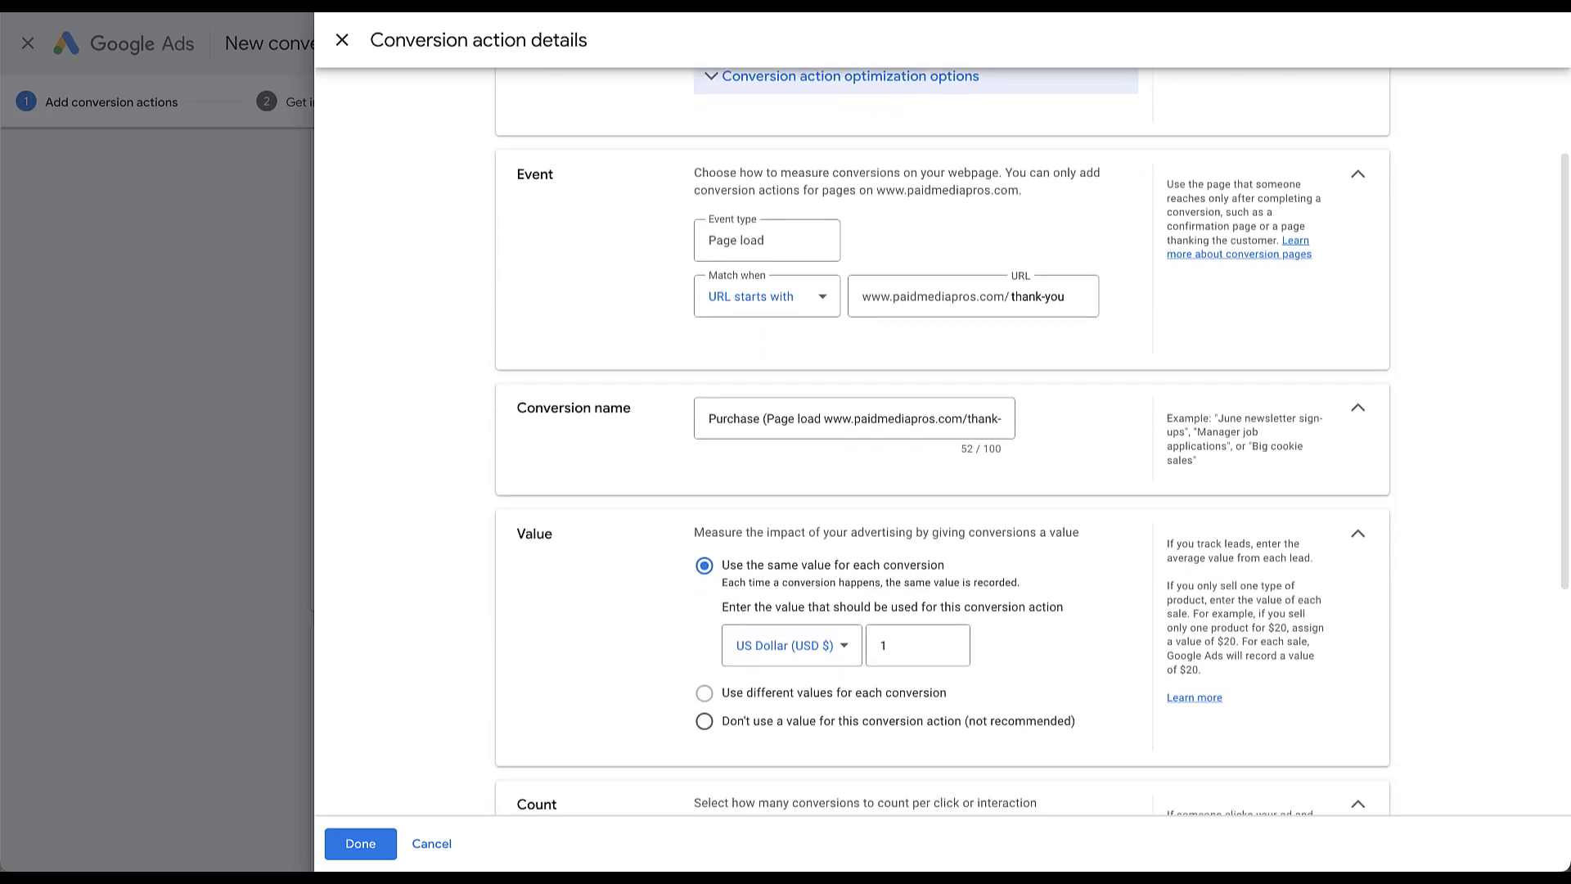
scroll(down, 3)
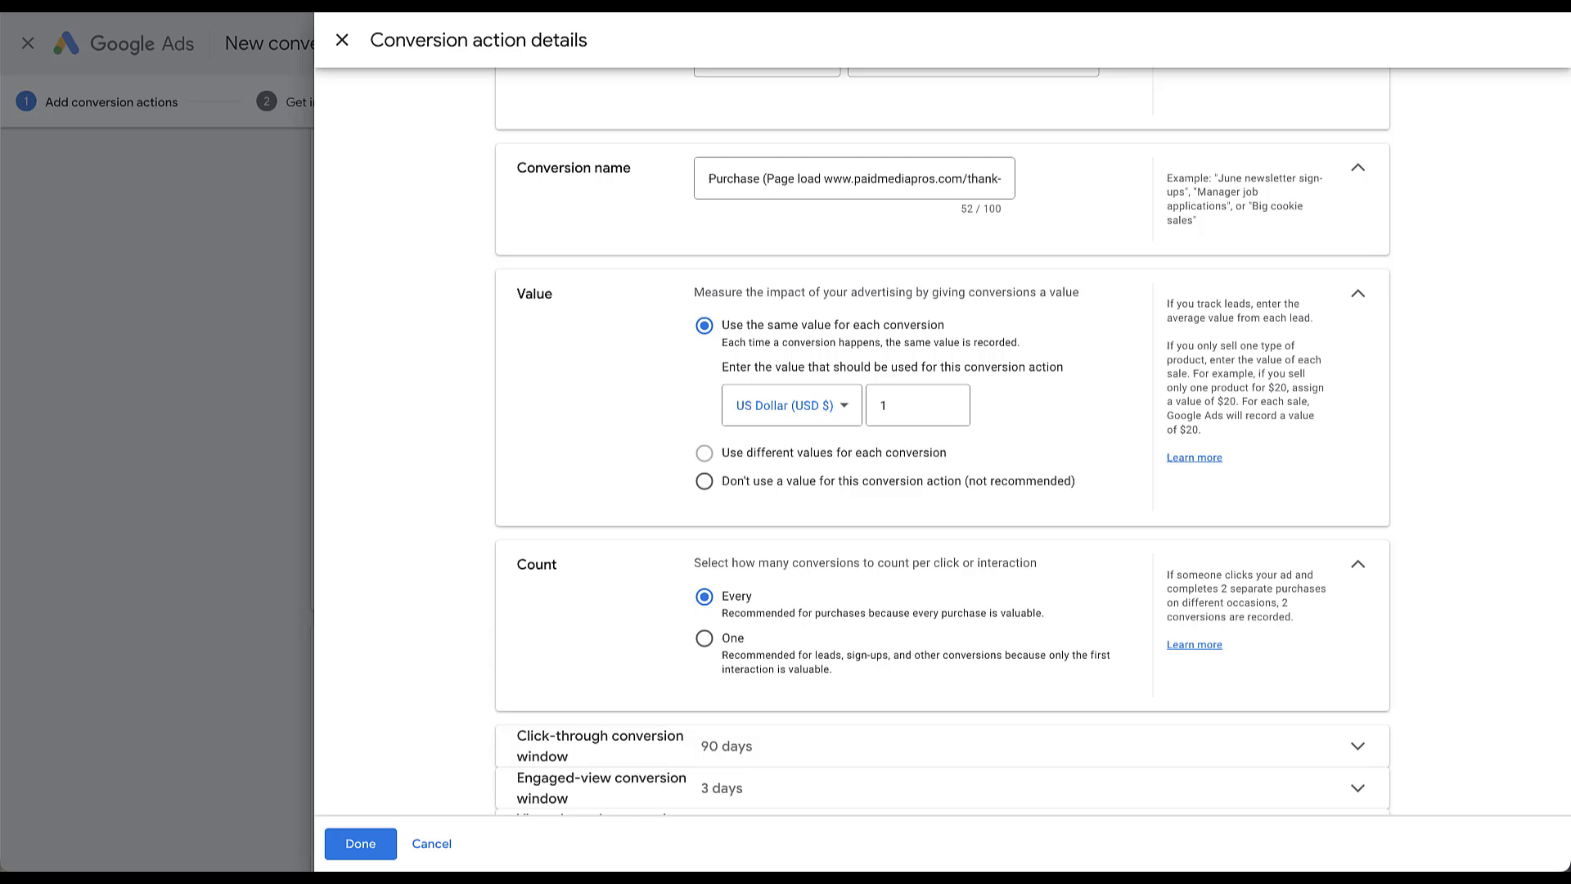
scroll(down, 3)
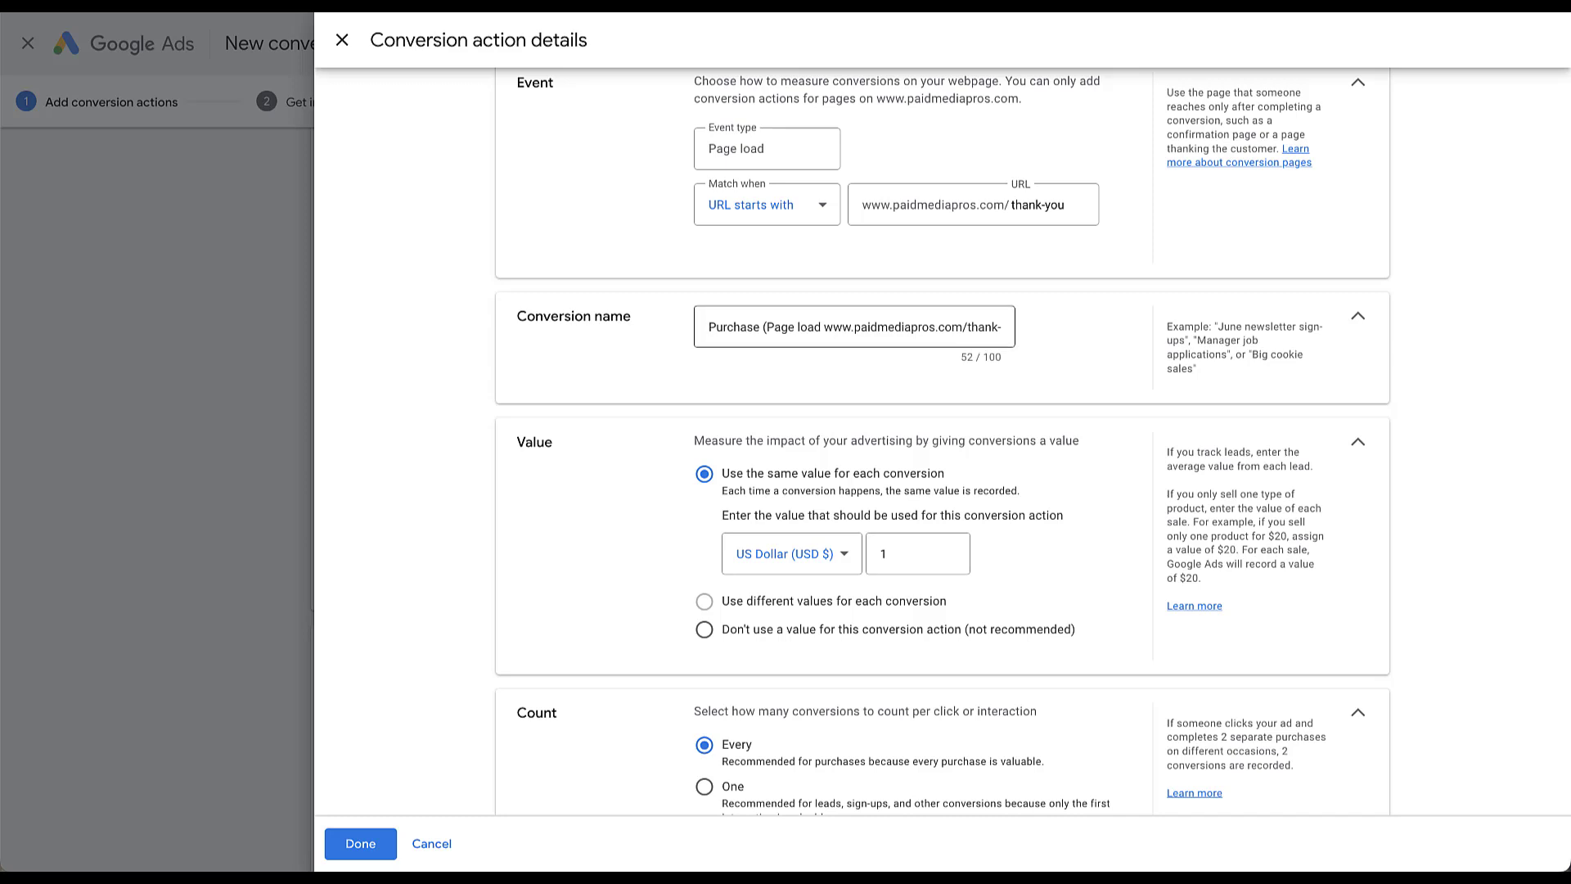
text(Example Codeless Purchase URL Event)
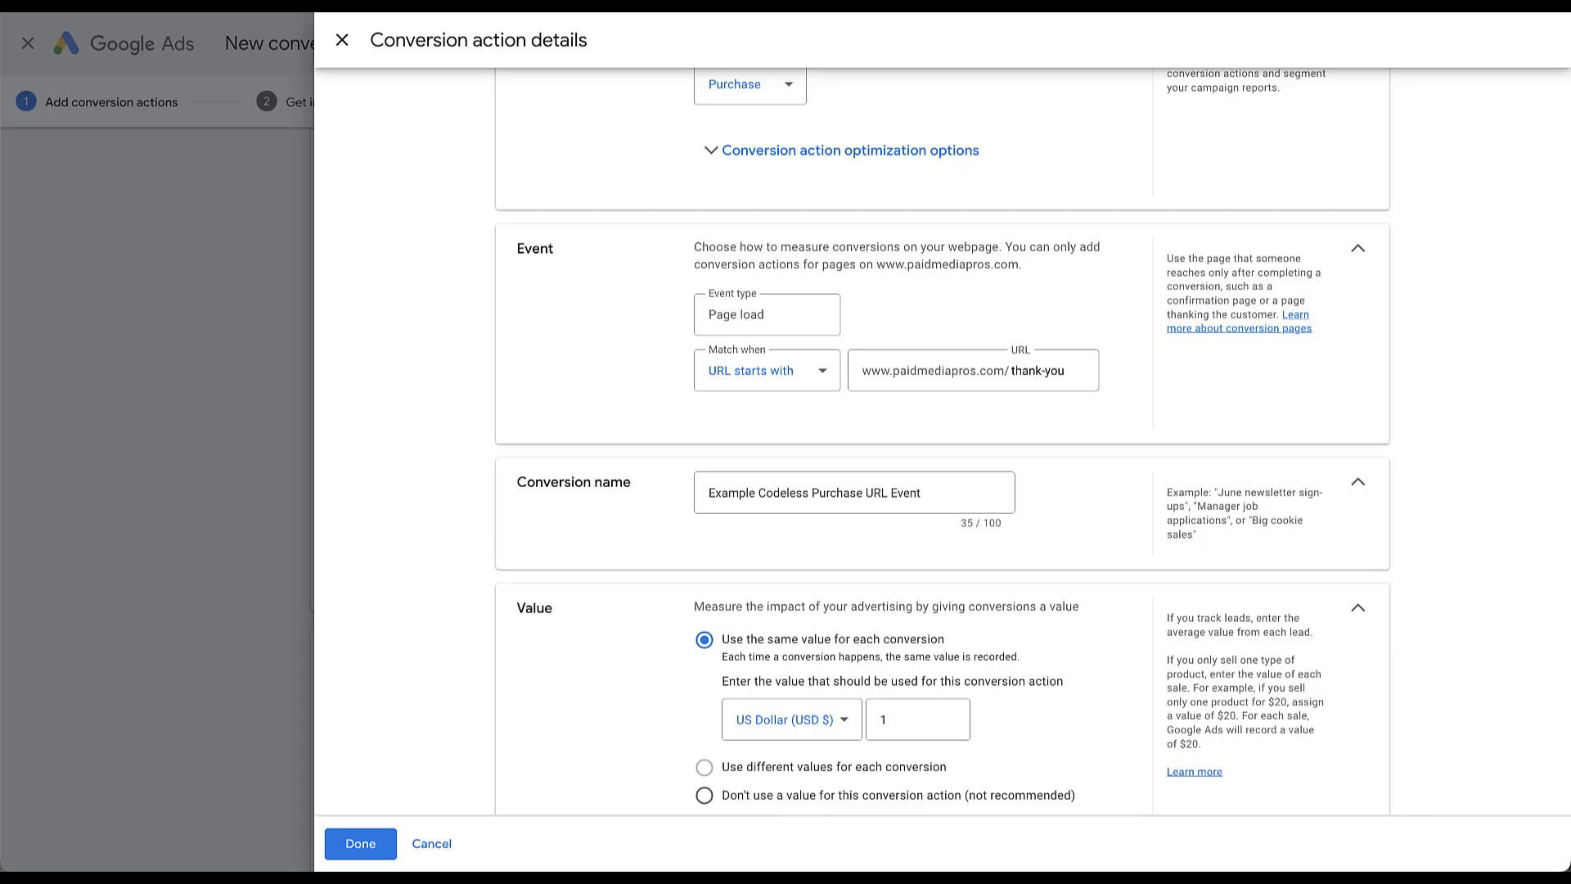
Keep URL matching set to 'URL starts with' and save the conversion details
click(766, 370)
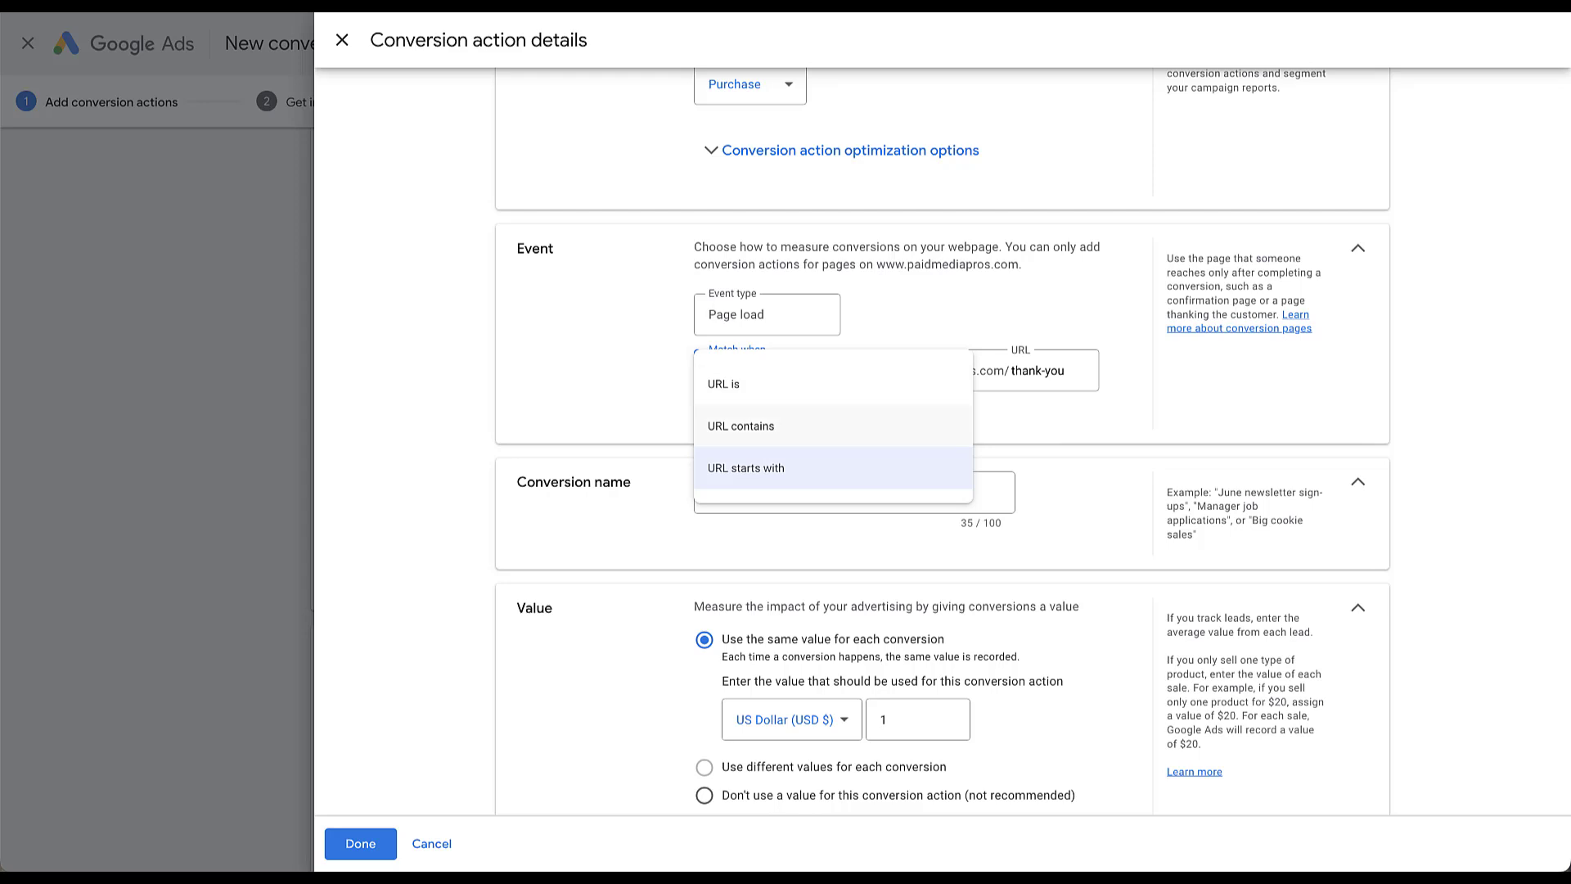
mouse_move(745, 468)
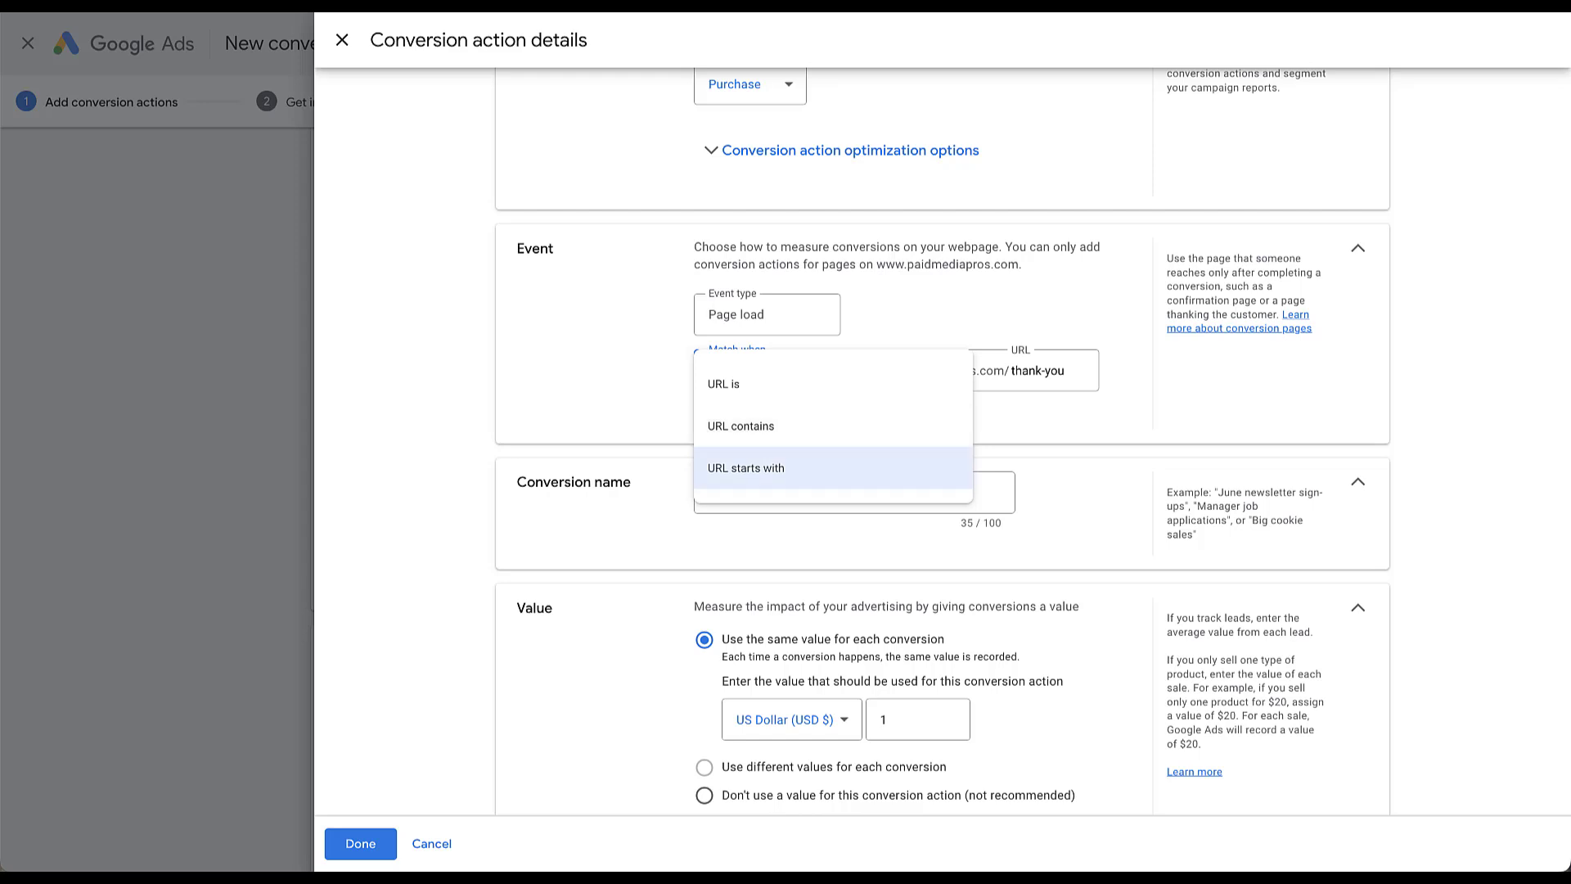
click(746, 467)
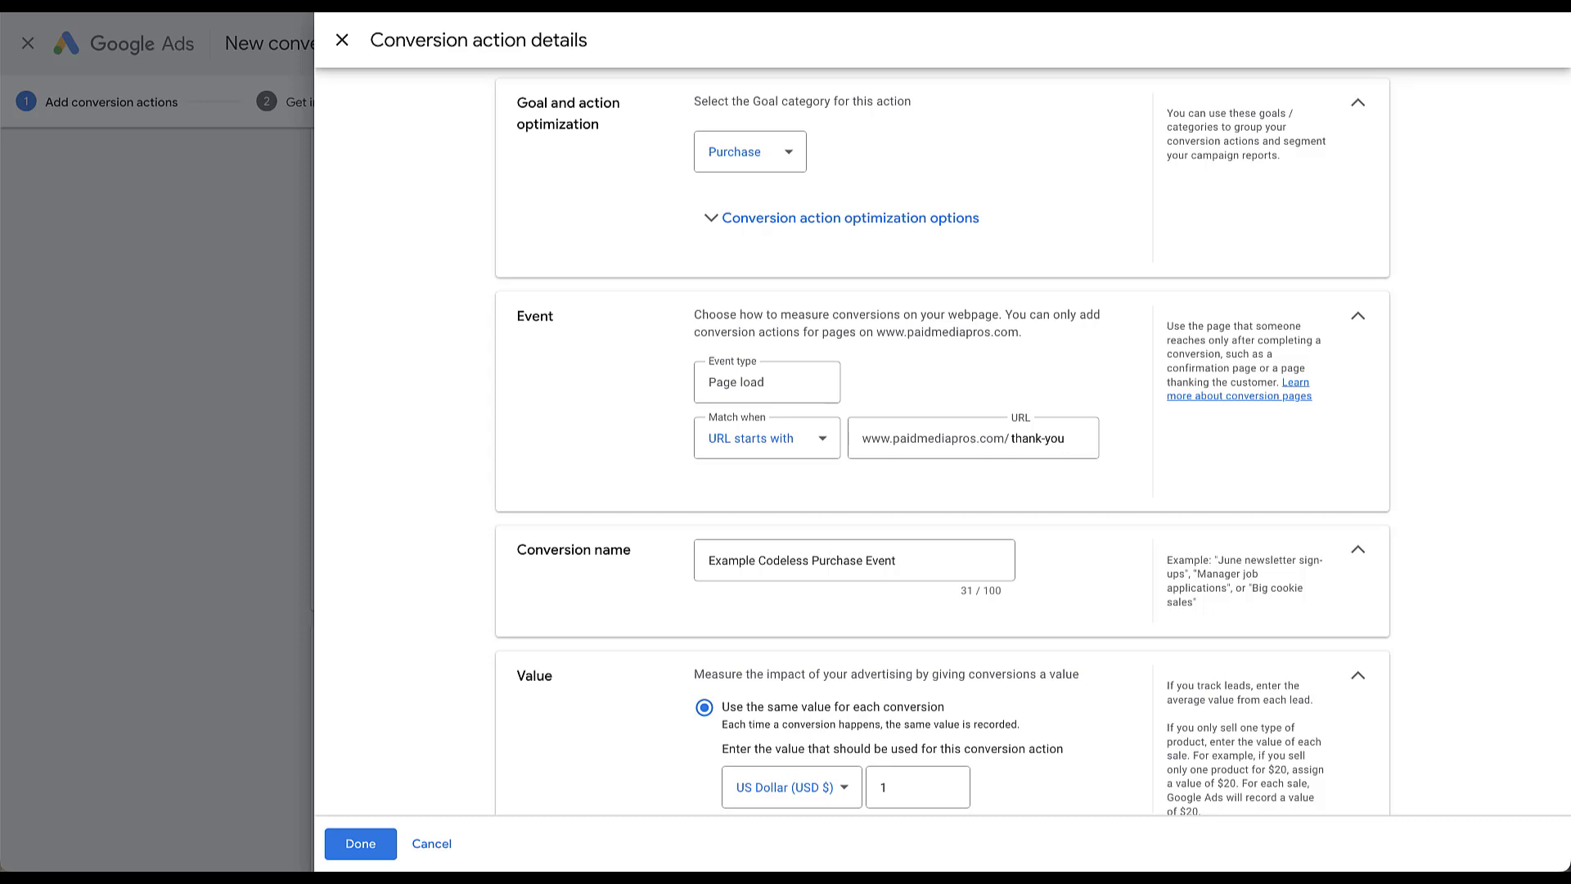
click(764, 438)
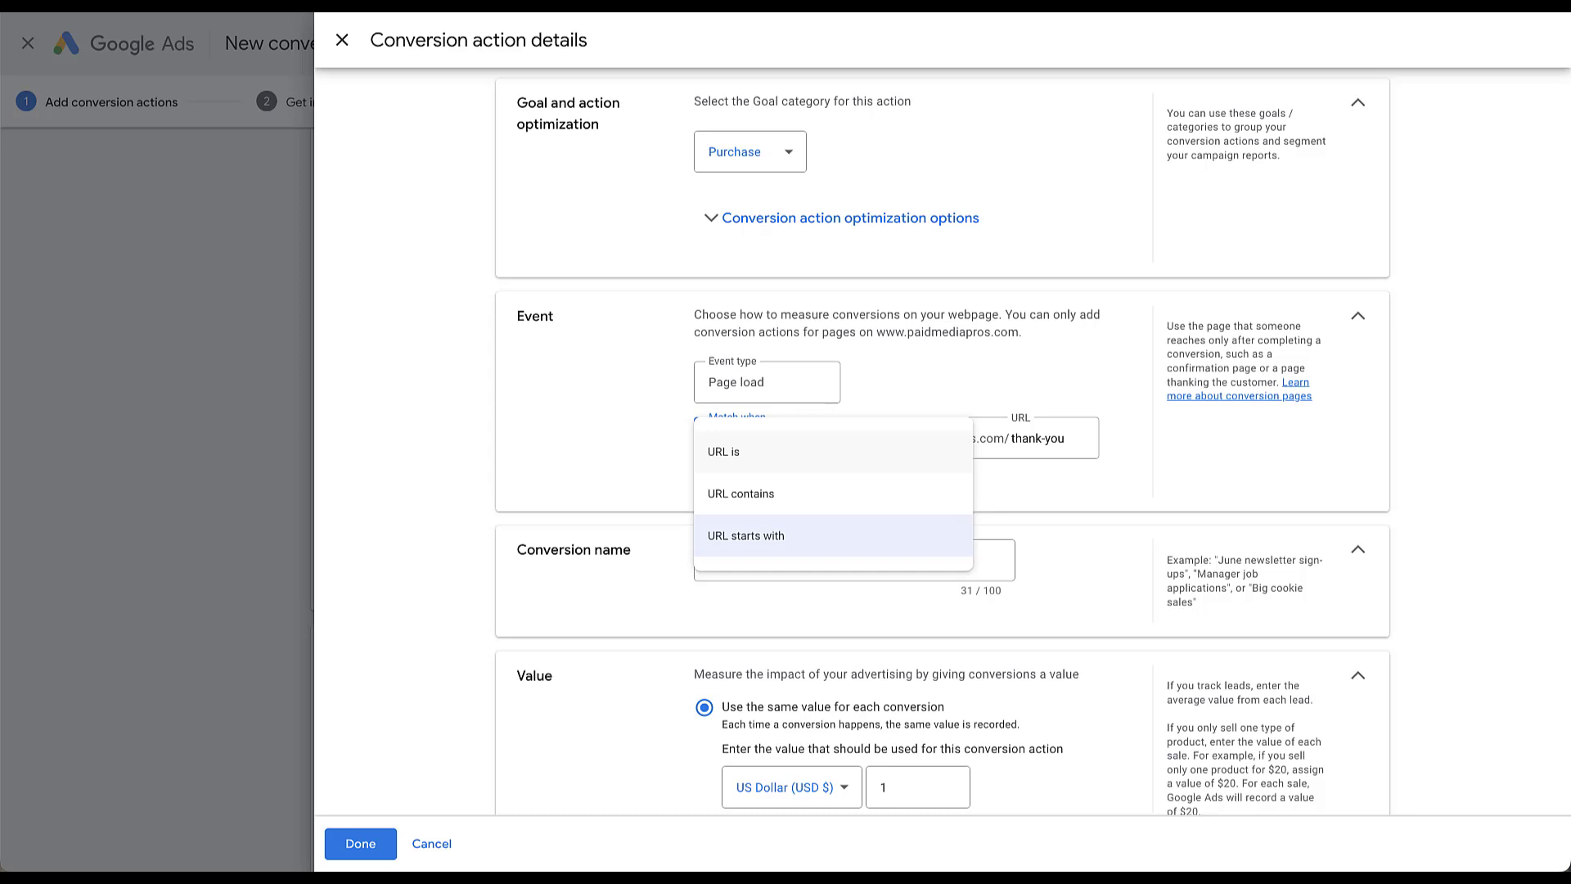
click(722, 450)
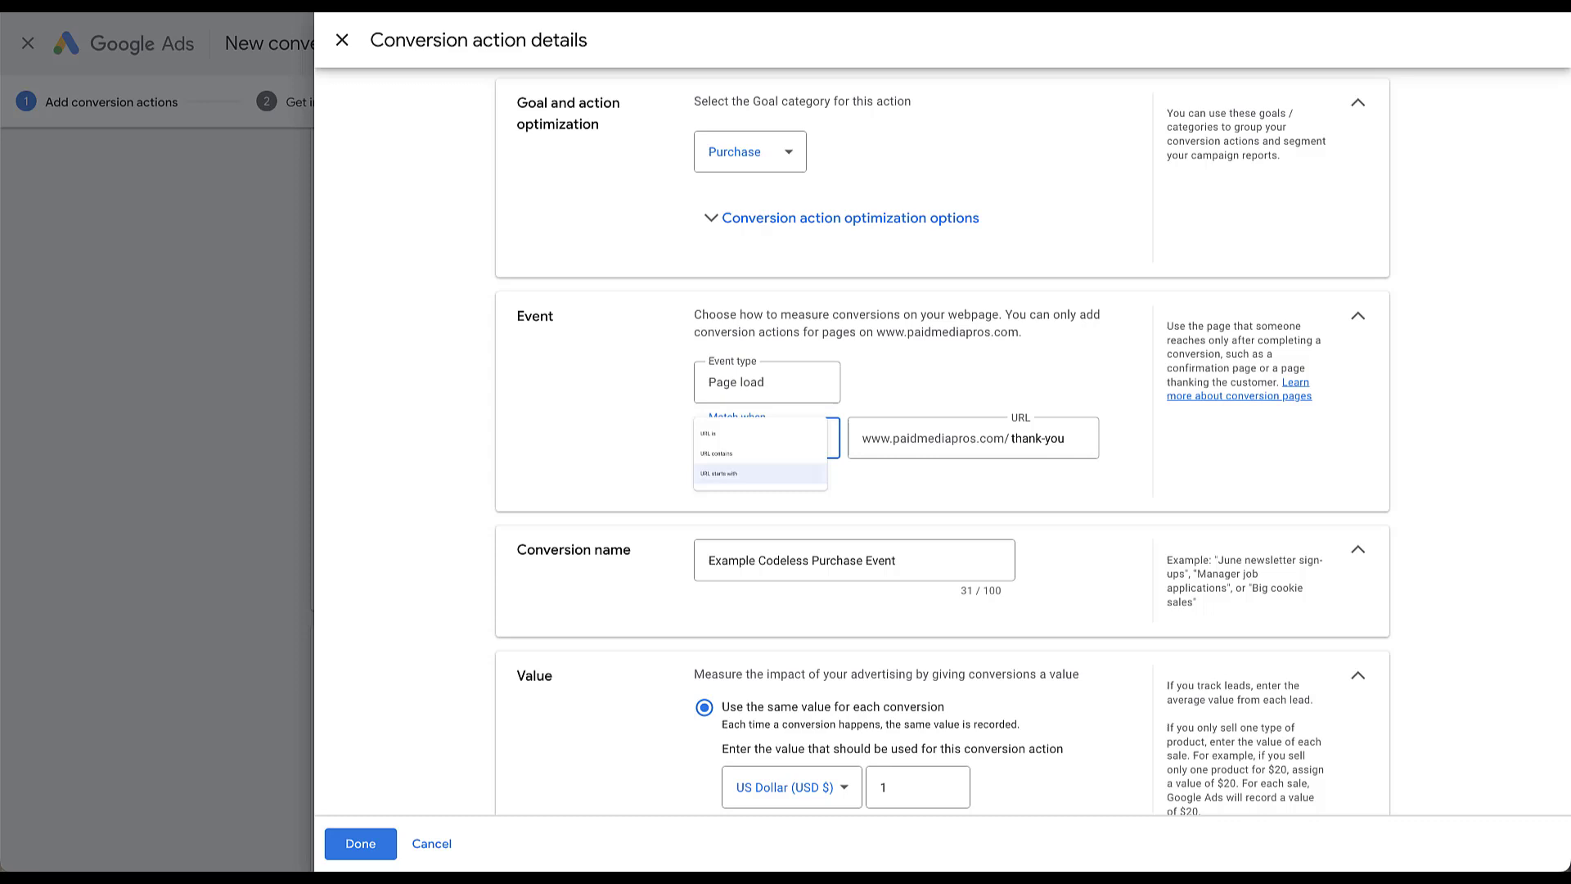
click(757, 473)
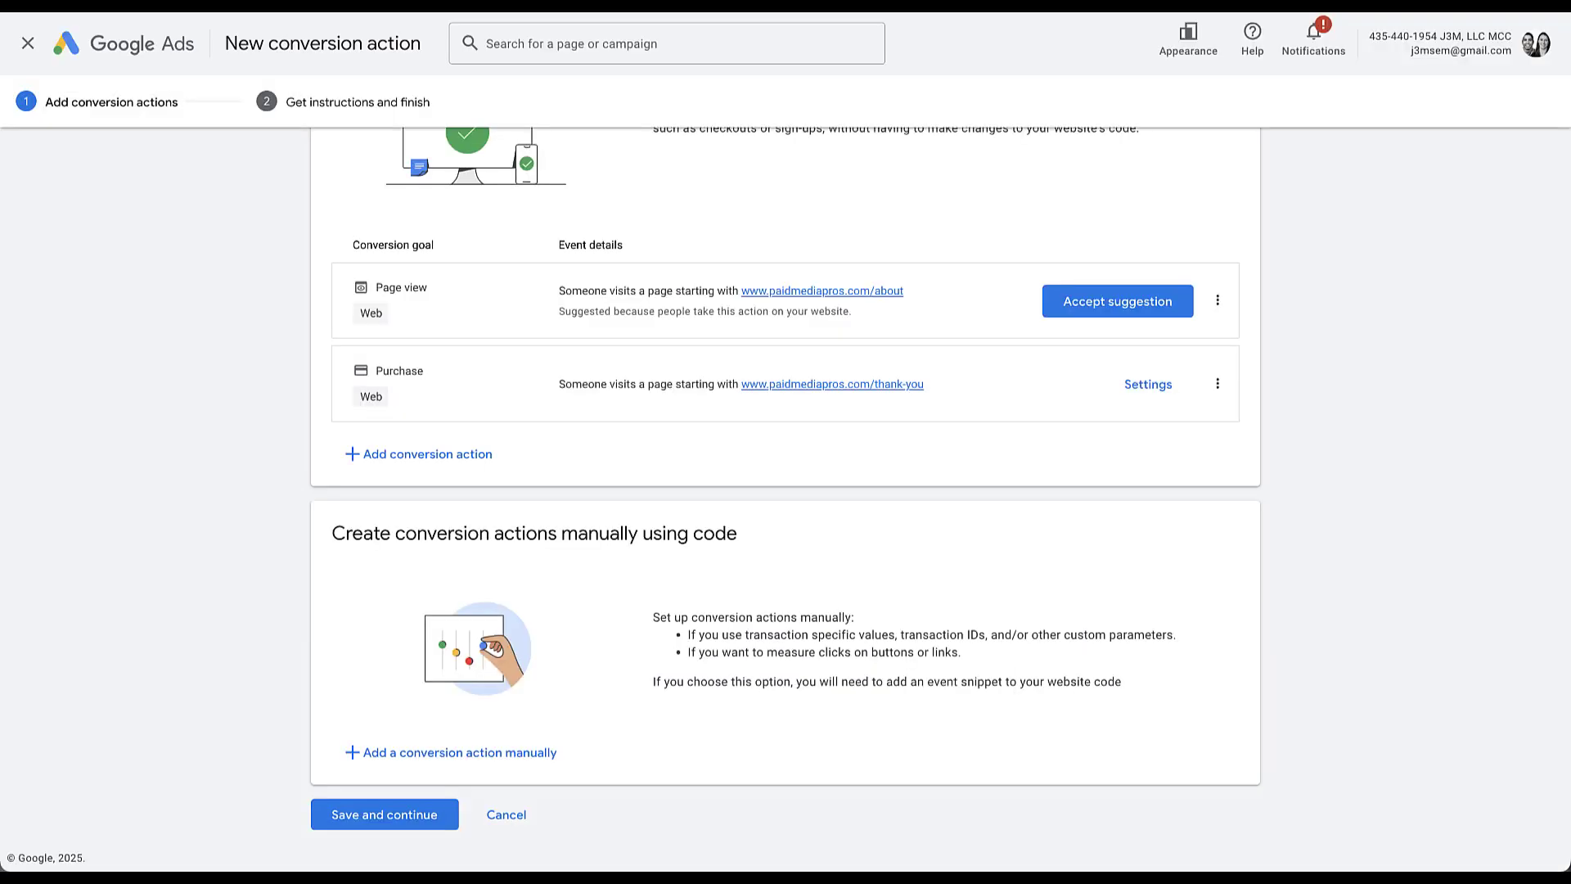
Save and finish the conversion, then select Example Manual Conversion on the Goals summary
click(383, 813)
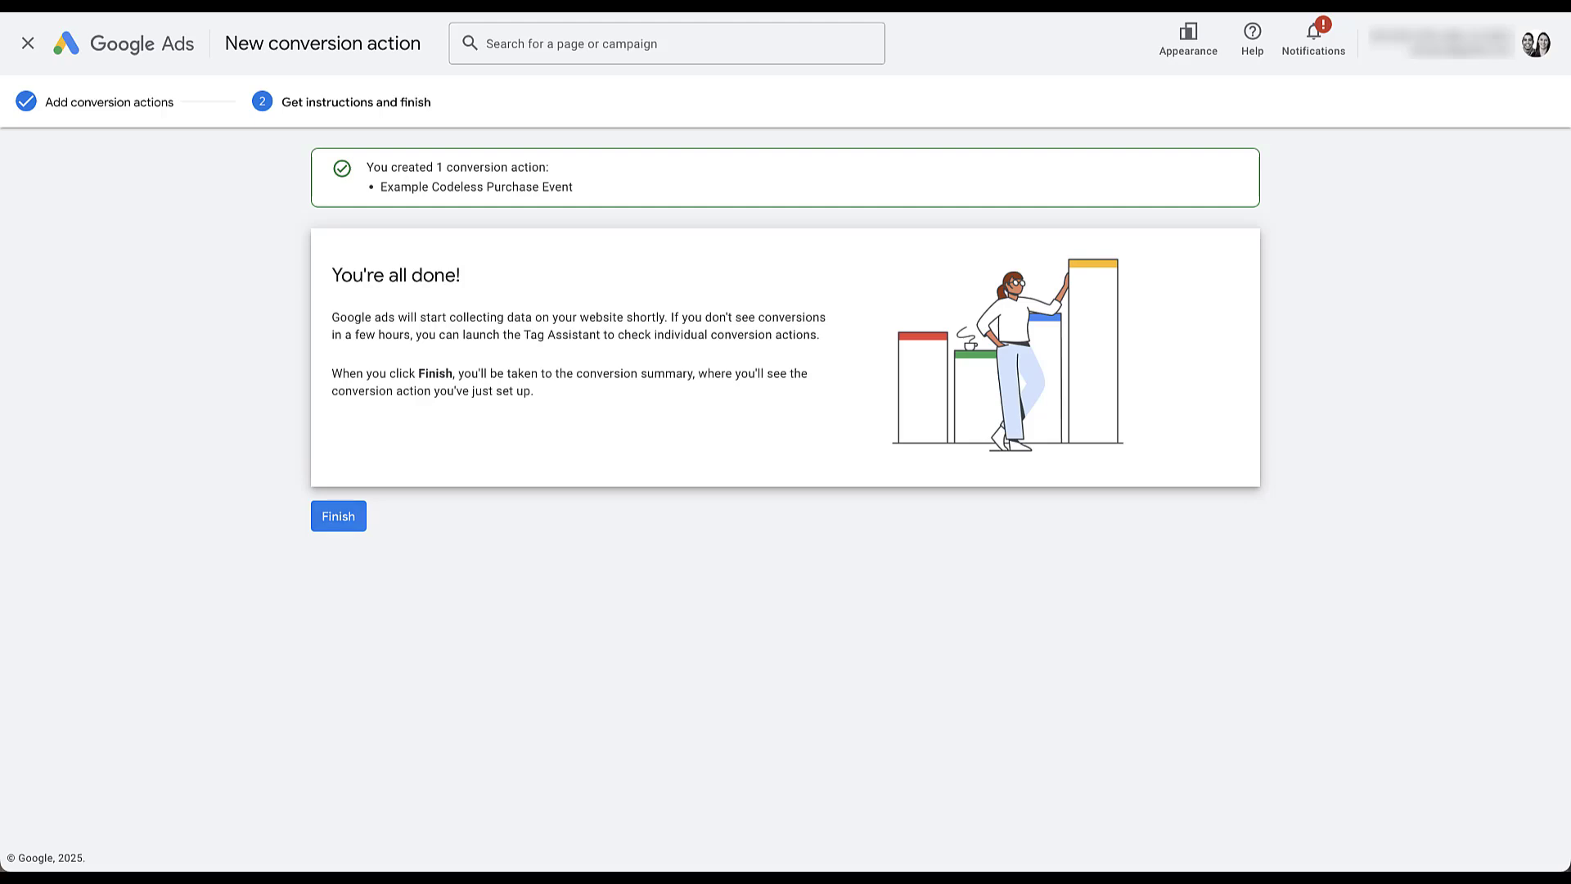
click(338, 516)
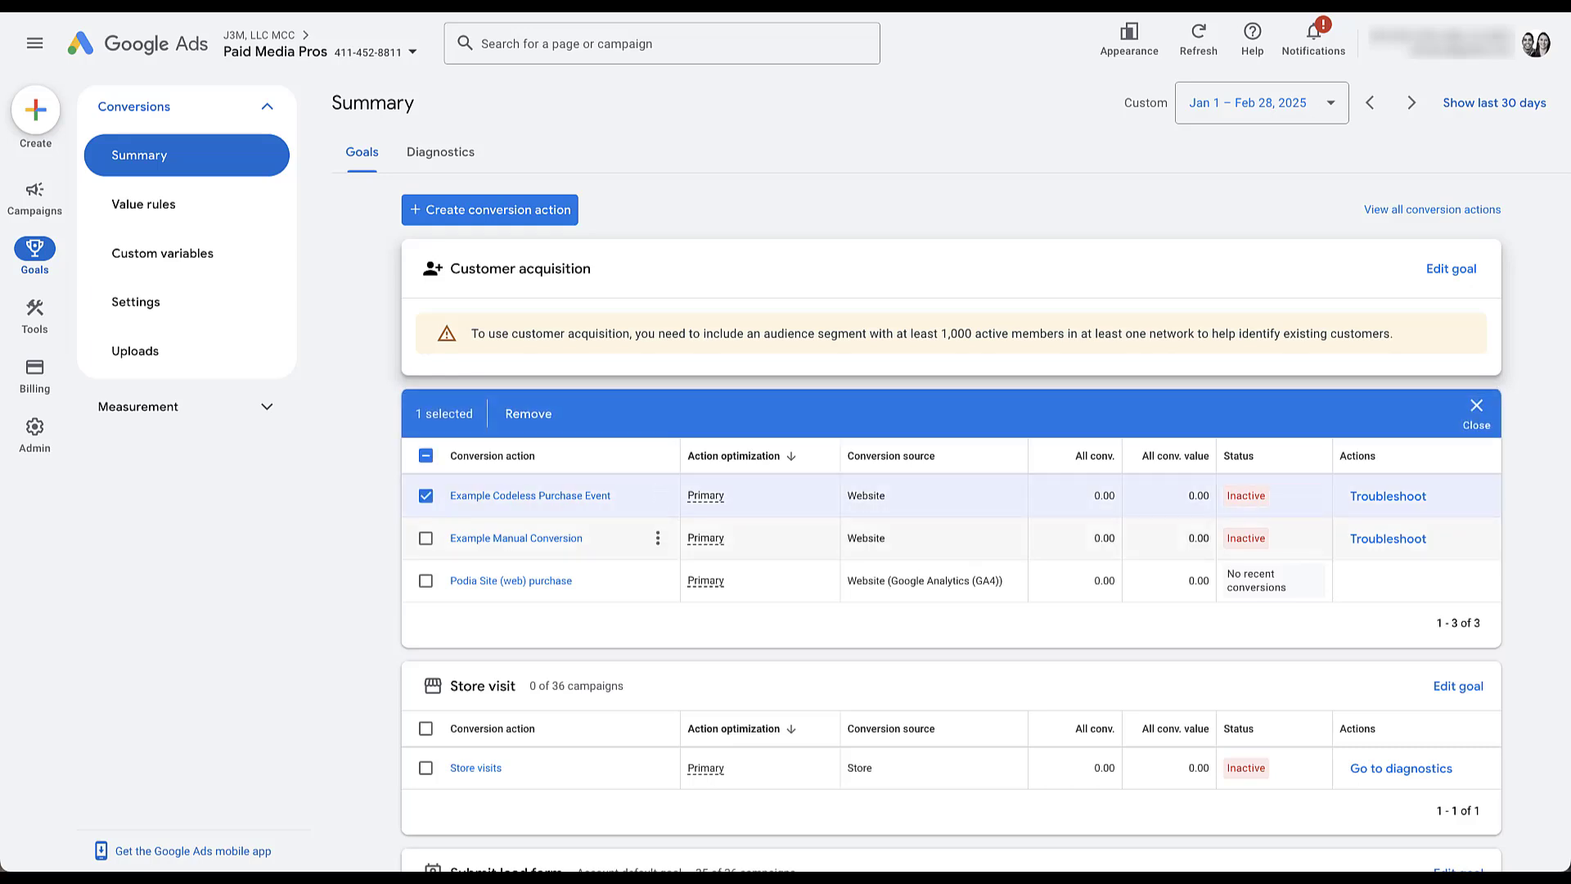
click(424, 538)
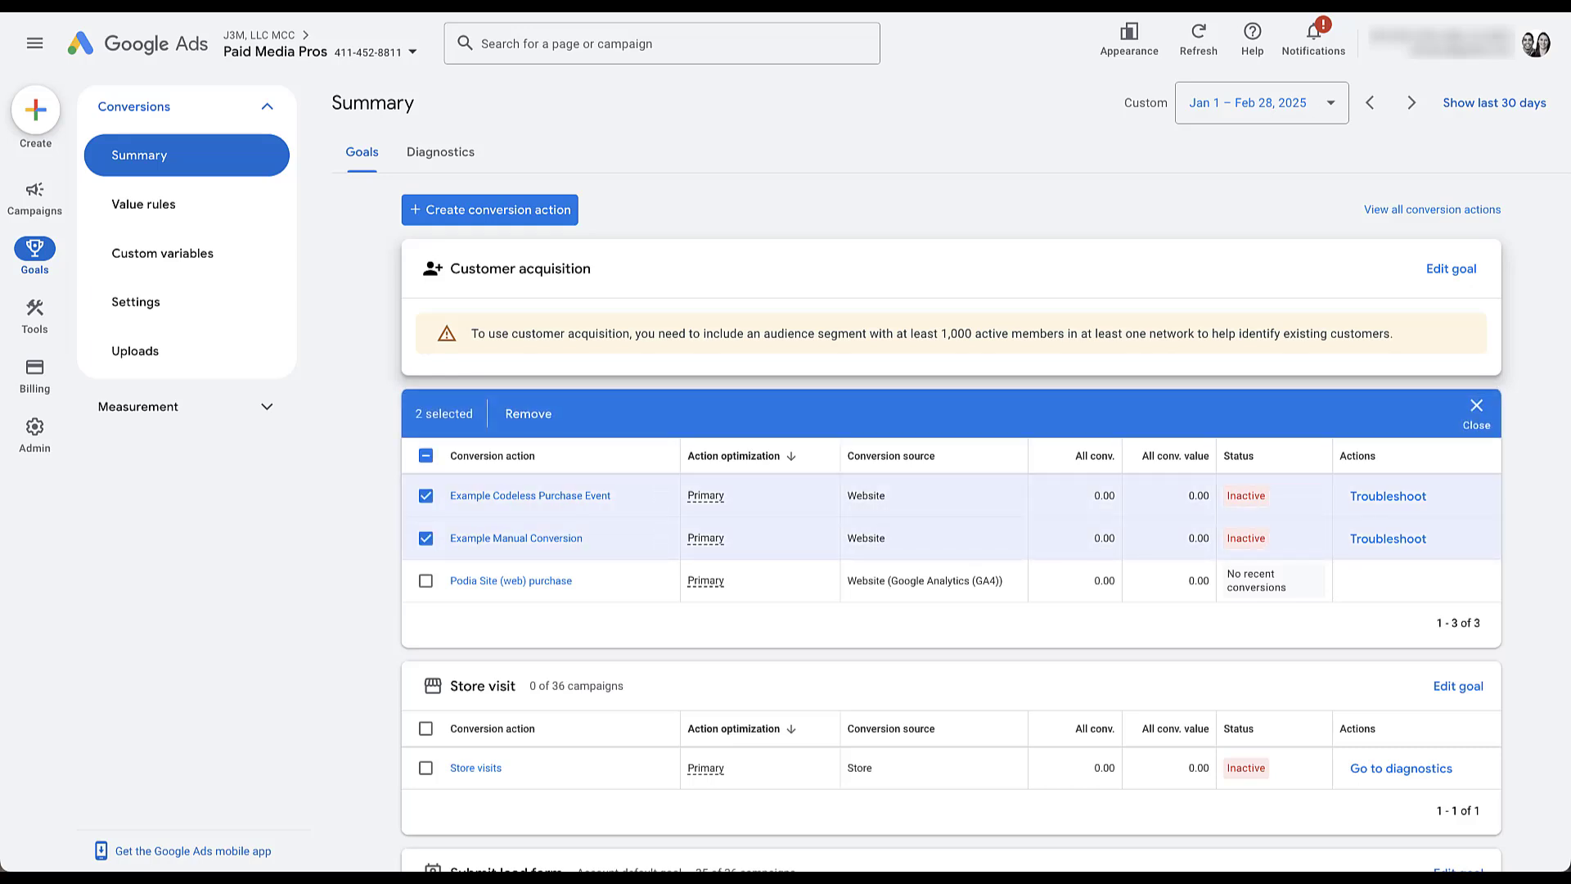